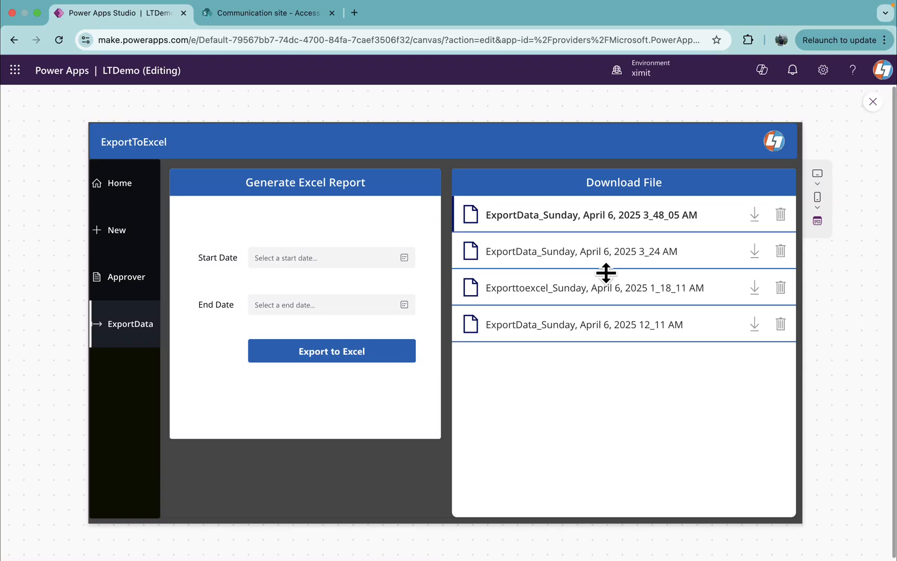
{"action": "mouse_move", "coordinate": [233, 300]}
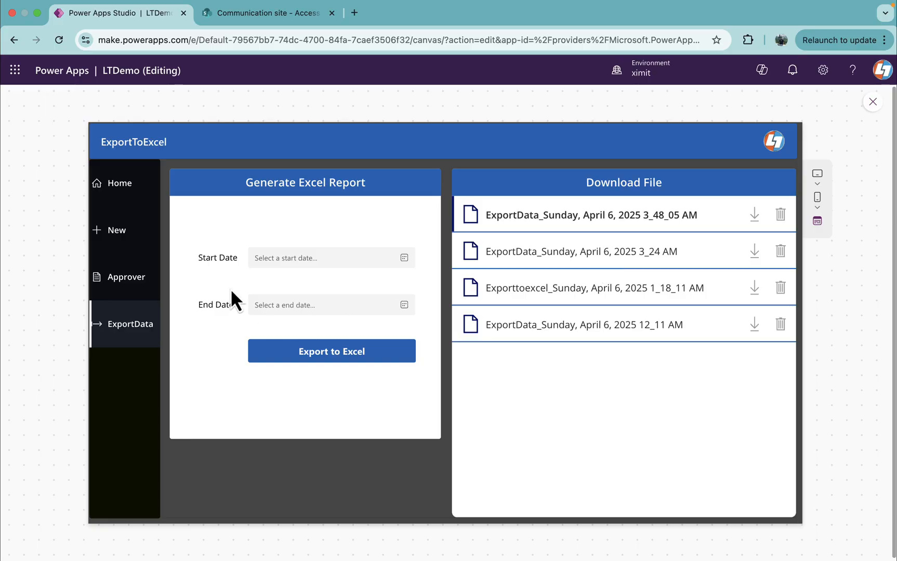
{"action": "mouse_move", "coordinate": [118, 318]}
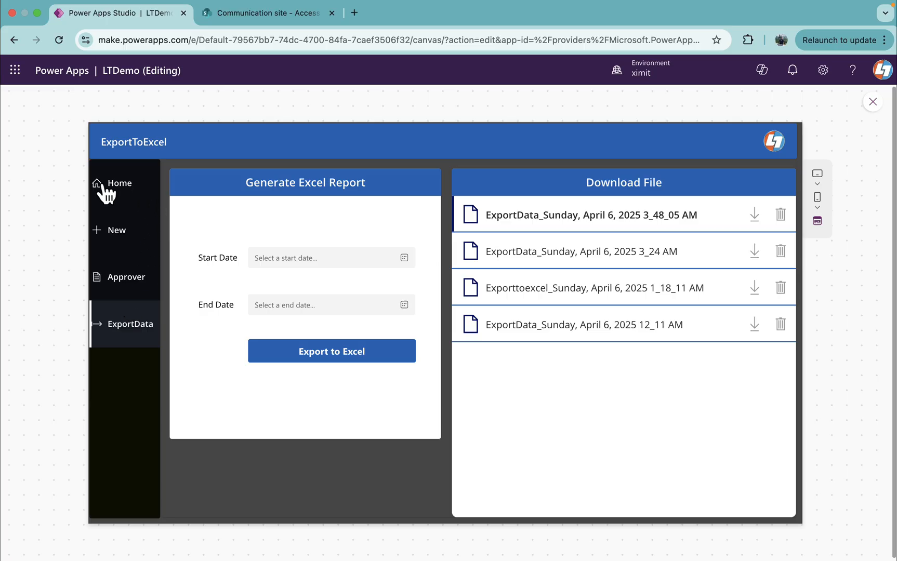
{"action": "mouse_move", "coordinate": [121, 198]}
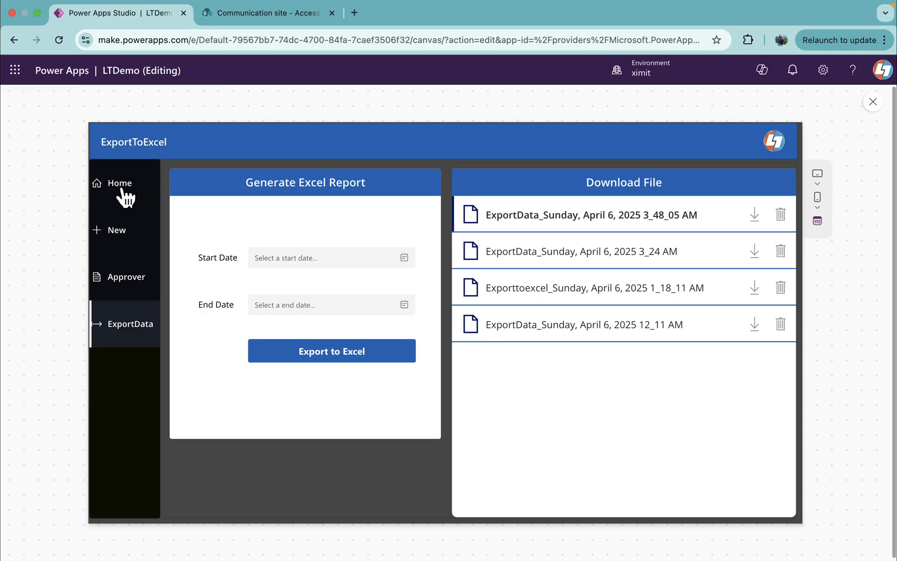
{"action": "mouse_move", "coordinate": [271, 237]}
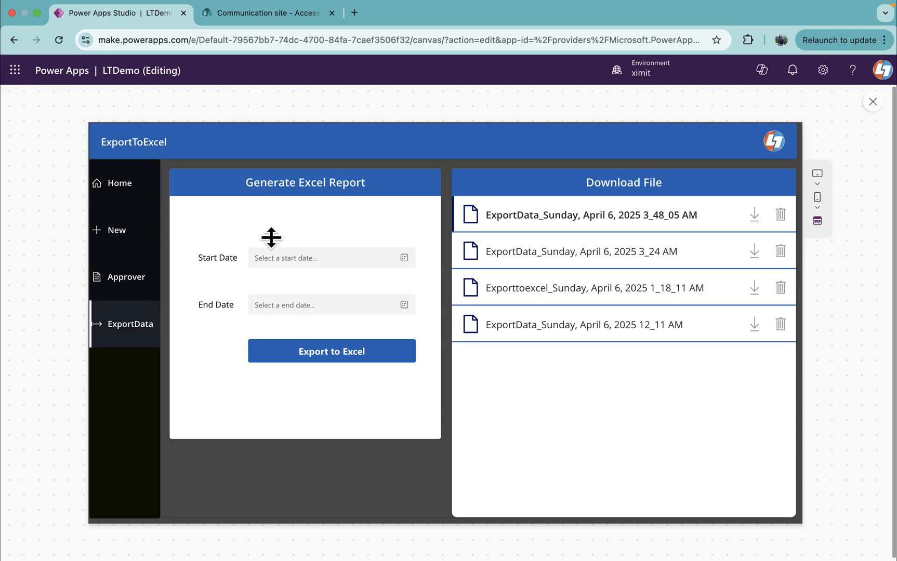
{"action": "mouse_move", "coordinate": [260, 213]}
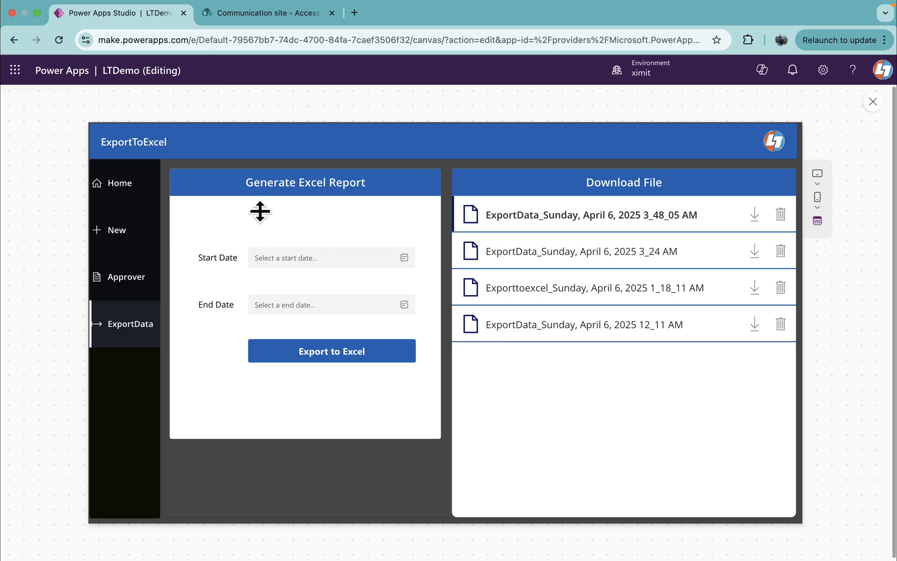
{"action": "mouse_move", "coordinate": [124, 199]}
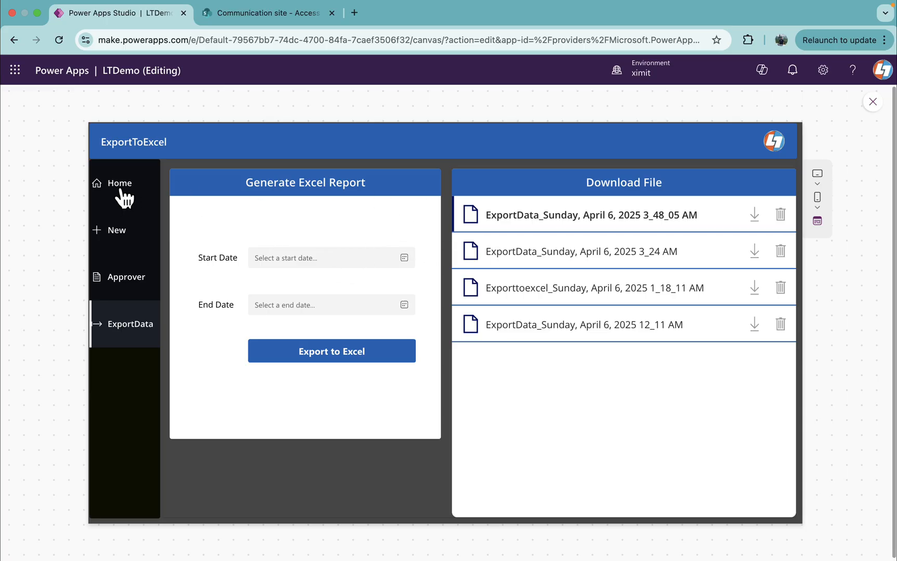
In the app preview, visit the Home, New, Approver and ExportToExcel screens.
{"action": "left_click", "coordinate": [119, 183]}
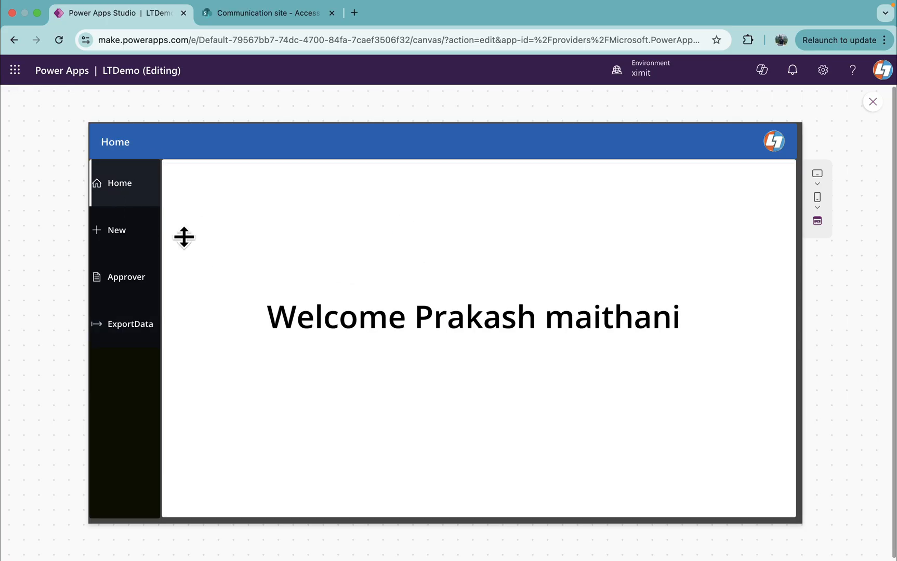
{"action": "left_click", "coordinate": [116, 231]}
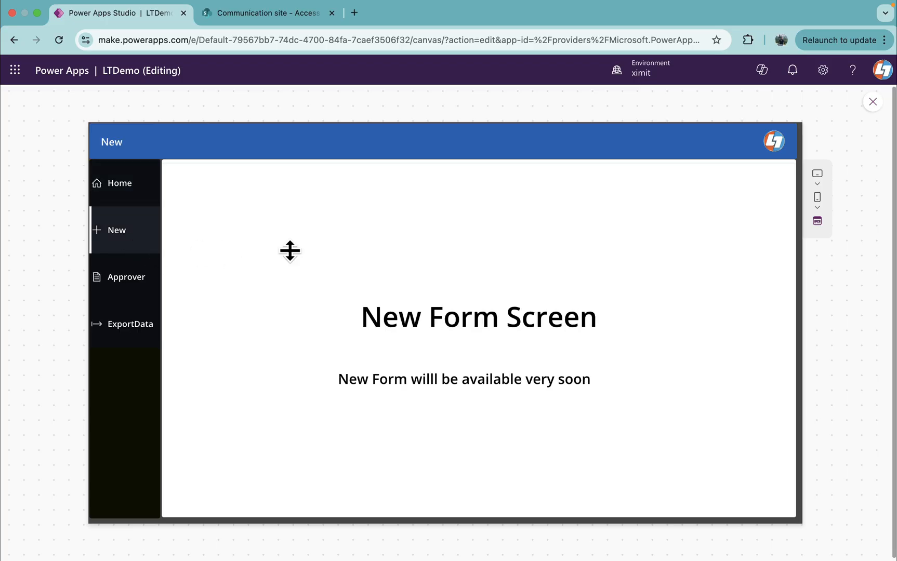
{"action": "left_click", "coordinate": [124, 277]}
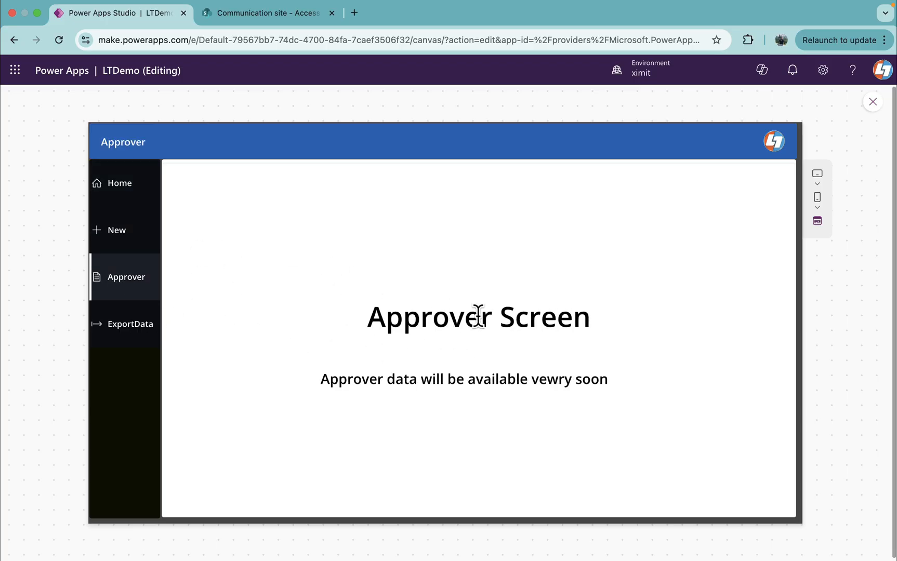
{"action": "left_click", "coordinate": [130, 323]}
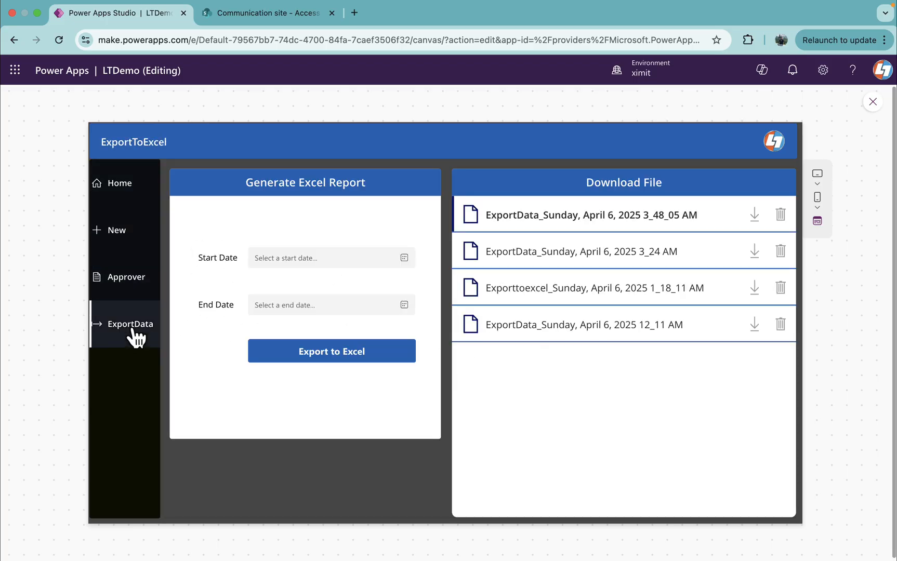
{"action": "mouse_move", "coordinate": [370, 264]}
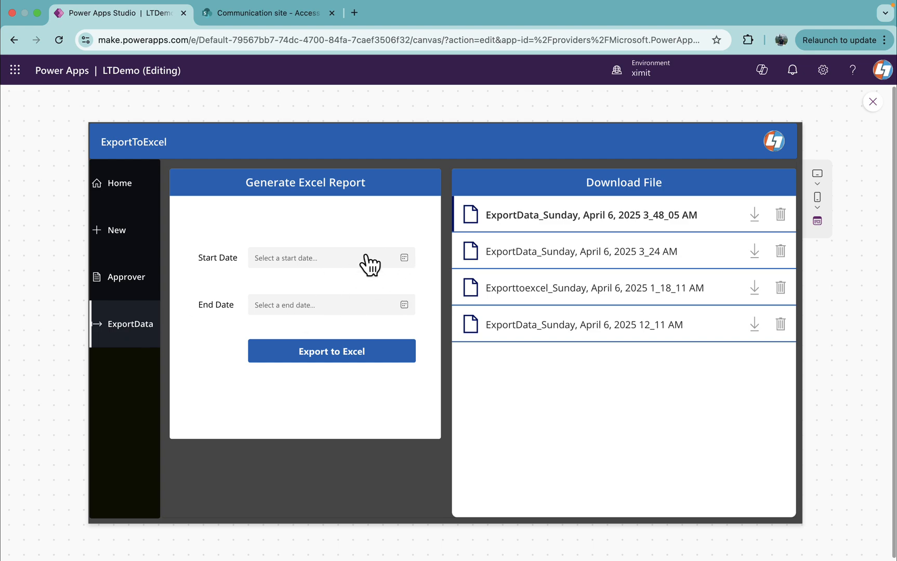
Review the SharePoint Access Matrix list, switching back to the app preview twice.
{"action": "left_click", "coordinate": [266, 13]}
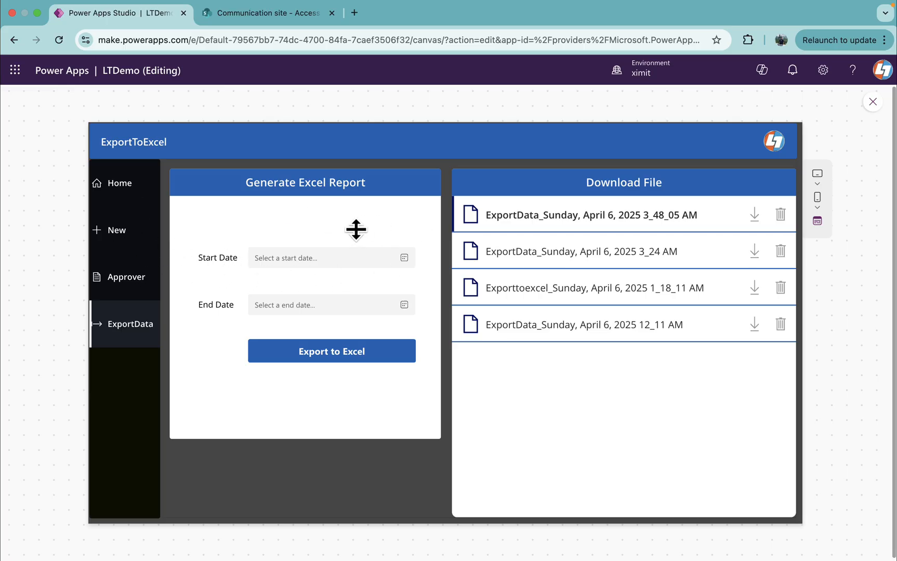
{"action": "left_click", "coordinate": [266, 12]}
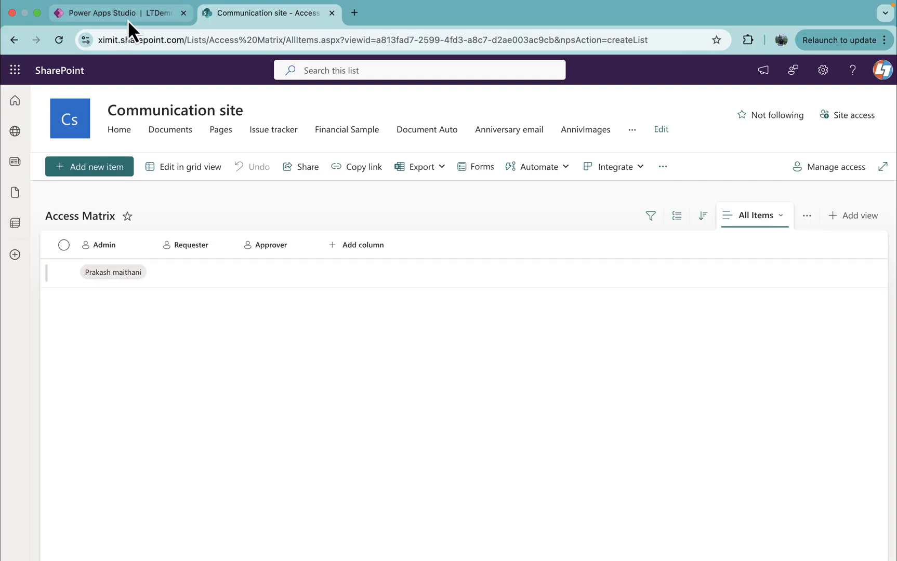
{"action": "left_click", "coordinate": [118, 12]}
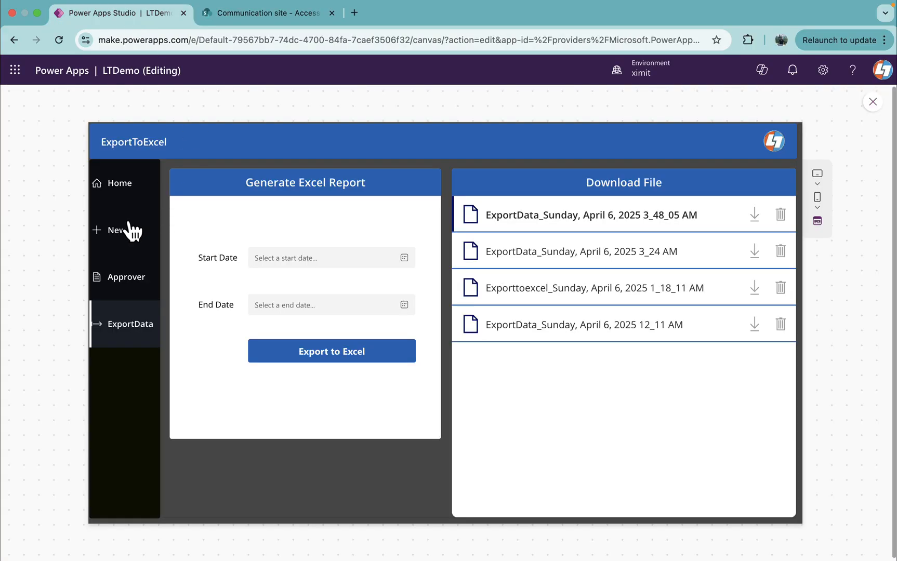
{"action": "mouse_move", "coordinate": [295, 13]}
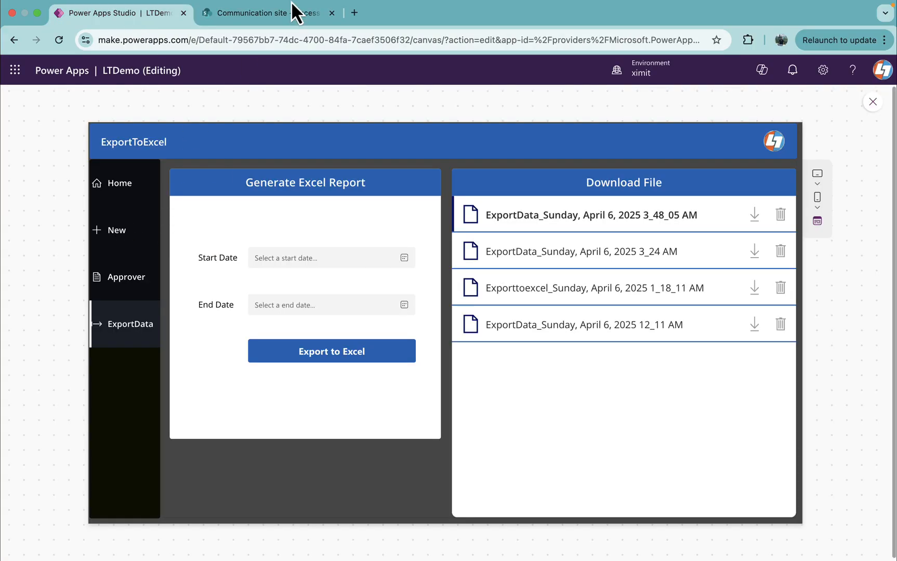
{"action": "left_click", "coordinate": [265, 12]}
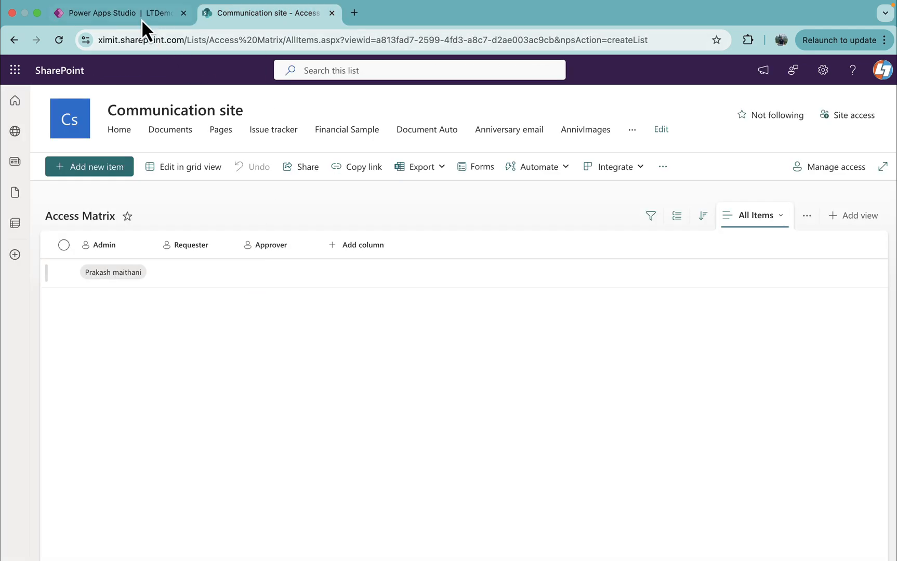
{"action": "left_click", "coordinate": [117, 12]}
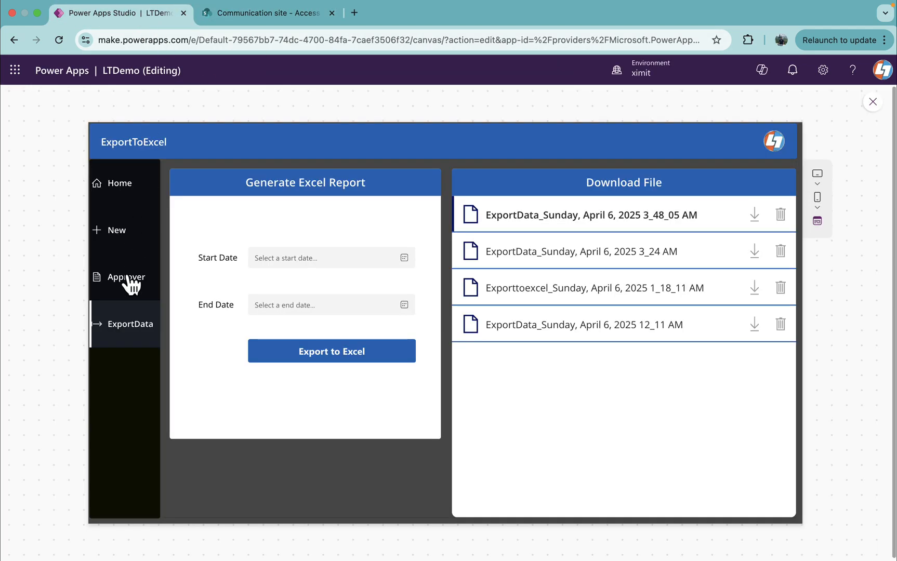
{"action": "mouse_move", "coordinate": [125, 220]}
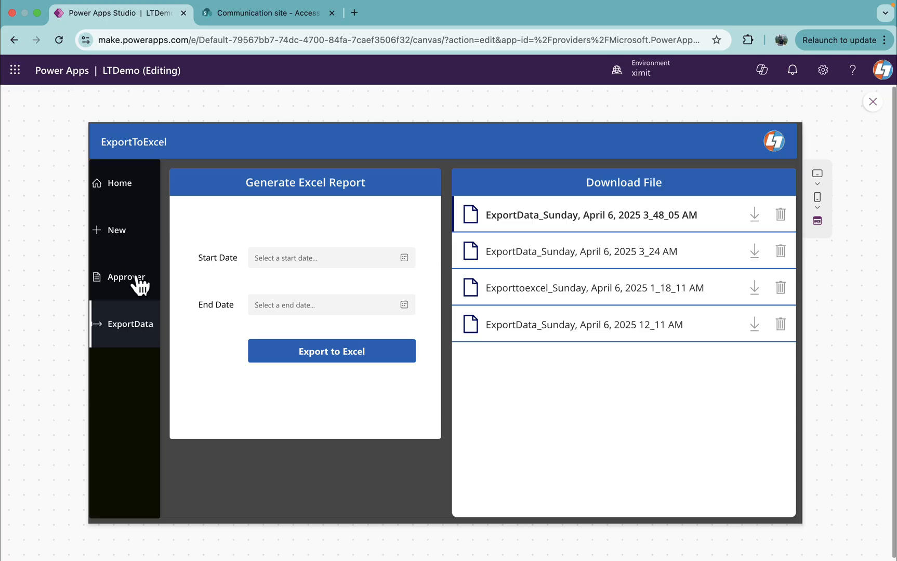
{"action": "mouse_move", "coordinate": [130, 256]}
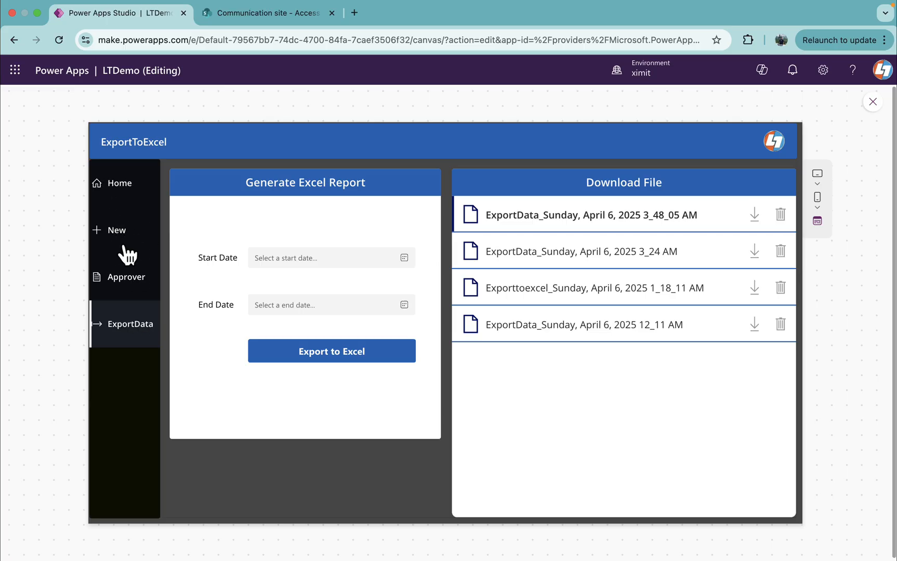
{"action": "mouse_move", "coordinate": [126, 183]}
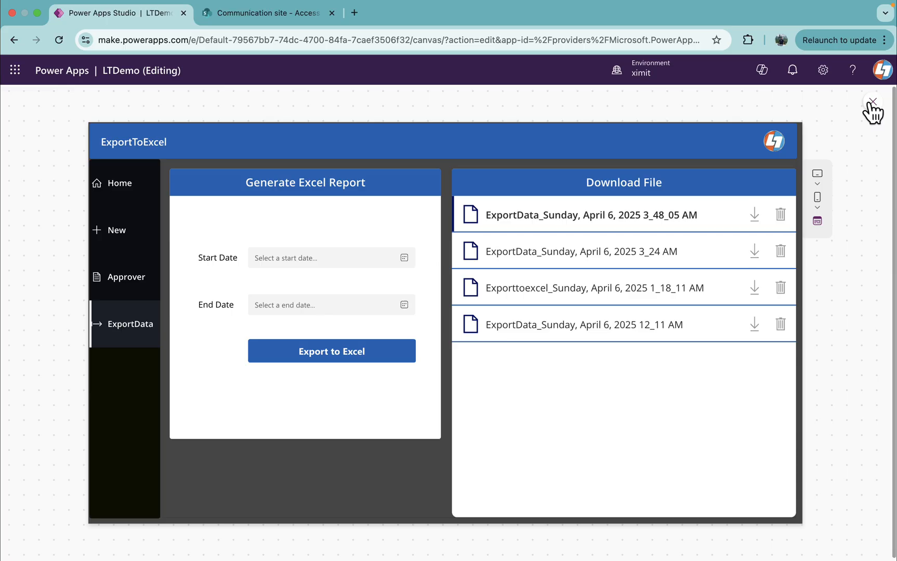
Close preview and read LeftNav's full MenuItems formula under Components, then return to Screens.
{"action": "left_click", "coordinate": [872, 101]}
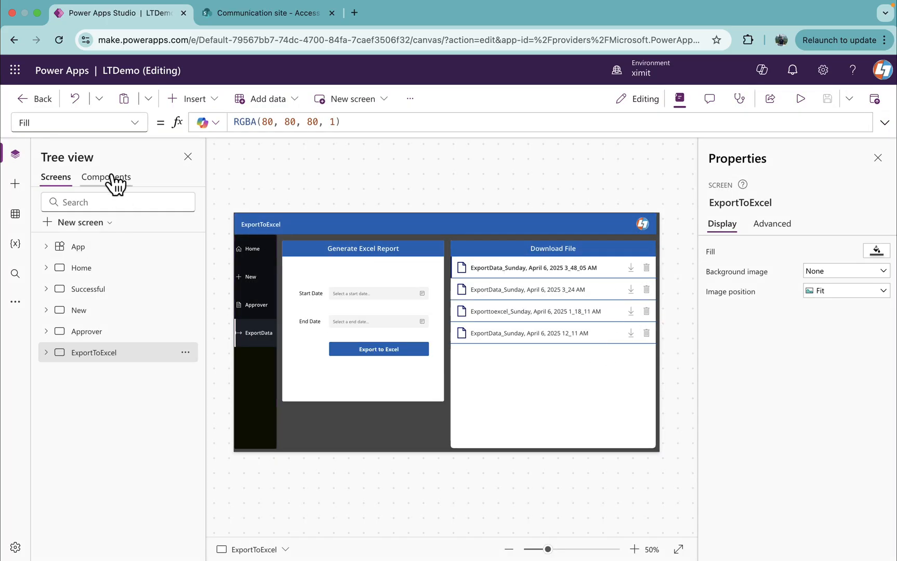
{"action": "left_click", "coordinate": [105, 176]}
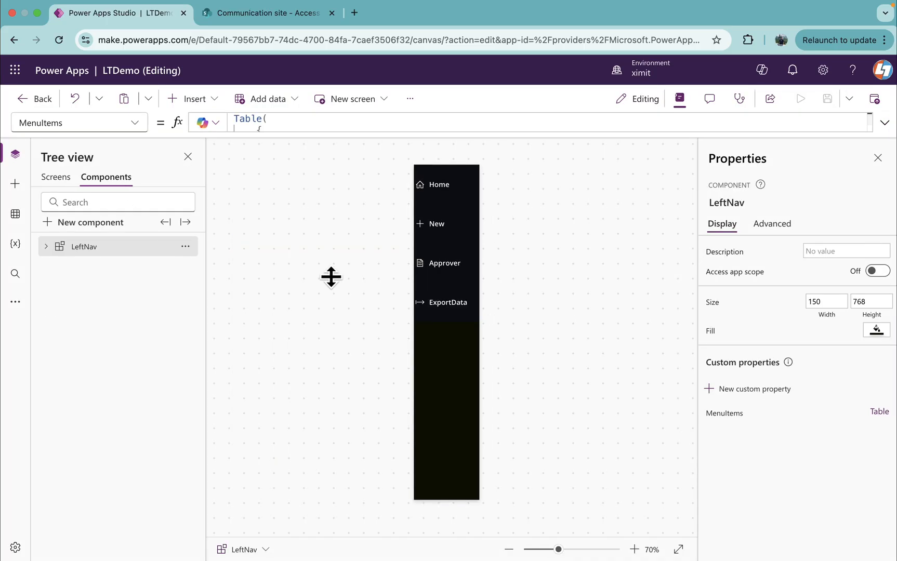
{"action": "mouse_move", "coordinate": [453, 227]}
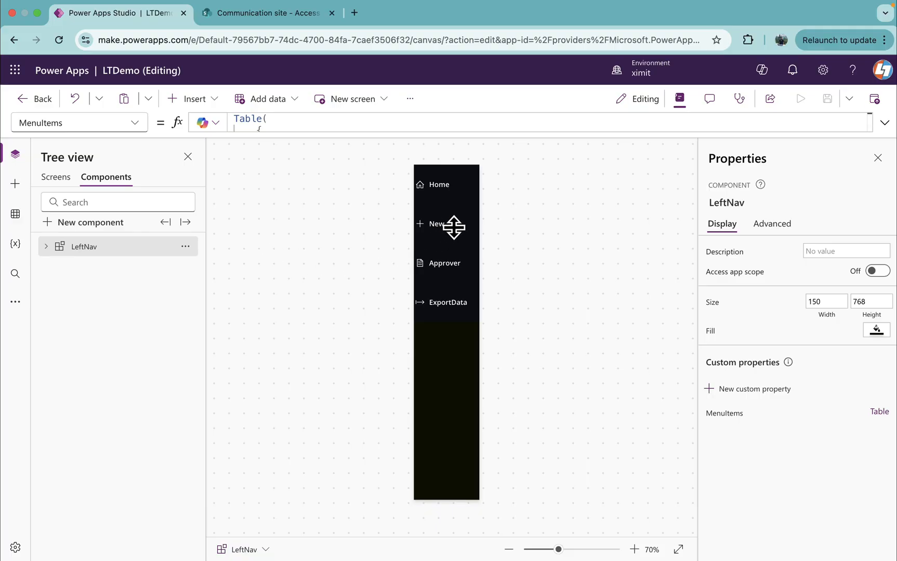
{"action": "mouse_move", "coordinate": [443, 275]}
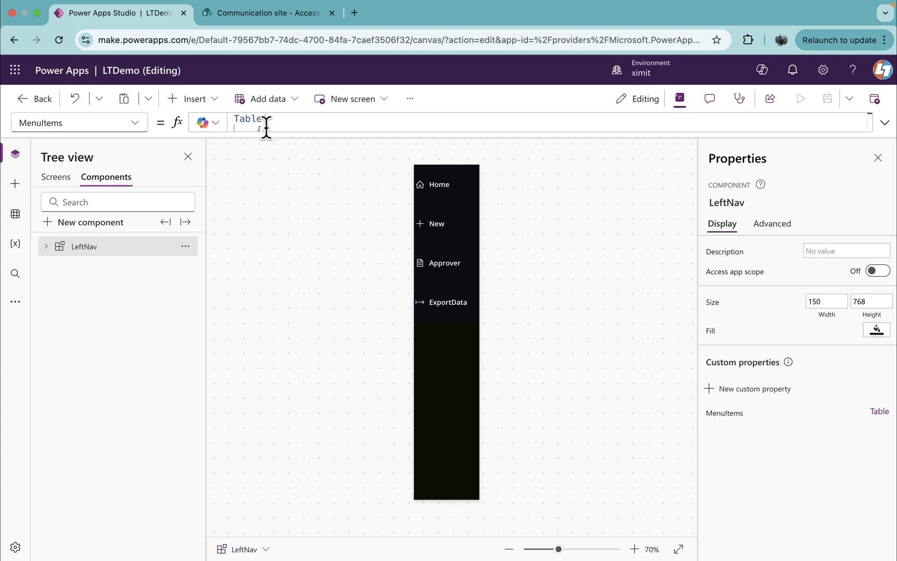
{"action": "left_click", "coordinate": [884, 123]}
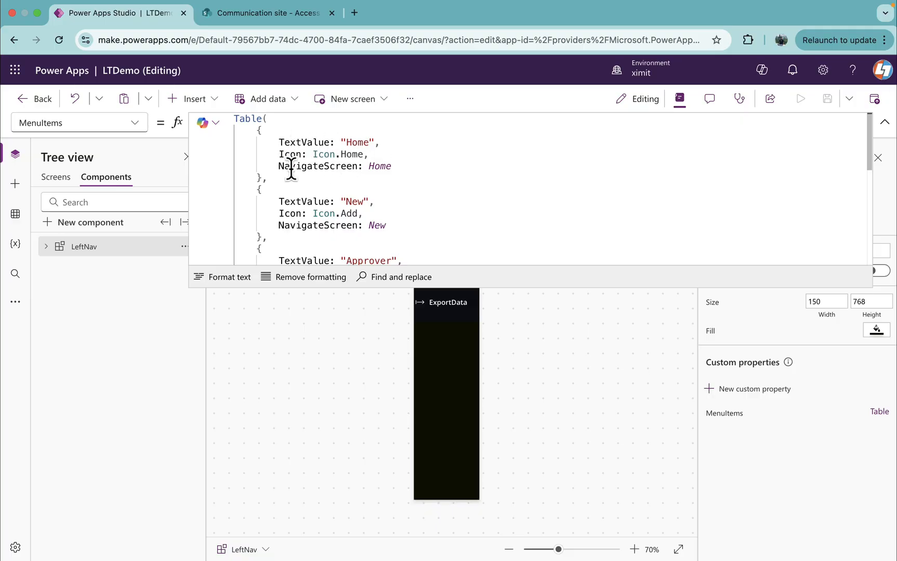
{"action": "mouse_move", "coordinate": [45, 193]}
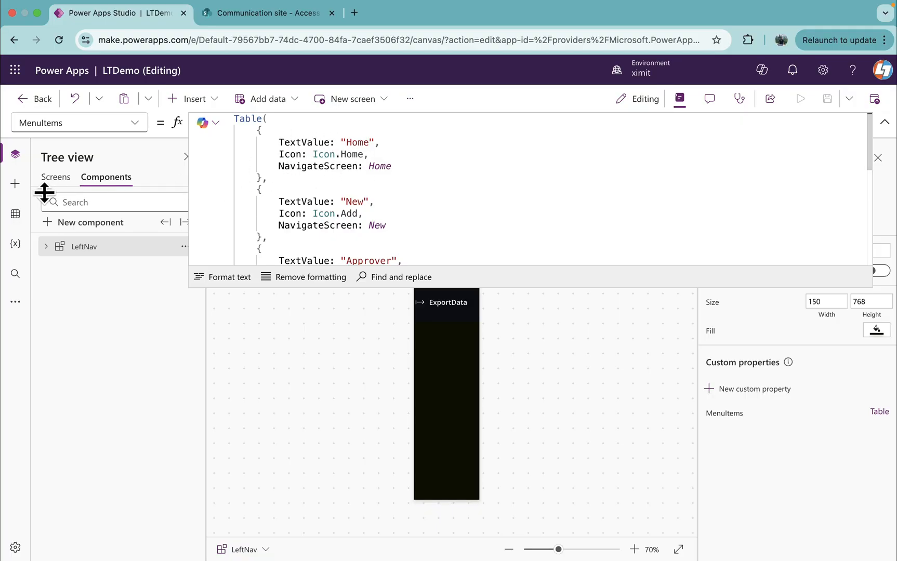
{"action": "left_click", "coordinate": [55, 177]}
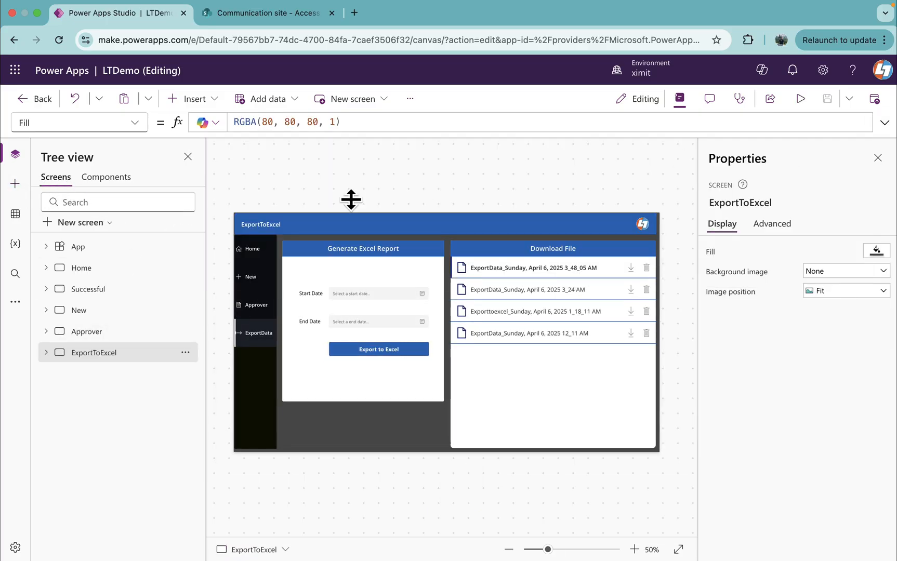
Select LeftNav_1 under the Home screen in Tree view and pick its MenuItems property.
{"action": "left_click", "coordinate": [46, 267]}
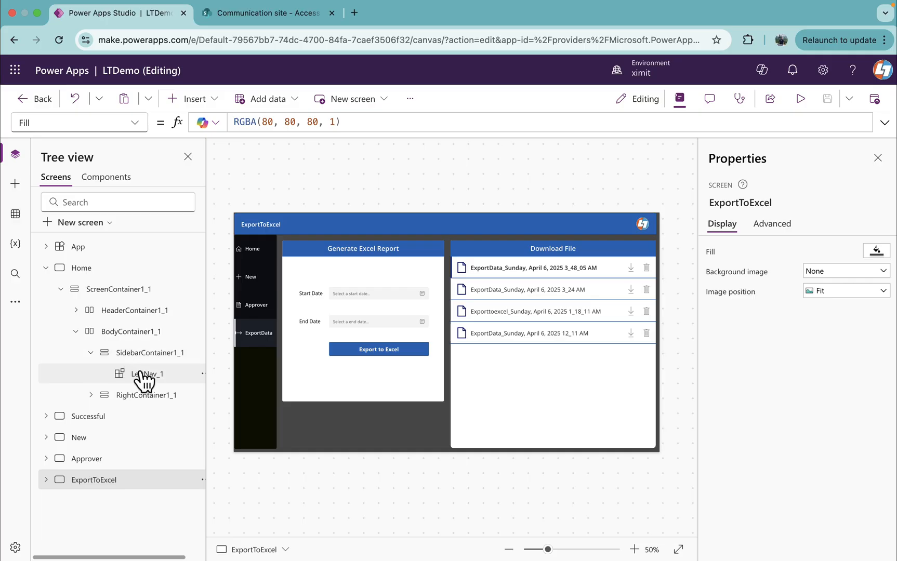
{"action": "left_click", "coordinate": [147, 373]}
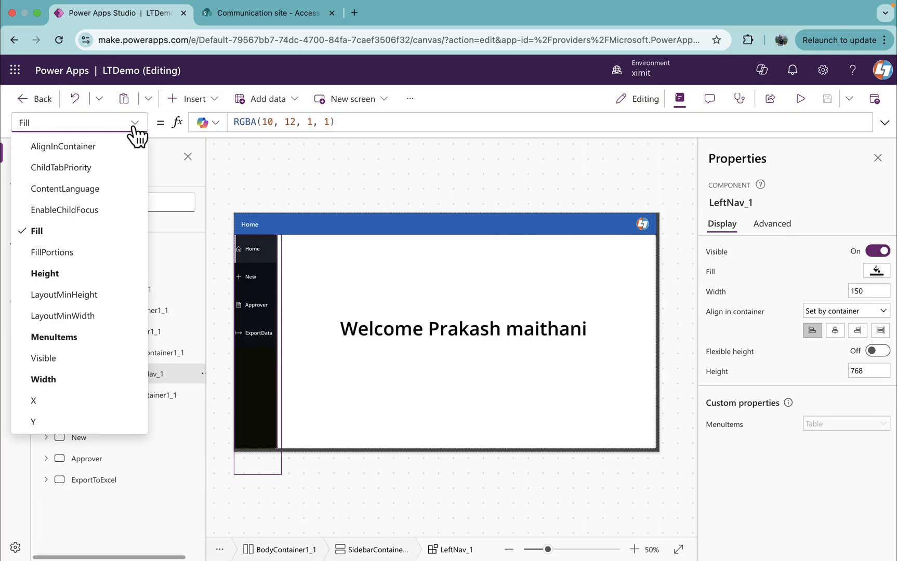
{"action": "left_click", "coordinate": [55, 337]}
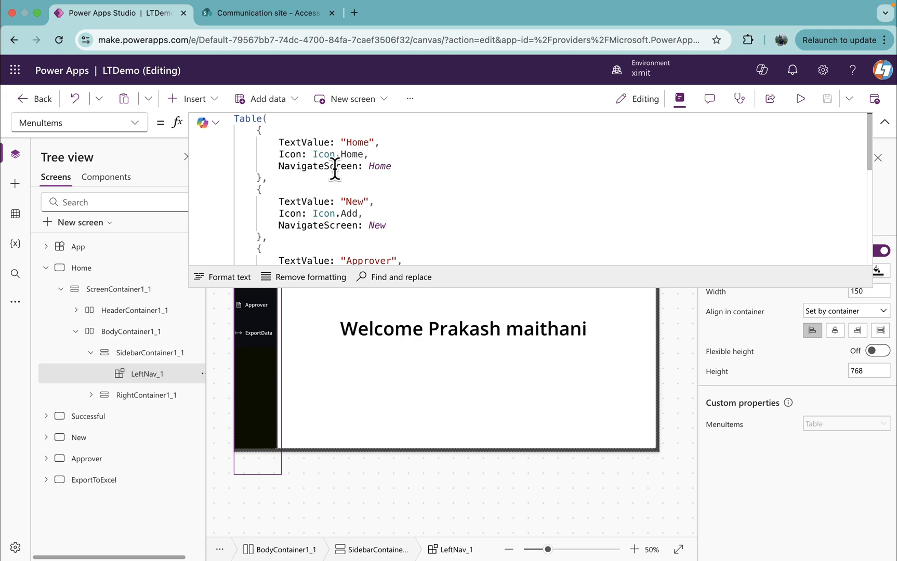
{"action": "mouse_move", "coordinate": [315, 145]}
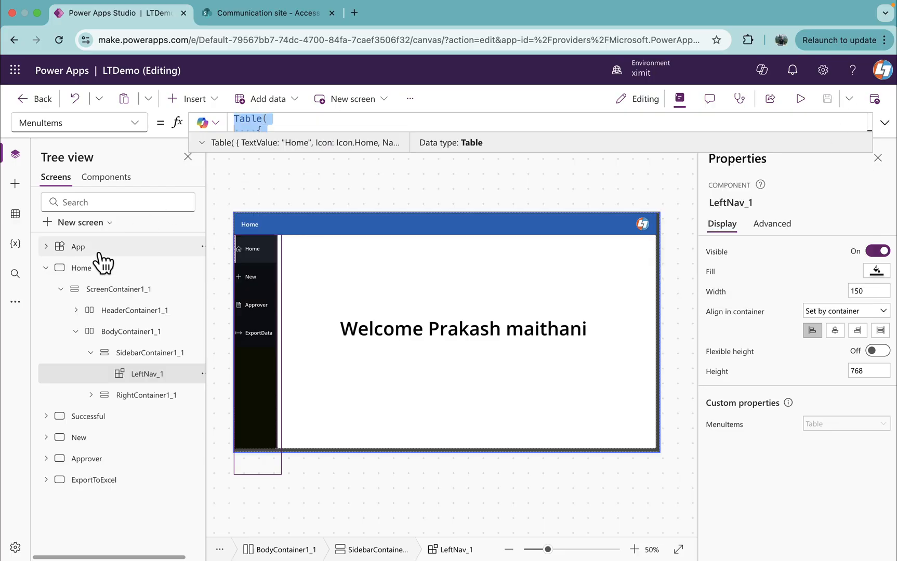
Set App.OnStart to ClearCollect(LeftnavValues, ...) holding the Home, New, Approver and ExportData records.
{"action": "left_click", "coordinate": [77, 246]}
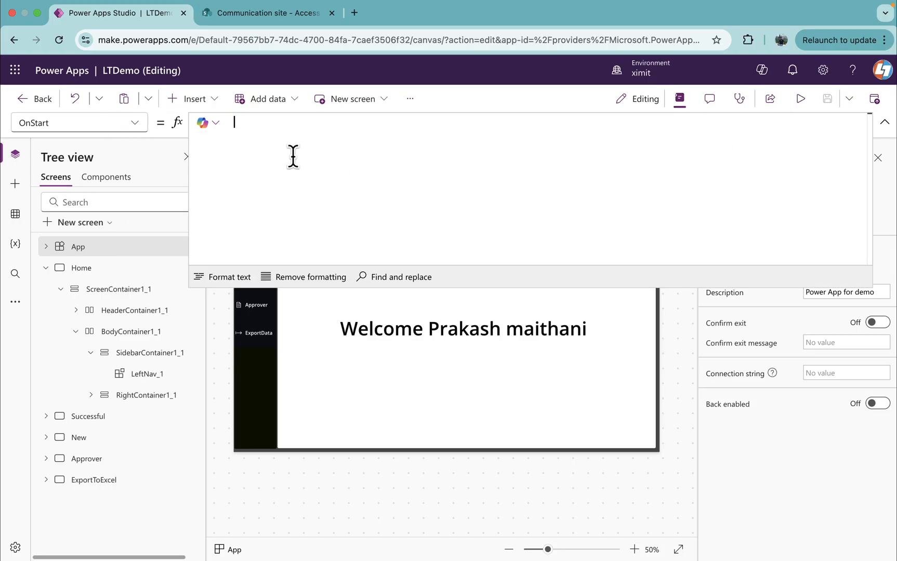
{"action": "type", "text": "cle"}
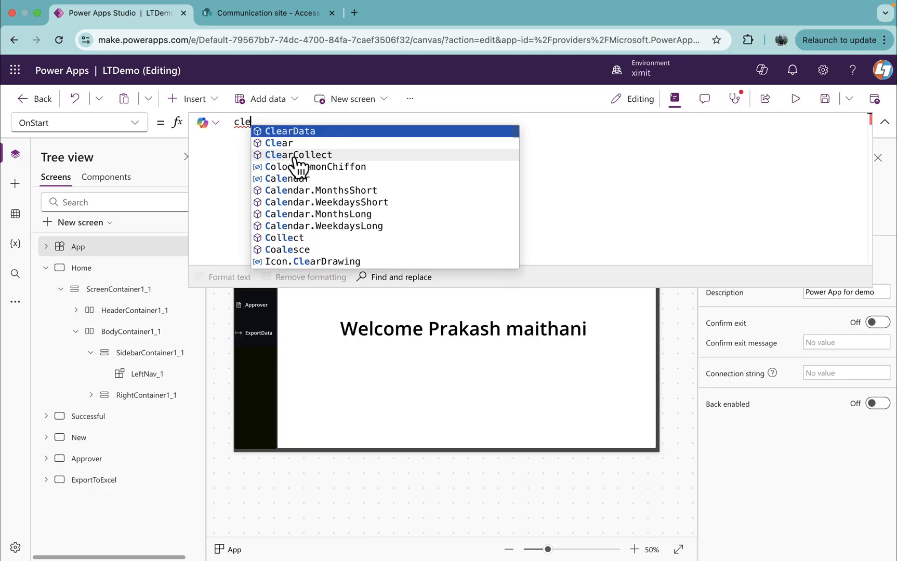
{"action": "left_click", "coordinate": [297, 154]}
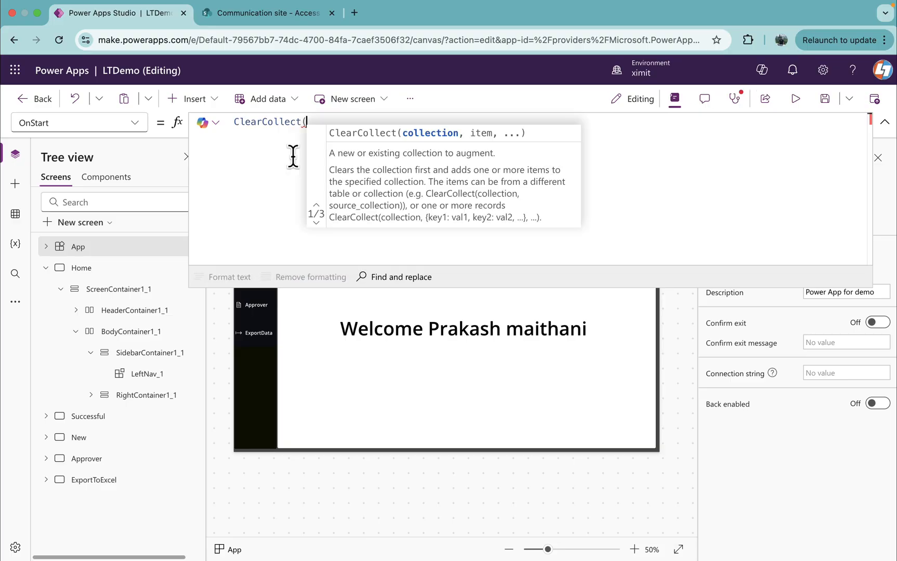
{"action": "type", "text": "L"}
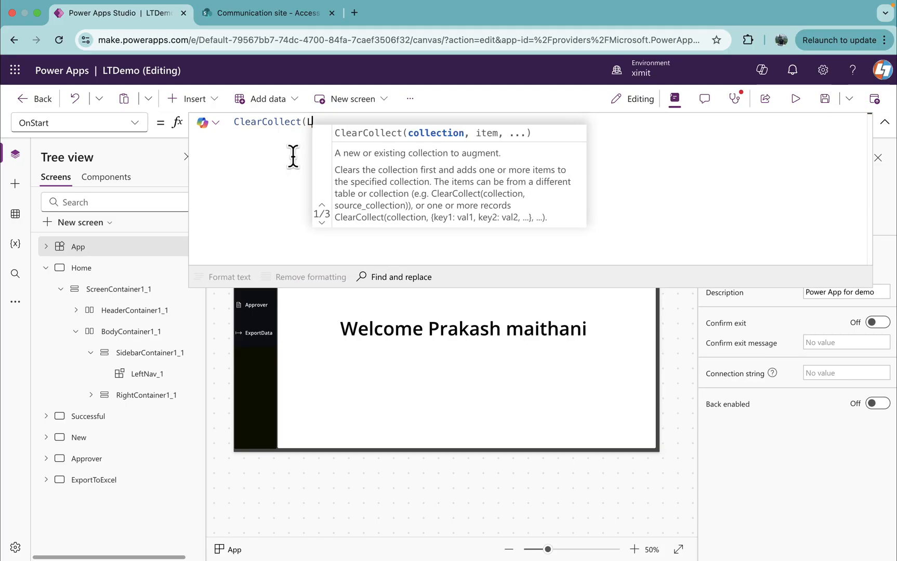
{"action": "type", "text": "eftnav"}
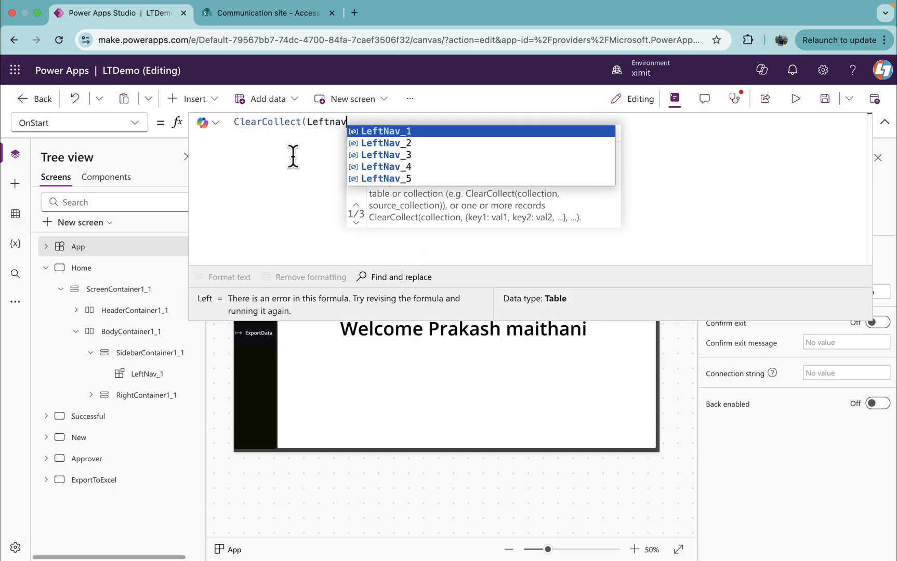
{"action": "type", "text": "Values"}
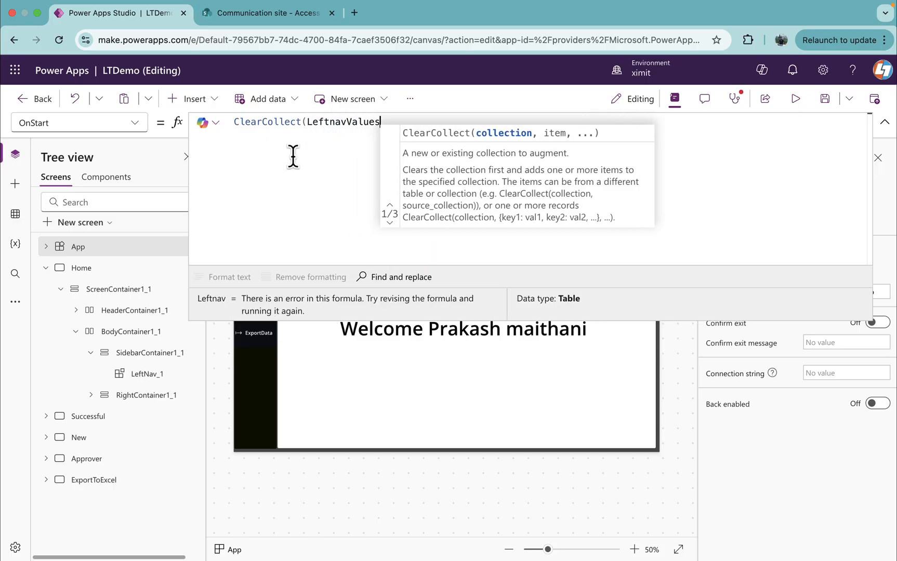
{"action": "type", "text": ",Table("}
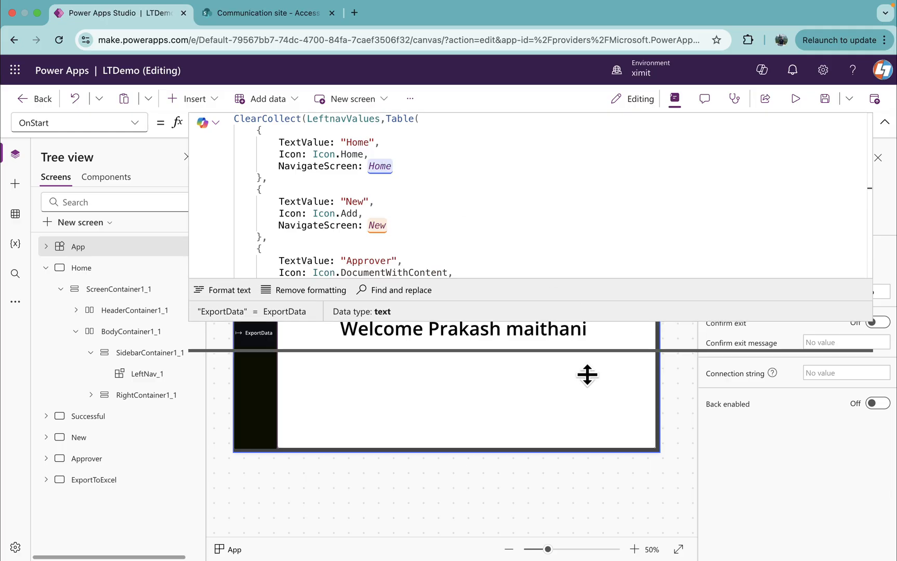
{"action": "scroll", "scroll_direction": "down", "scroll_amount": 3}
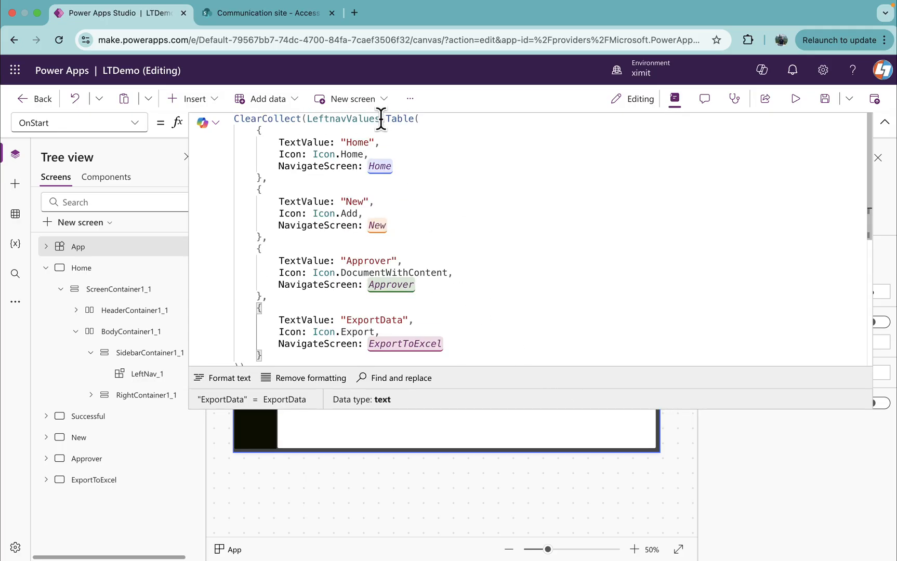
{"action": "double_click", "coordinate": [344, 119]}
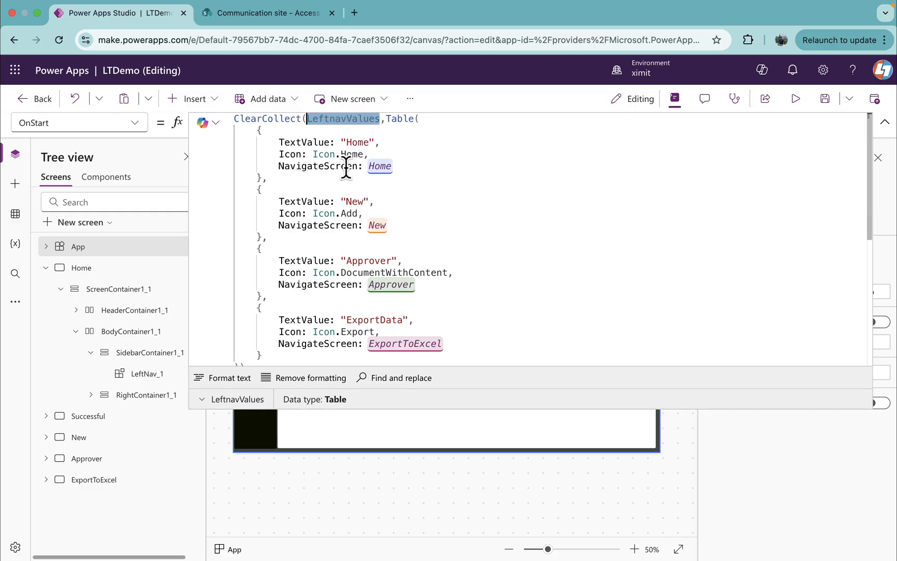
{"action": "left_click", "coordinate": [152, 374]}
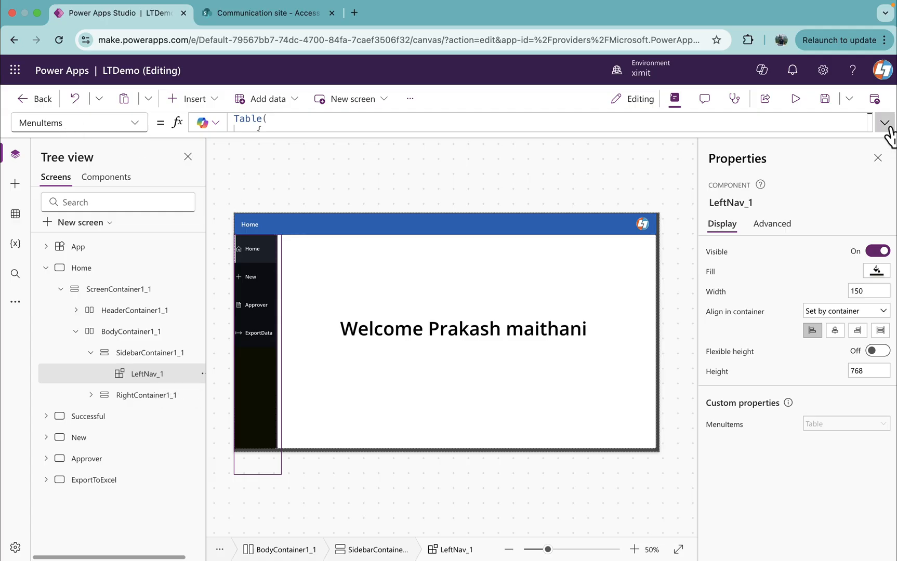
Set the MenuItems property of the LeftNav components, through LeftNav_5, to LeftnavValues.
{"action": "left_click", "coordinate": [884, 122]}
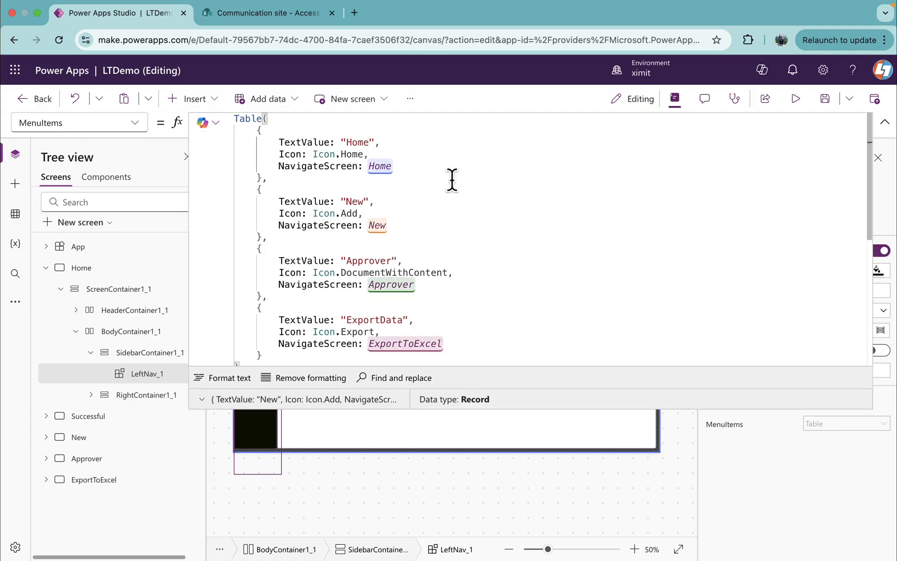
{"action": "type", "text": "LeftnavValues"}
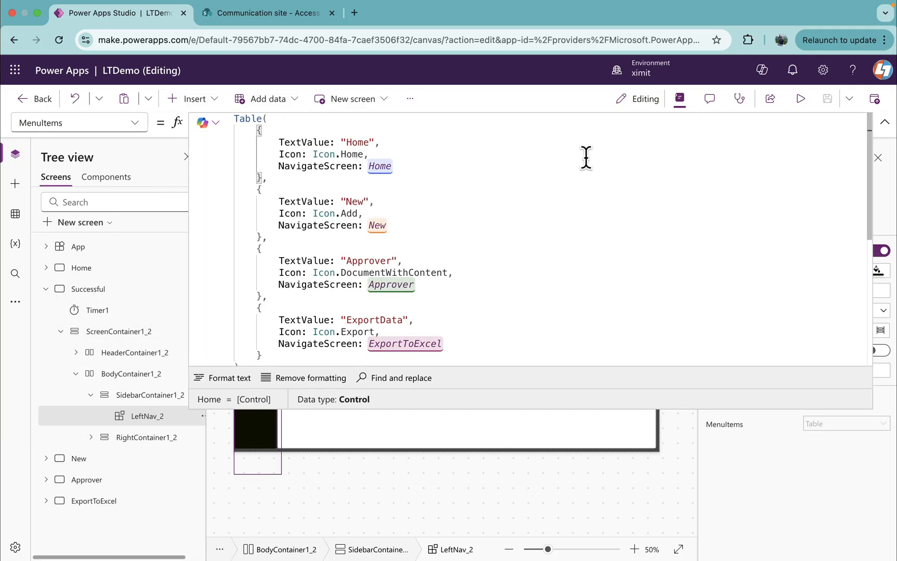
{"action": "type", "text": "LeftnavValues"}
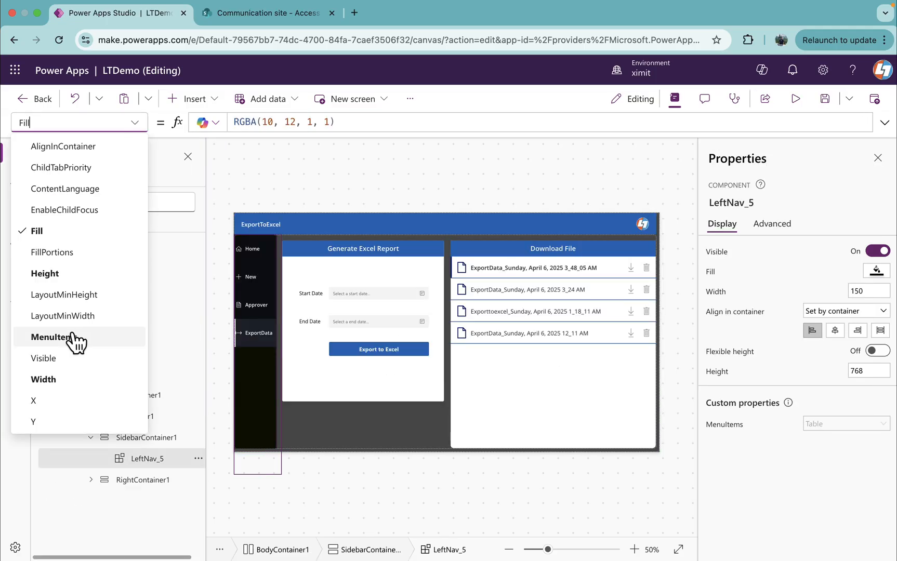
{"action": "left_click", "coordinate": [55, 336]}
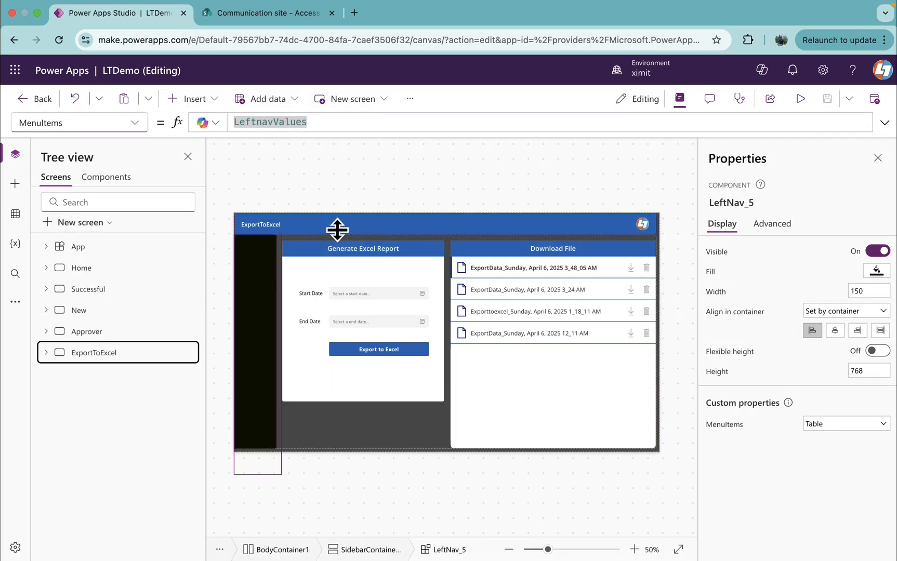
{"action": "left_click", "coordinate": [78, 247]}
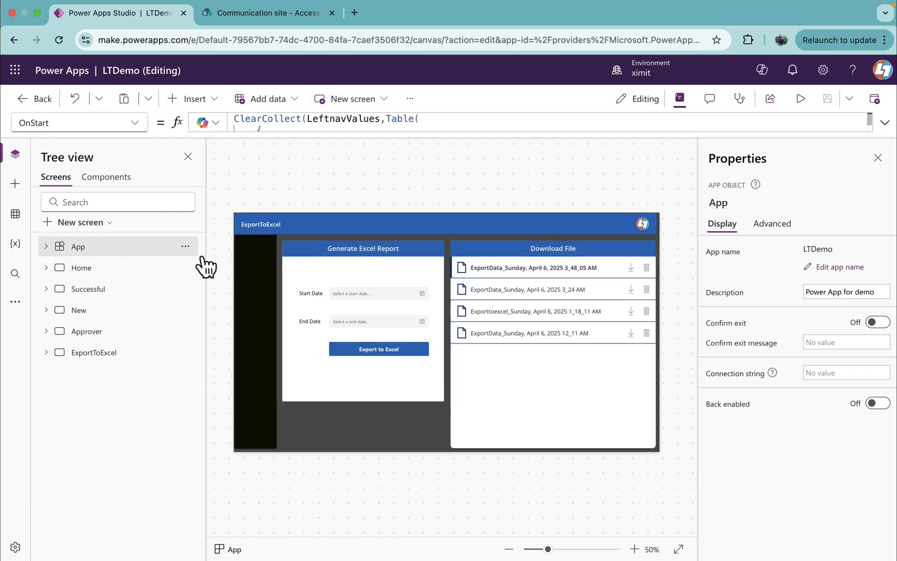
Remove the Approver and ExportData records from the App.OnStart collection.
{"action": "left_click", "coordinate": [882, 123]}
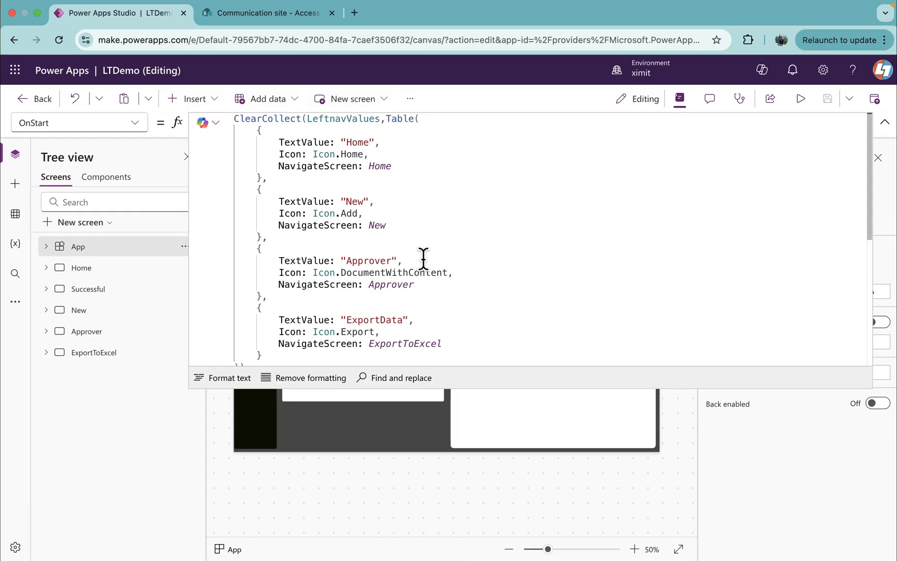
{"action": "scroll", "scroll_direction": "down", "scroll_amount": 3}
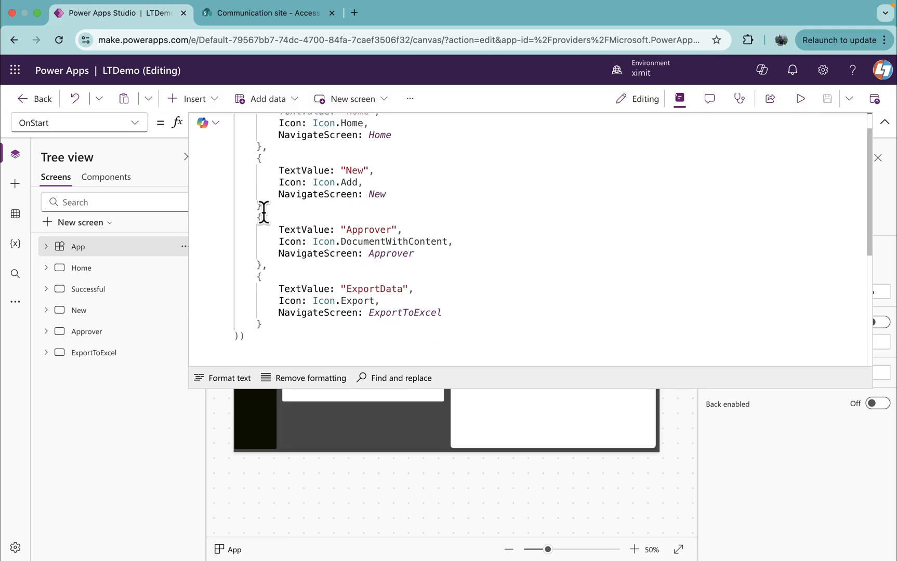
{"action": "left_click_drag", "start_coordinate": [263, 210], "coordinate": [290, 324]}
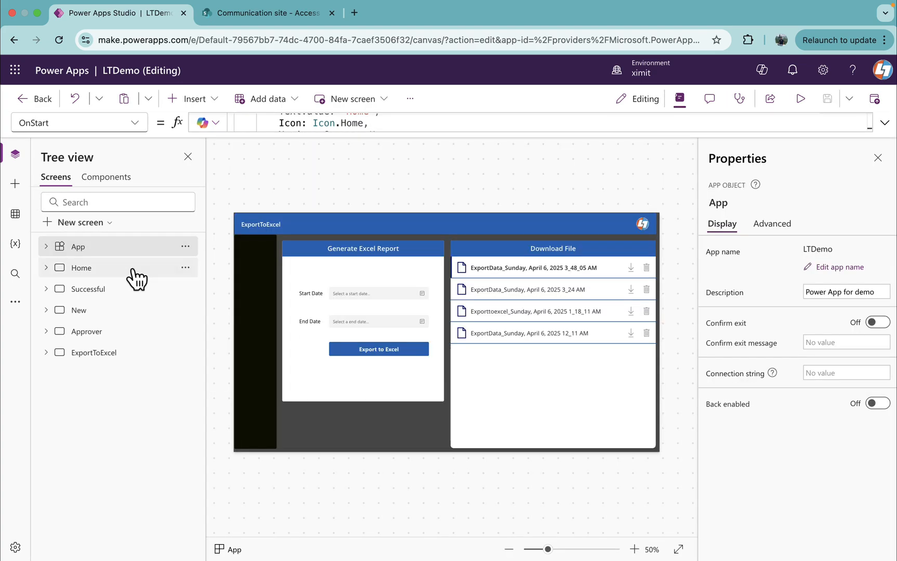
{"action": "mouse_move", "coordinate": [102, 272]}
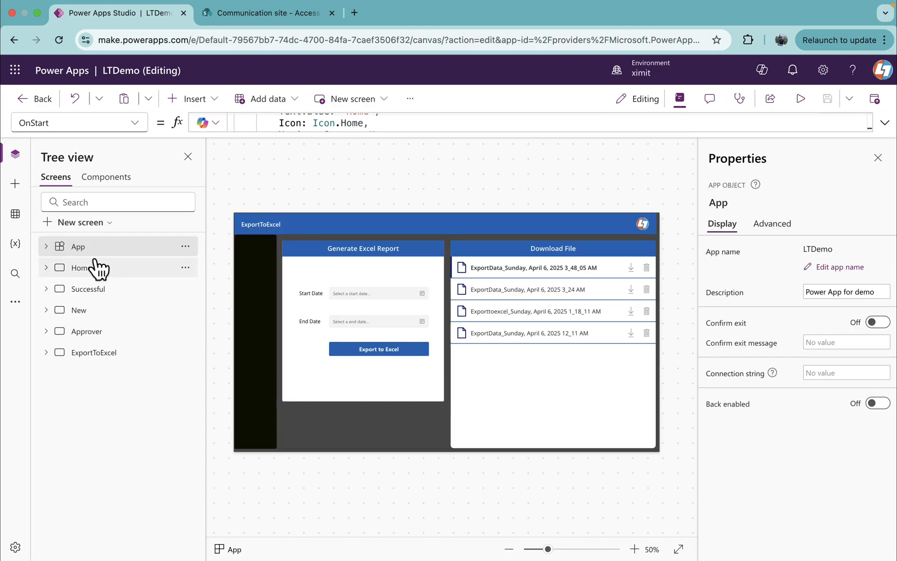
Run OnStart and preview the app, confirming the navigation lists only Home and New.
{"action": "left_click", "coordinate": [185, 246]}
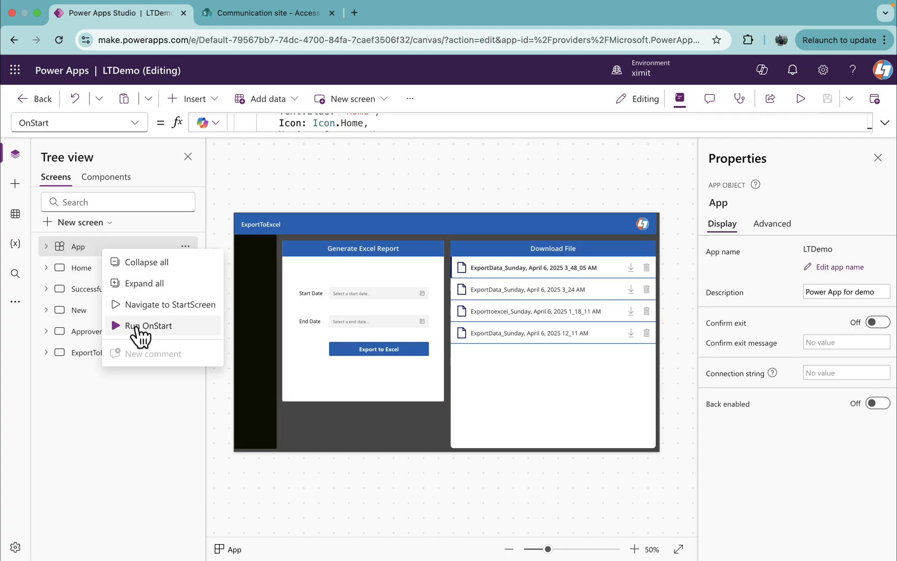
{"action": "left_click", "coordinate": [147, 325]}
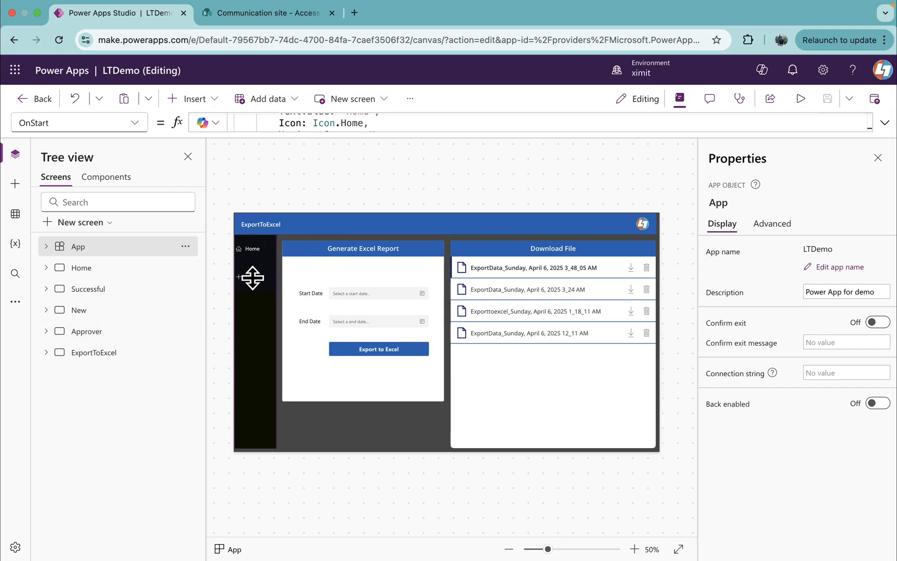
{"action": "left_click", "coordinate": [800, 98]}
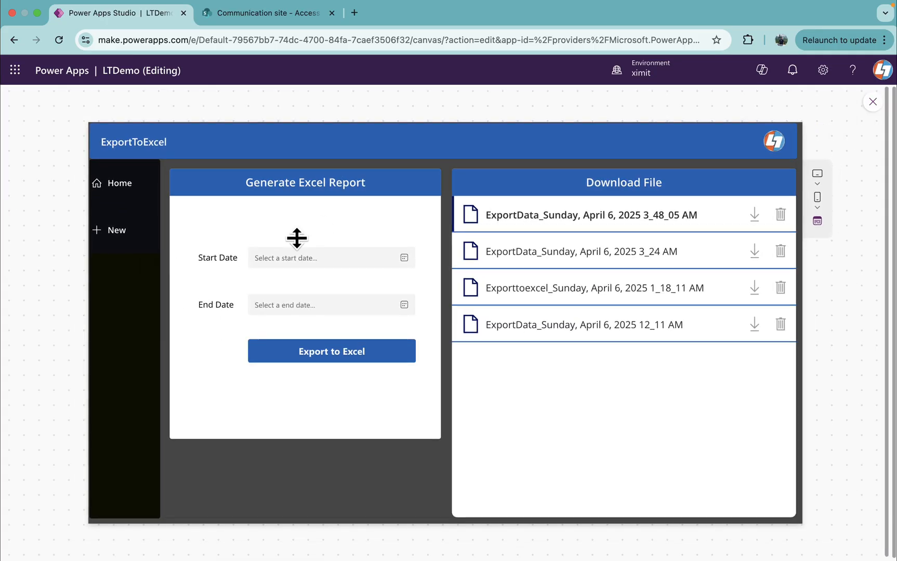
{"action": "left_click", "coordinate": [119, 182]}
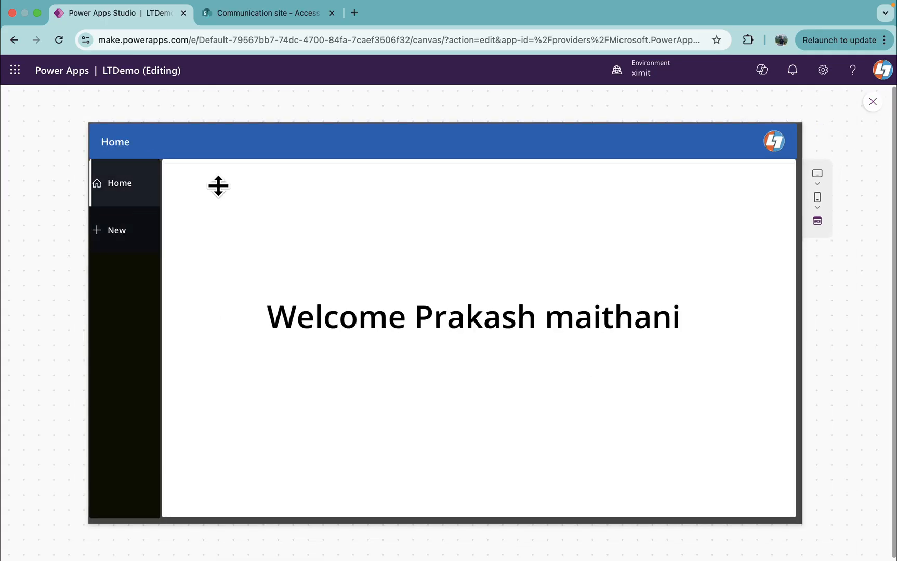
{"action": "left_click", "coordinate": [871, 101]}
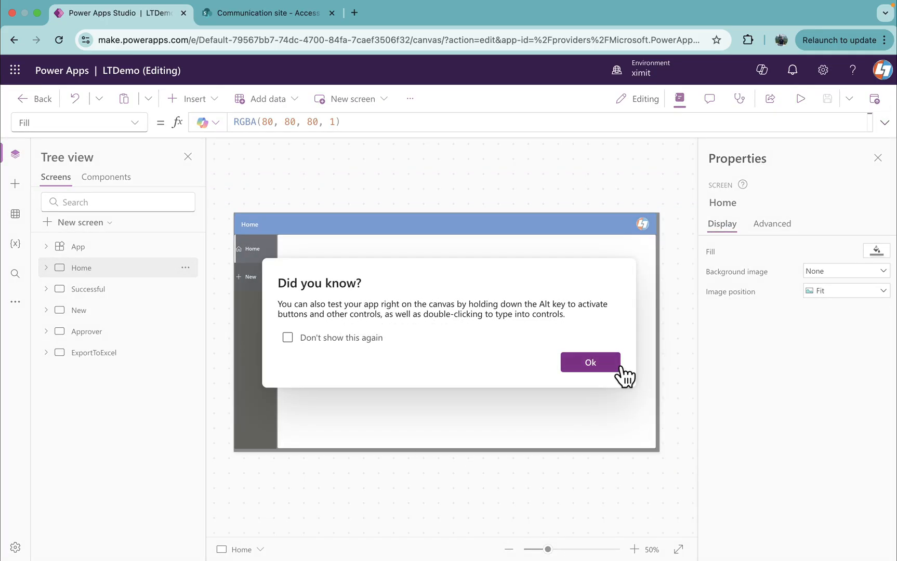
Undo the deletion to restore Approver and ExportData in OnStart, then check the Access Matrix list.
{"action": "left_click", "coordinate": [589, 363]}
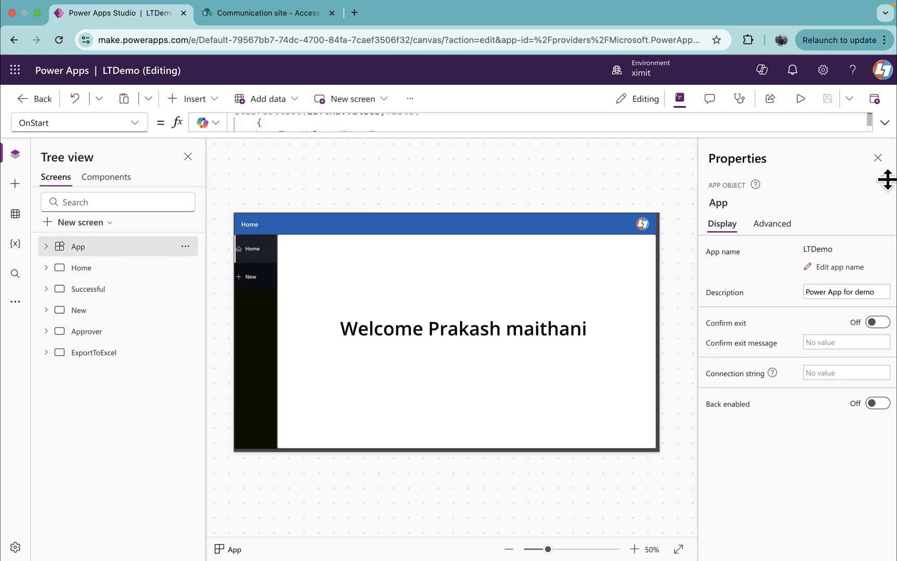
{"action": "left_click", "coordinate": [884, 122]}
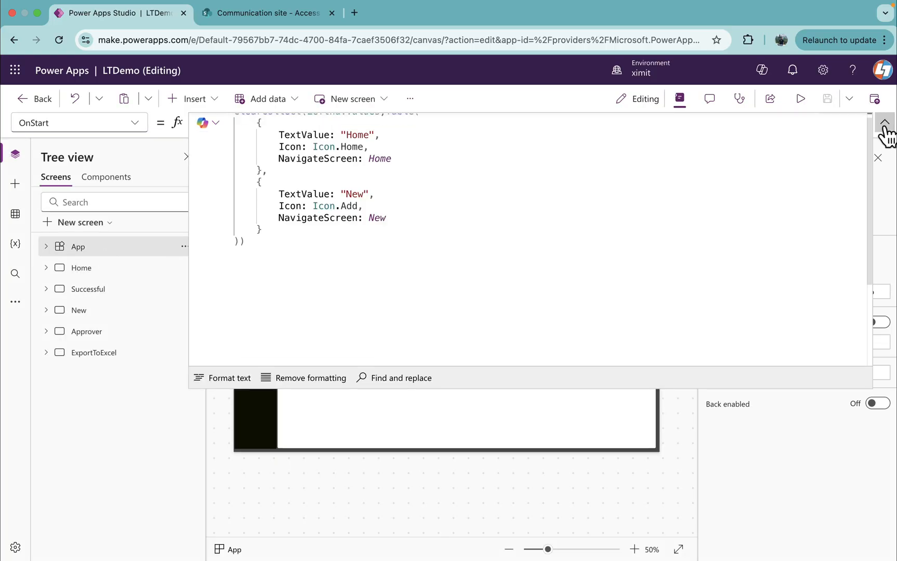
{"action": "left_click", "coordinate": [290, 232]}
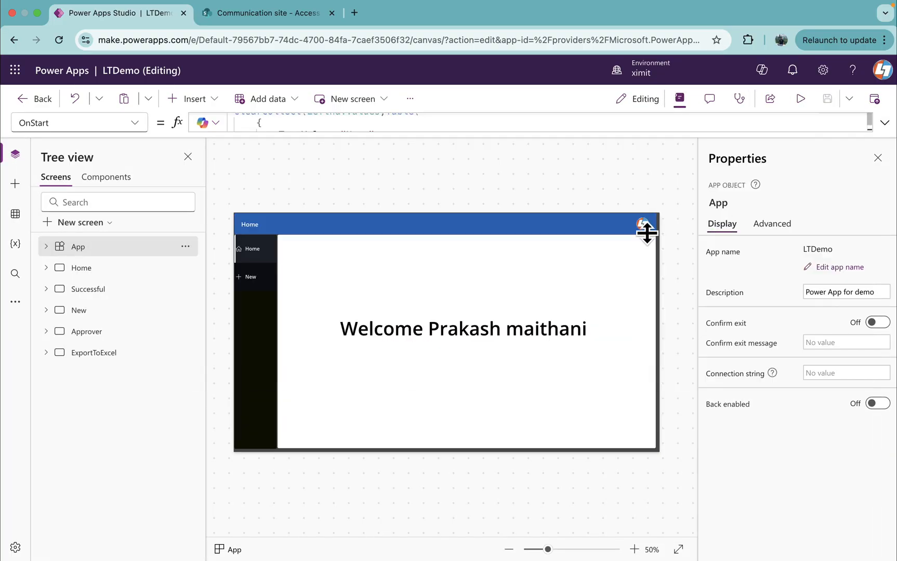
{"action": "left_click", "coordinate": [185, 245]}
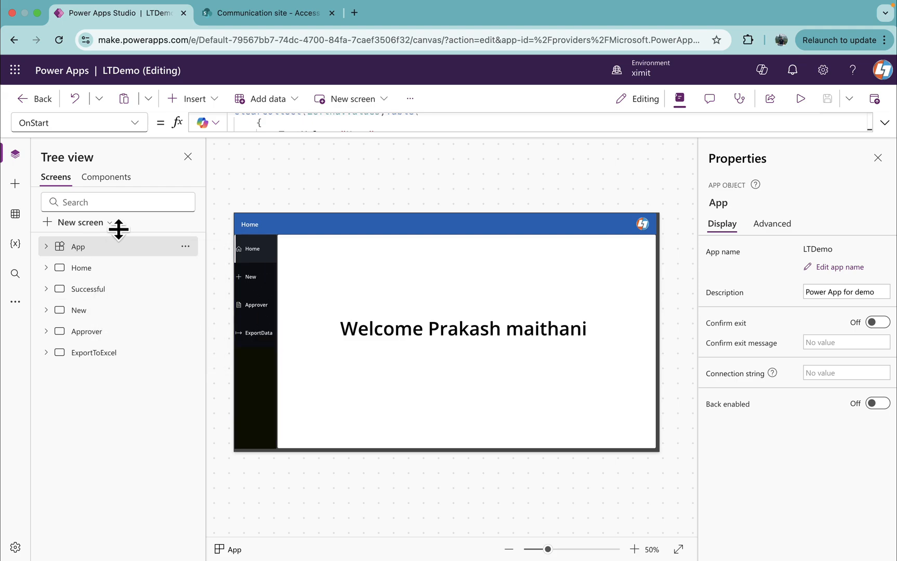
{"action": "left_click", "coordinate": [883, 123]}
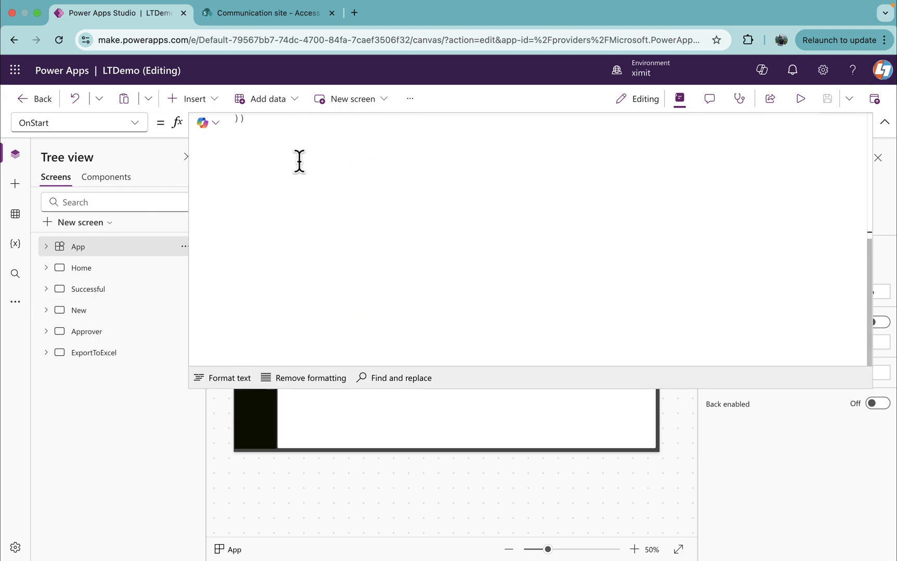
{"action": "left_click", "coordinate": [266, 12]}
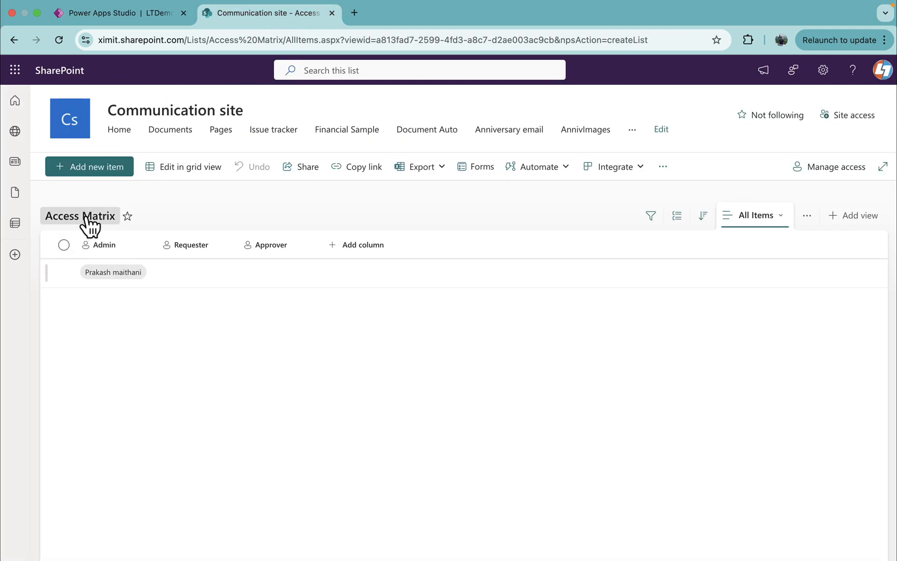
{"action": "left_click", "coordinate": [102, 13]}
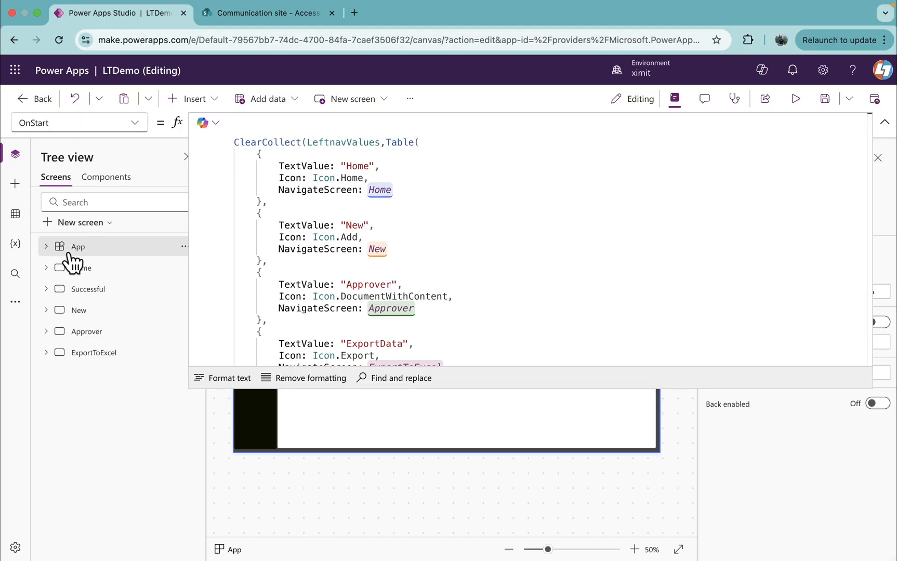
Add the Communication site's Access Matrix SharePoint list as a data source.
{"action": "left_click", "coordinate": [15, 214]}
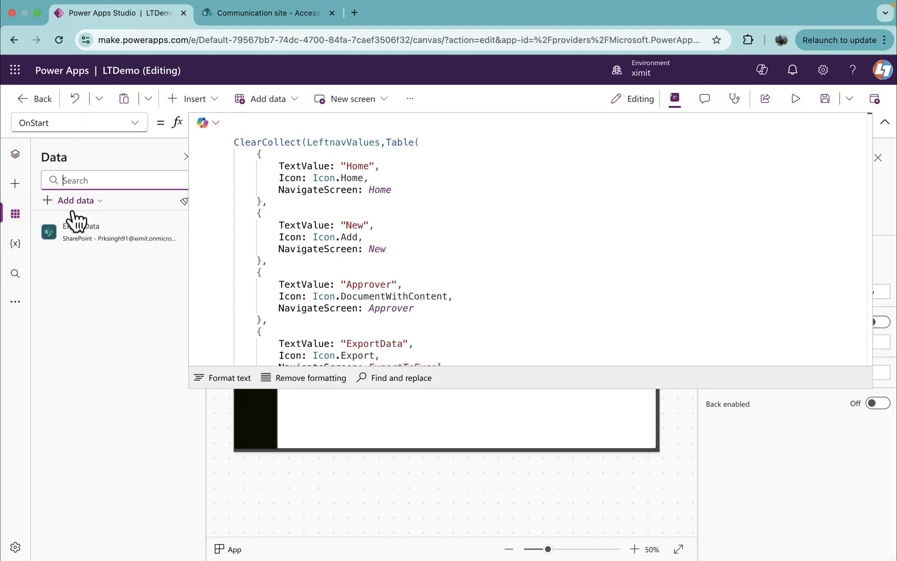
{"action": "left_click", "coordinate": [76, 201]}
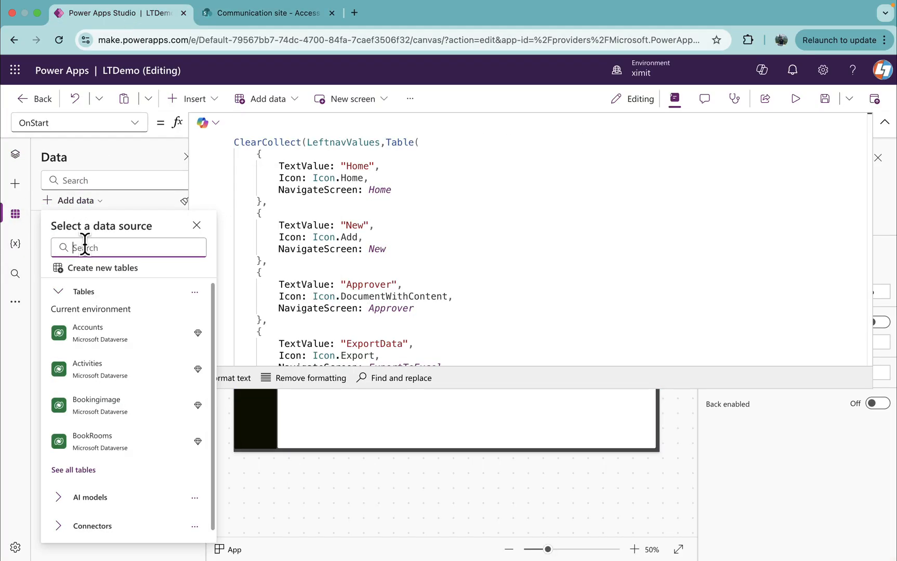
{"action": "type", "text": "sharep"}
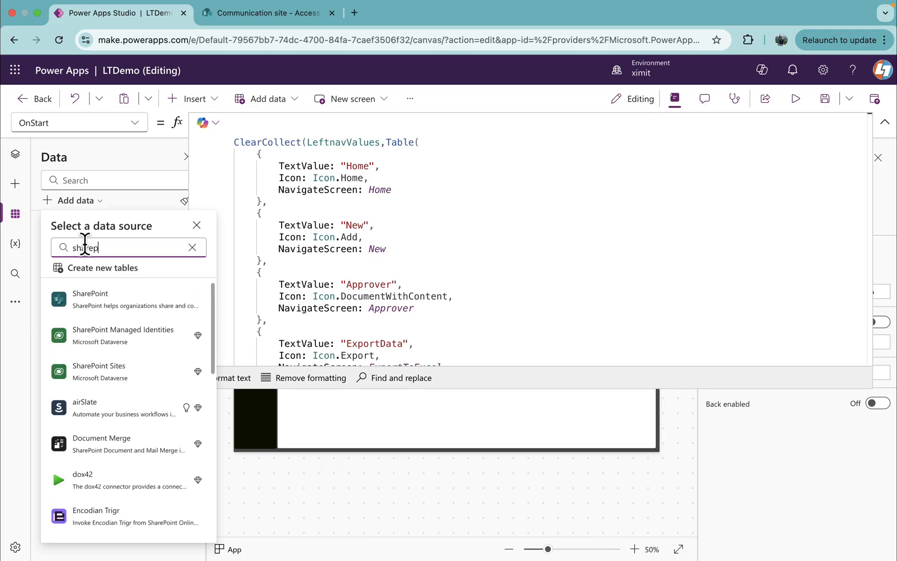
{"action": "left_click", "coordinate": [90, 299]}
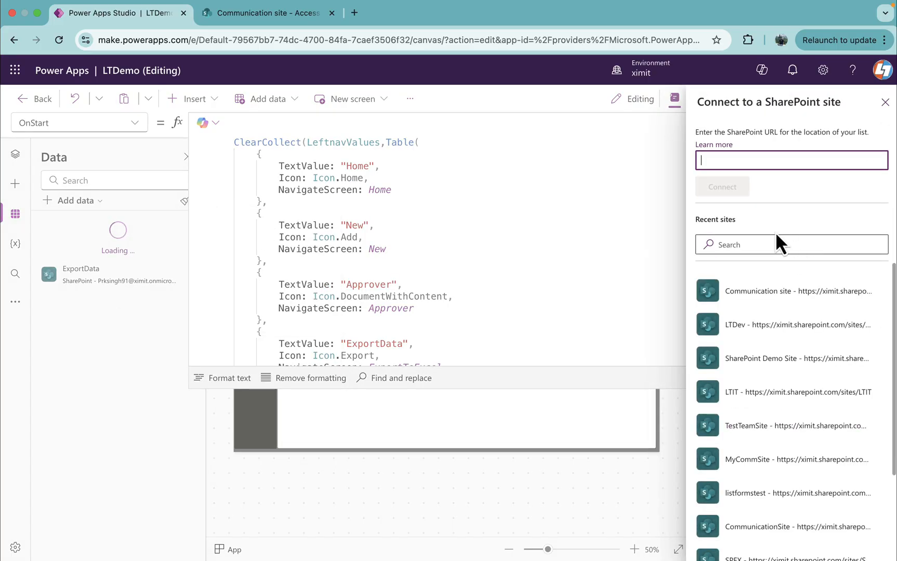
{"action": "left_click", "coordinate": [796, 291]}
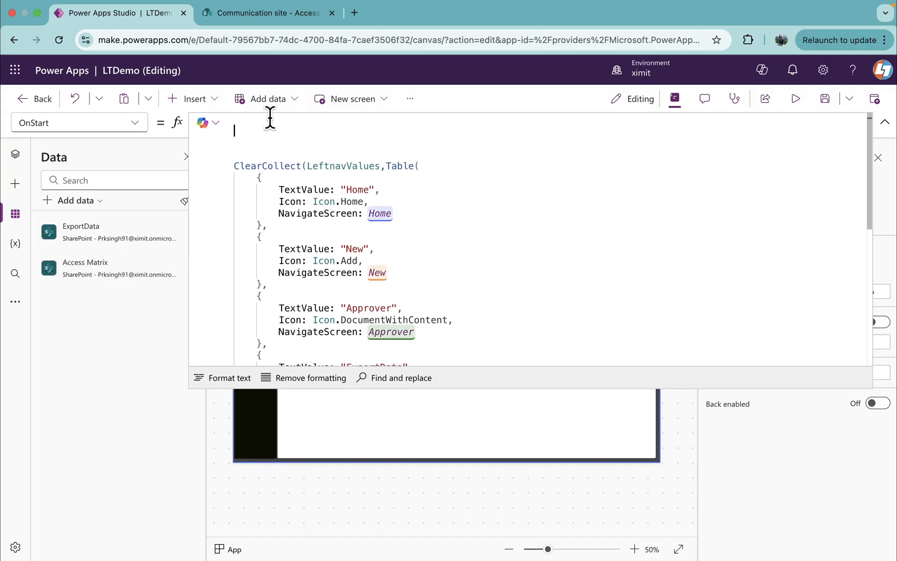
Type Set(isUserAdmin, LookUp('Access Matrix', Admin.Email = User().Email)) into OnStart.
{"action": "type", "text": "s"}
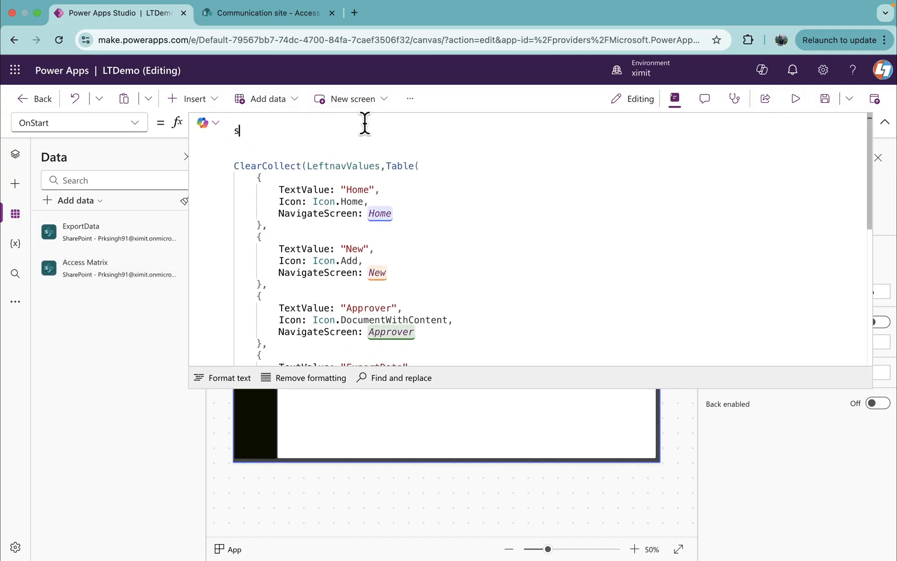
{"action": "type", "text": "et("}
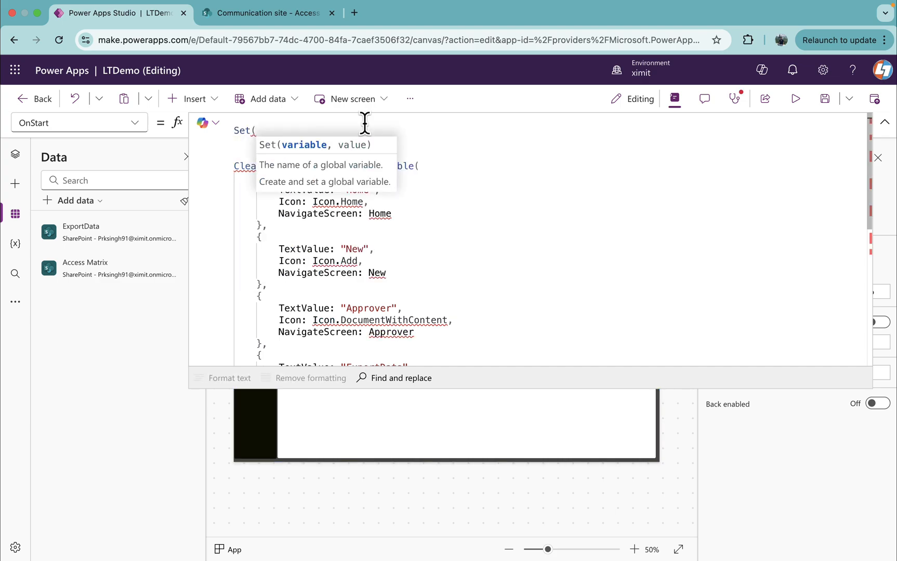
{"action": "type", "text": "isUserAdmi"}
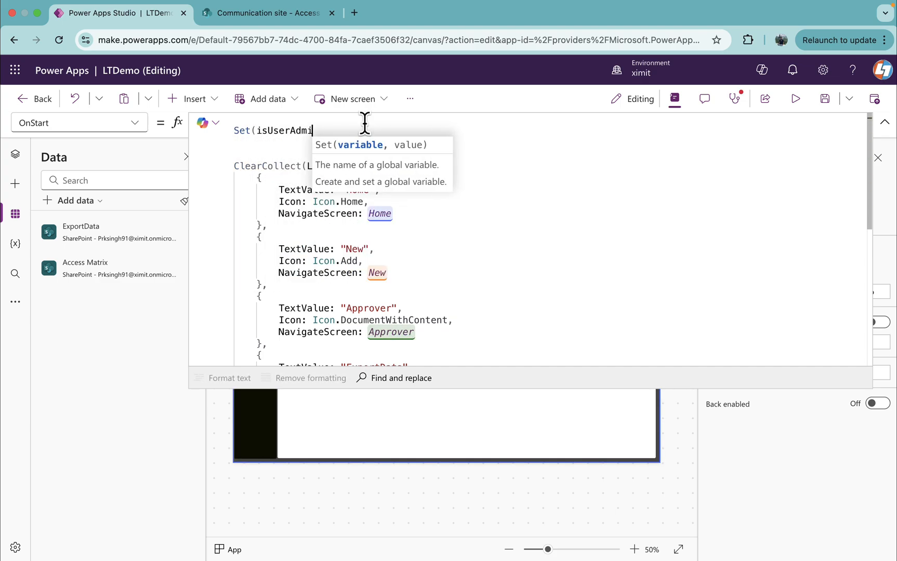
{"action": "type", "text": ","}
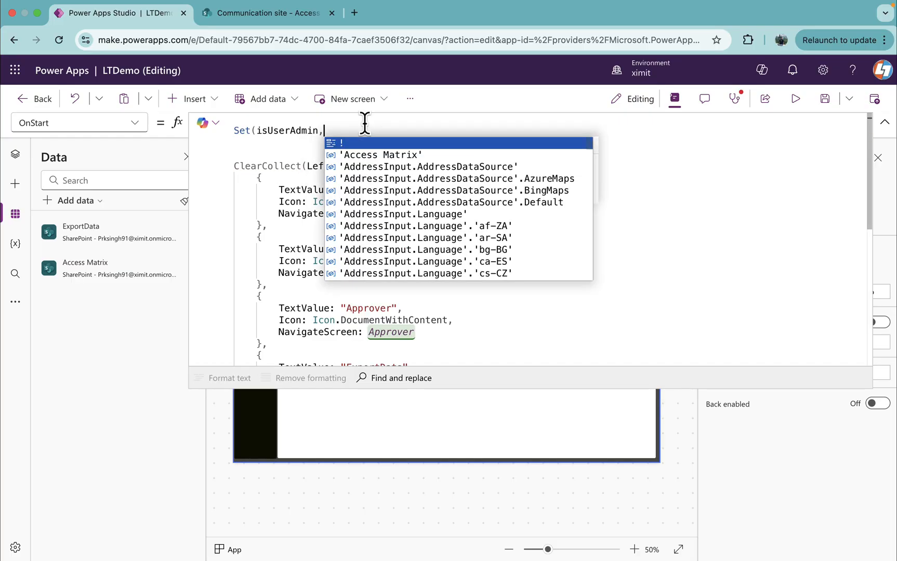
{"action": "type", "text": "look"}
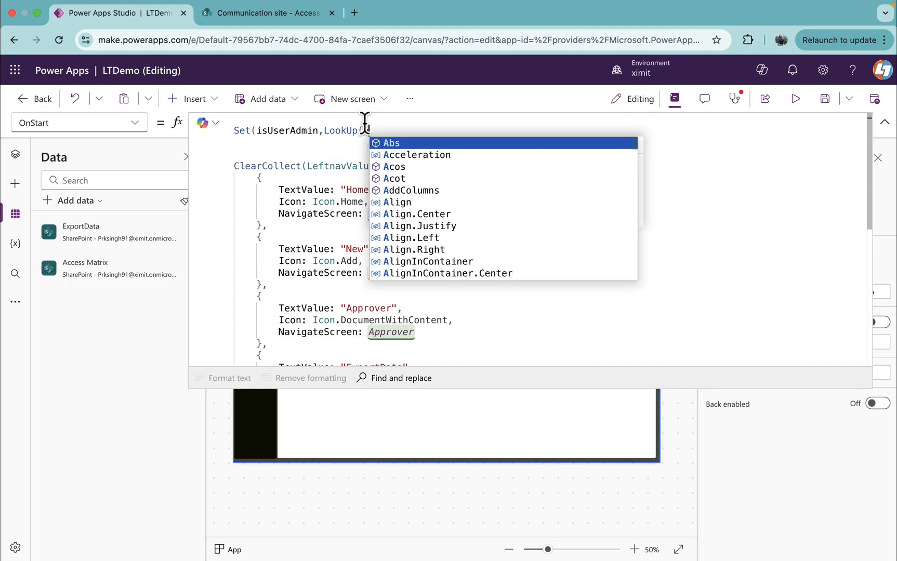
{"action": "type", "text": "ccess Matrix',"}
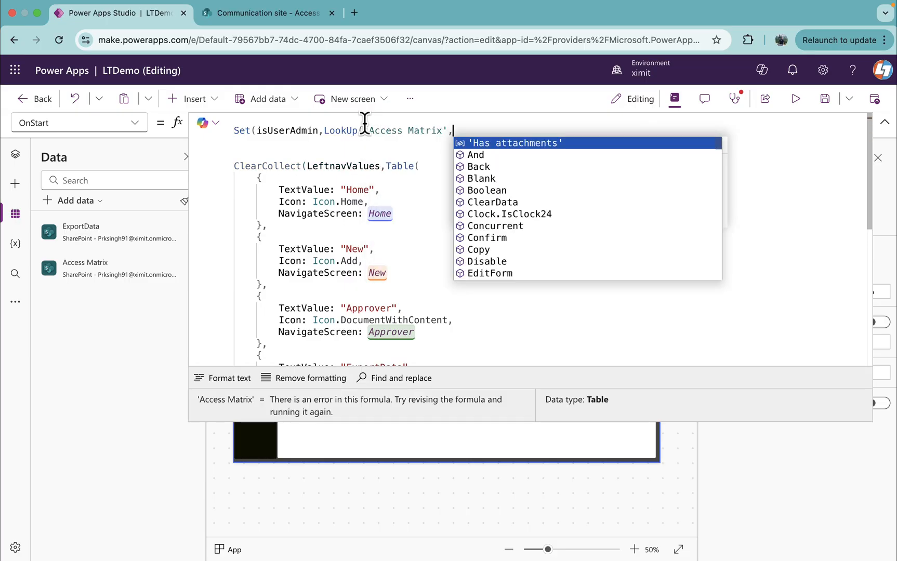
{"action": "type", "text": "admi"}
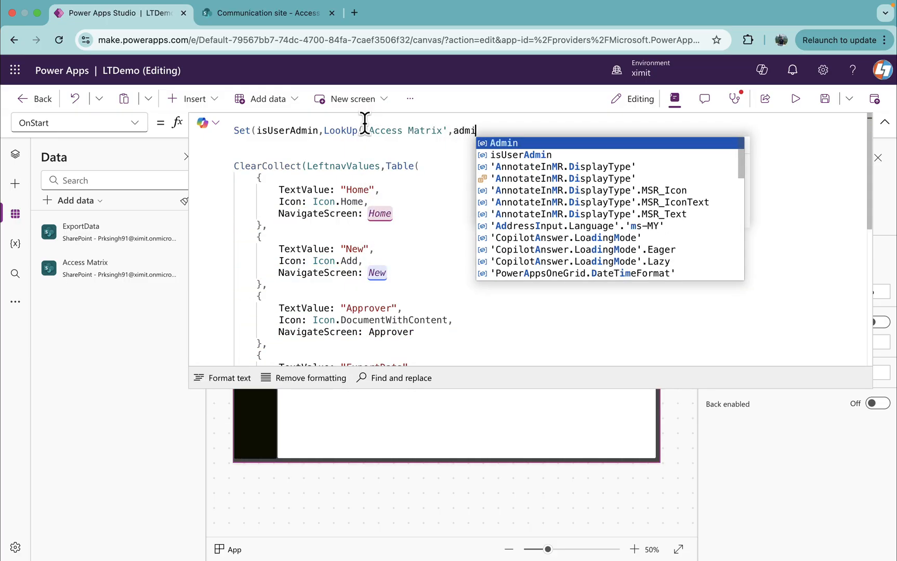
{"action": "type", "text": "Admin.e"}
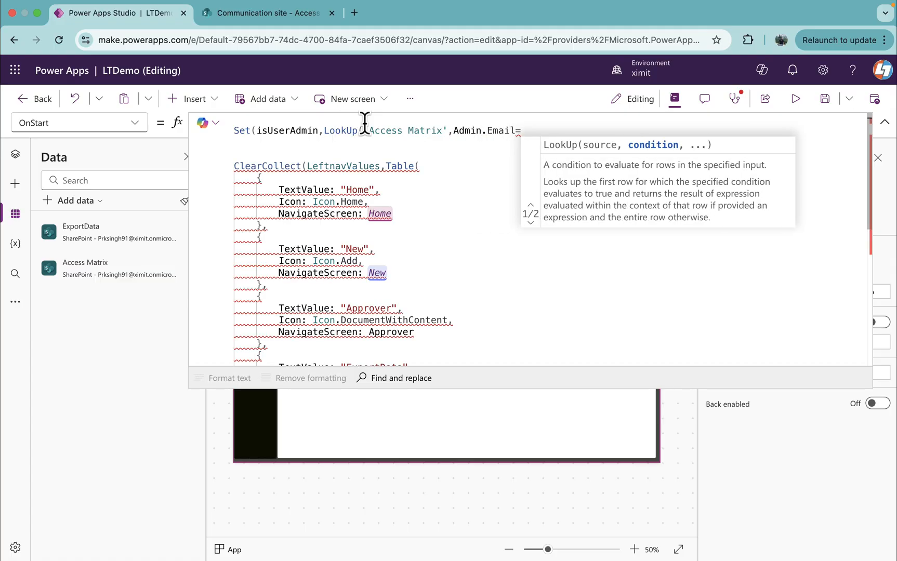
{"action": "type", "text": "User("}
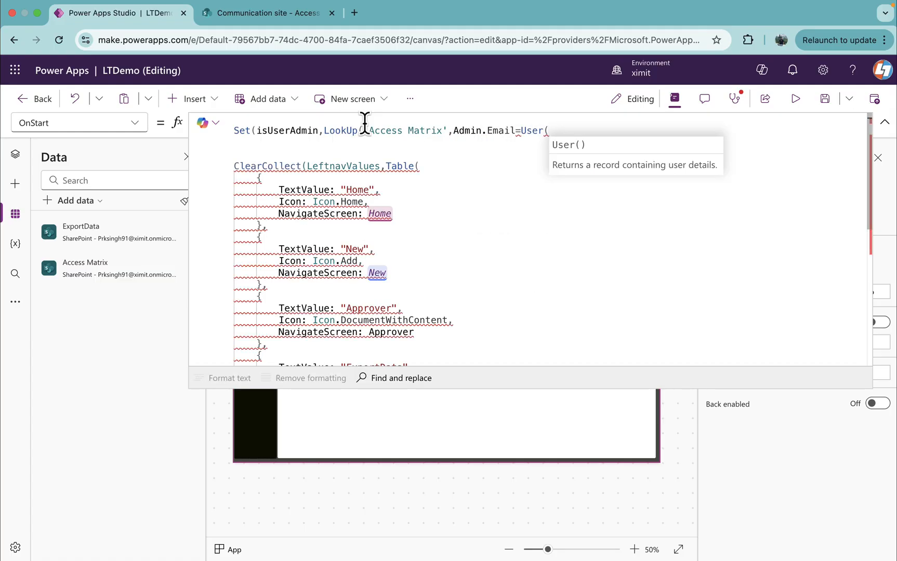
{"action": "type", "text": ".e"}
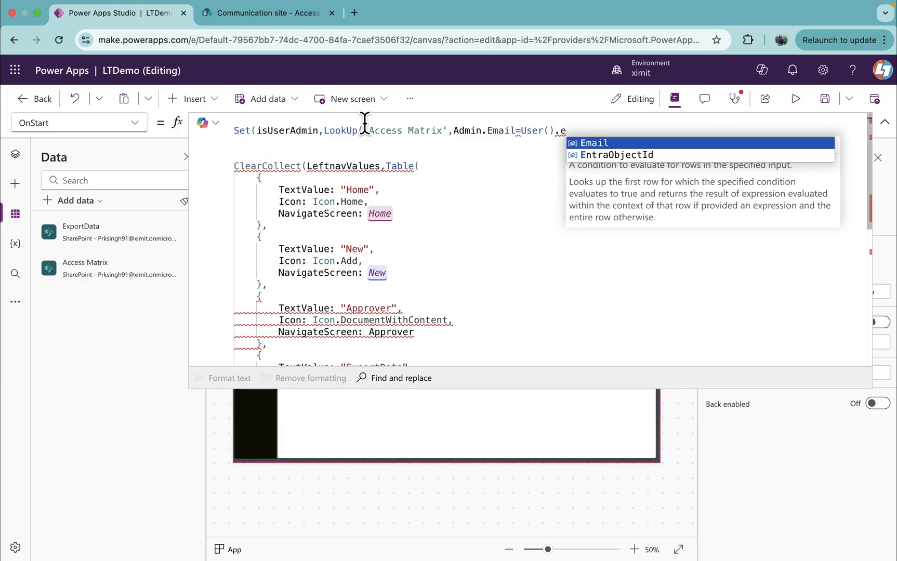
{"action": "type", "text": "Email));"}
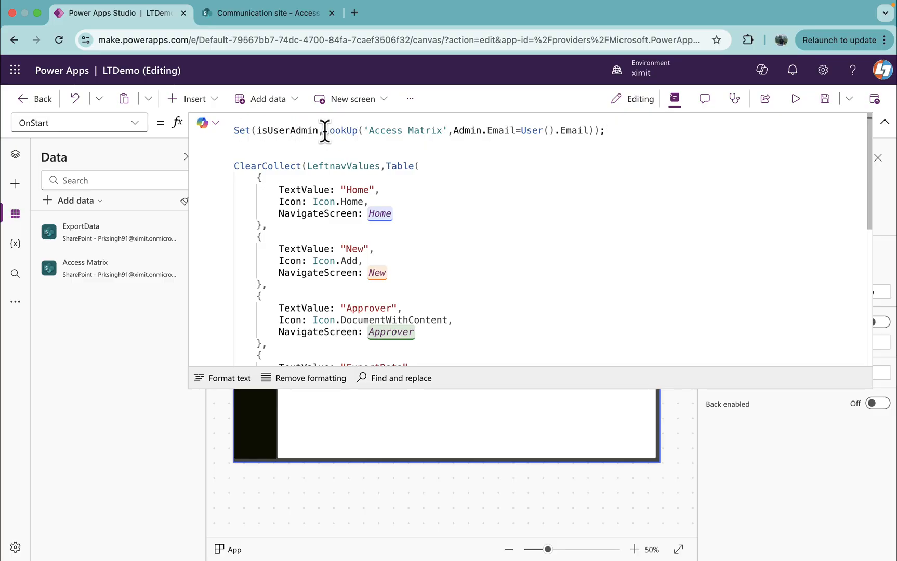
Wrap the lookup in !IsBlank() so isUserAdmin returns true or false.
{"action": "left_click", "coordinate": [340, 131]}
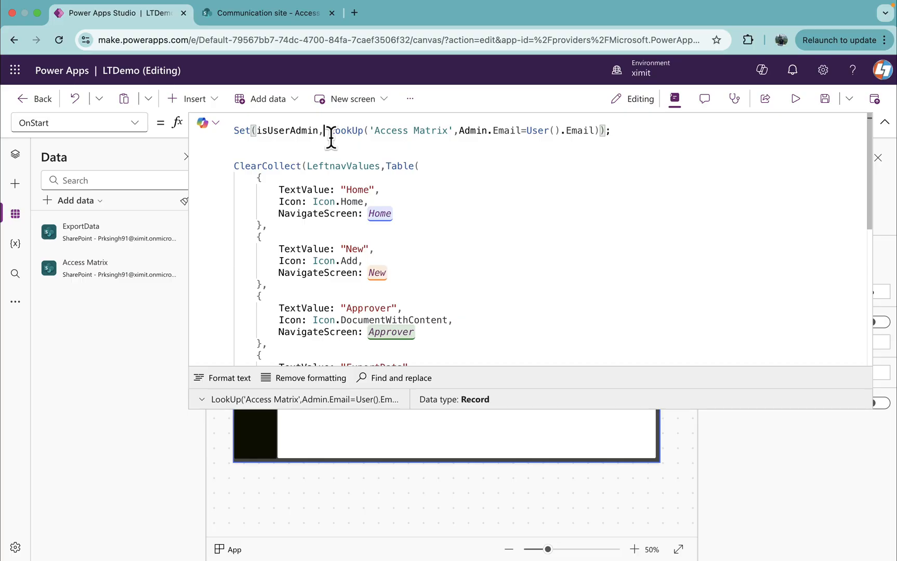
{"action": "type", "text": "IsBlank("}
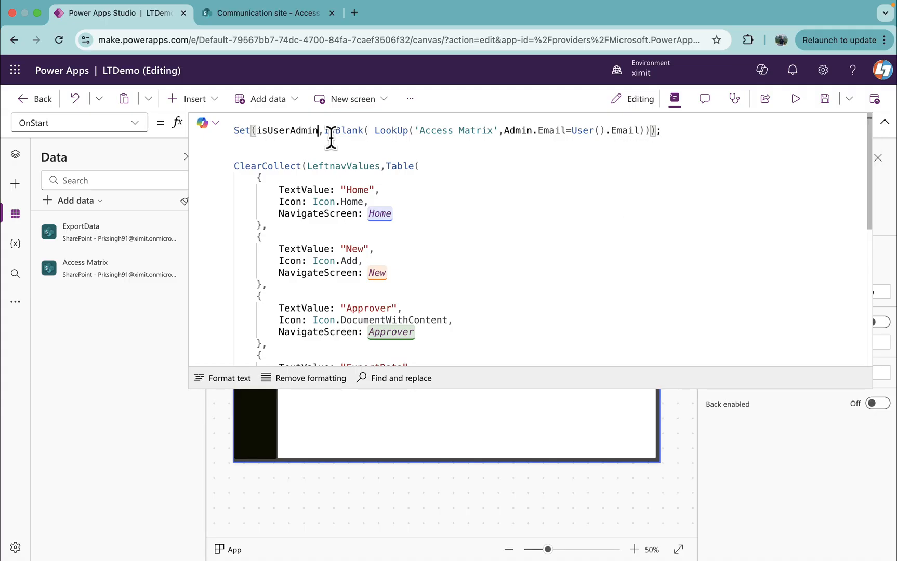
{"action": "type", "text": "!"}
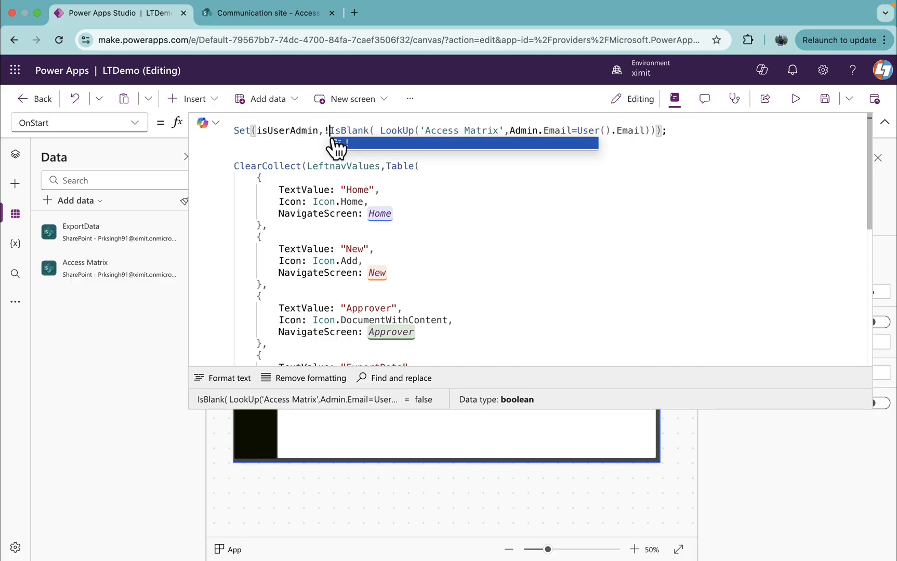
{"action": "left_click", "coordinate": [331, 130]}
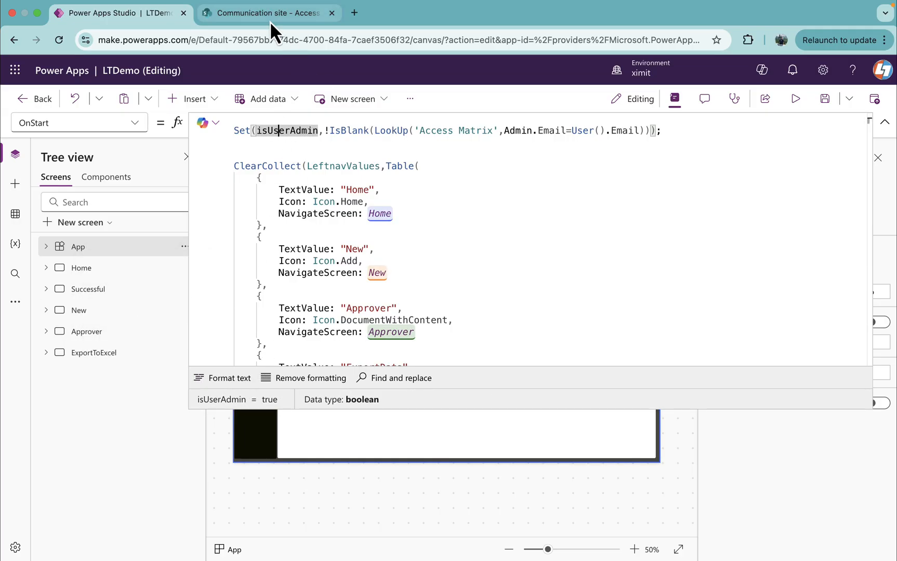
View the Access Matrix Admin, Requester and Approver columns in SharePoint, then return to Power Apps.
{"action": "left_click", "coordinate": [268, 12]}
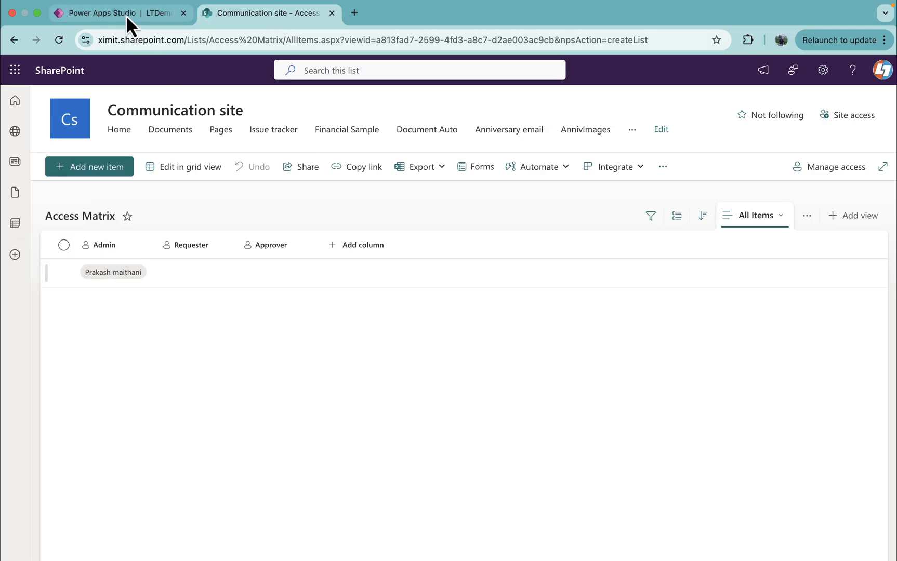
{"action": "left_click", "coordinate": [103, 13]}
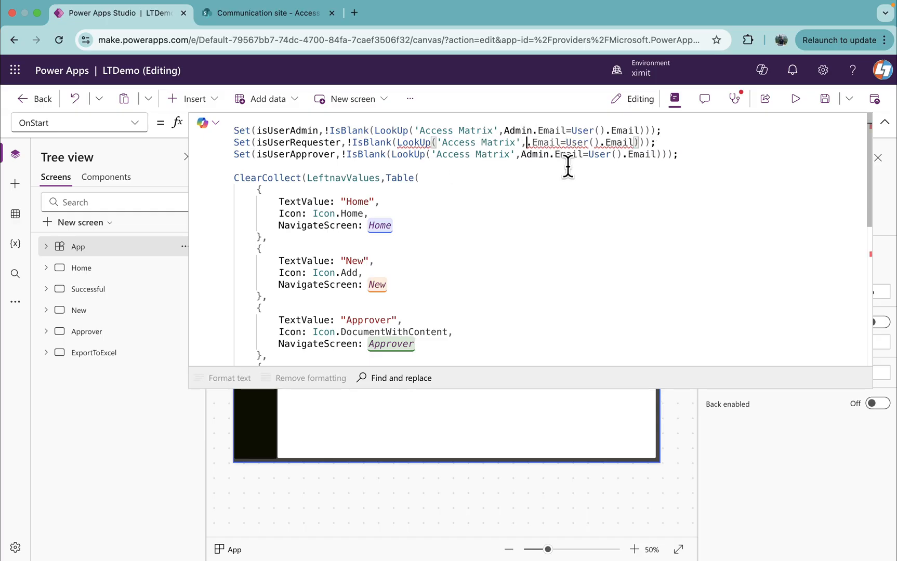
Replace Admin with Requester in isUserRequester and with Approver in isUserApprover.
{"action": "type", "text": "requ"}
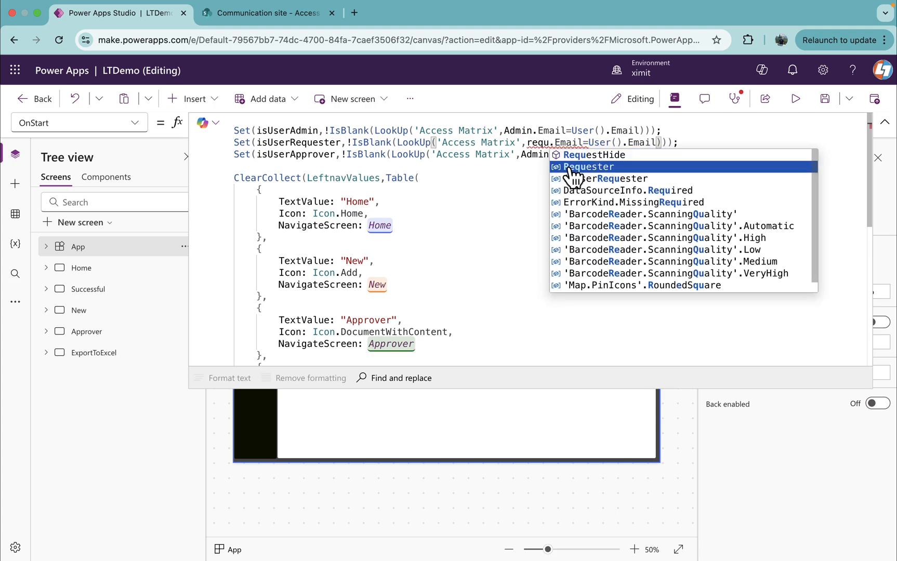
{"action": "left_click", "coordinate": [586, 167]}
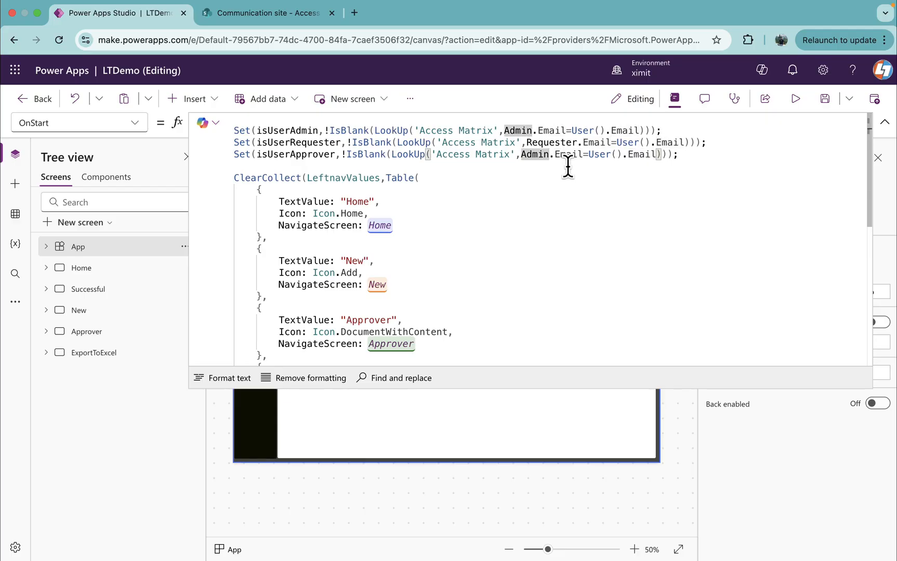
{"action": "type", "text": "app"}
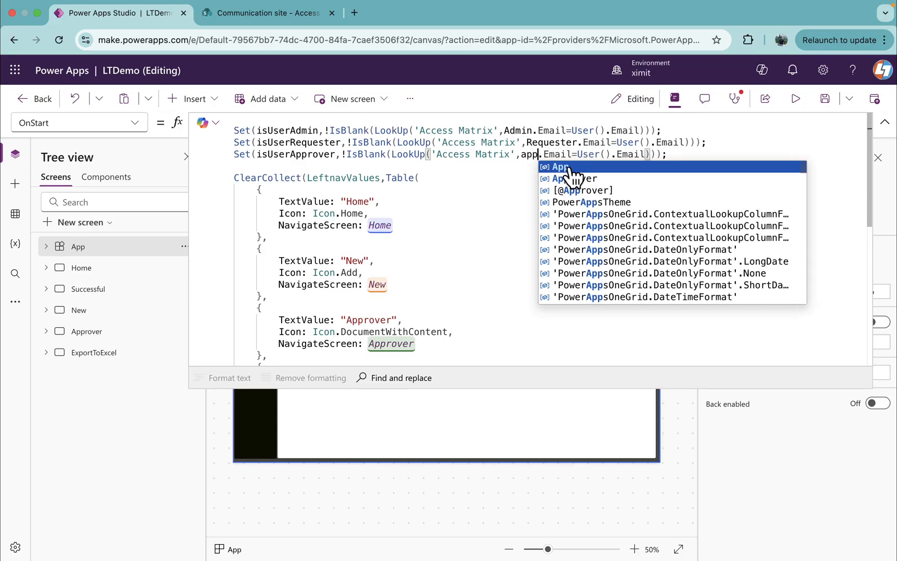
{"action": "left_click", "coordinate": [573, 178]}
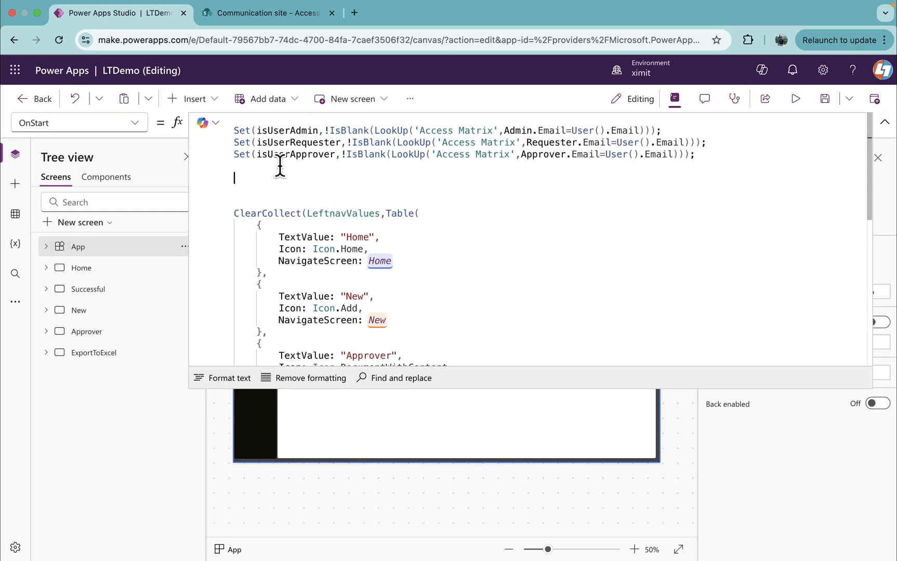
Wrap the first ClearCollect in If(isUserRequester, …), removing the Approver and ExportData records.
{"action": "type", "text": "If(is"}
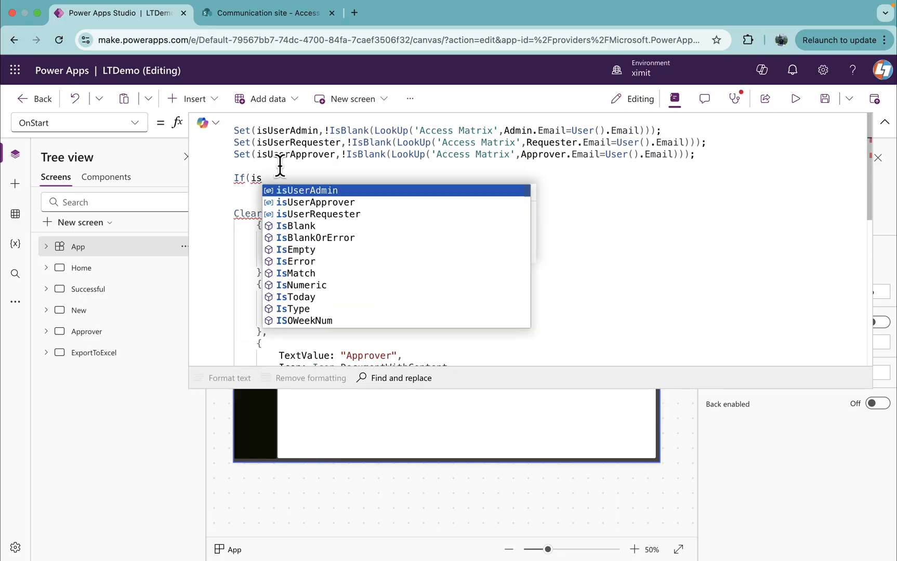
{"action": "left_click", "coordinate": [316, 214]}
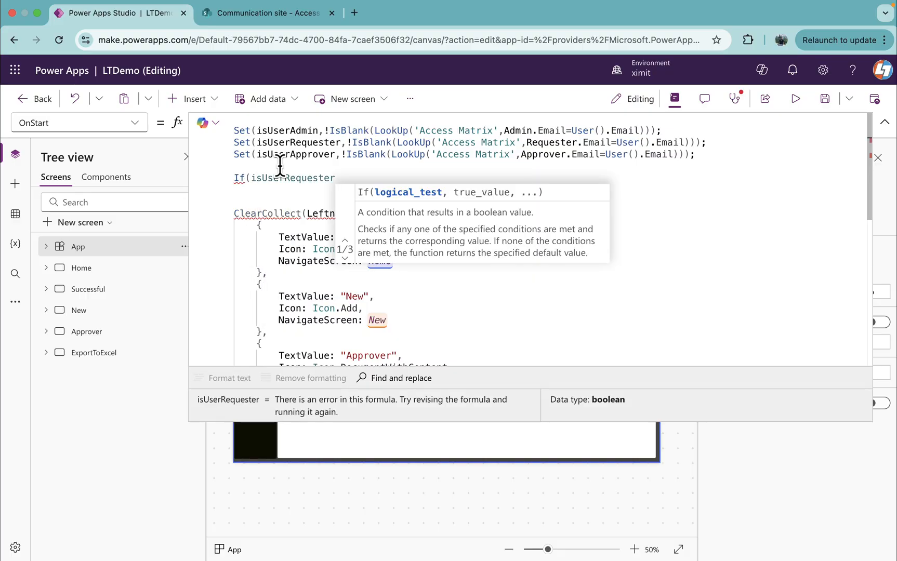
{"action": "type", "text": ","}
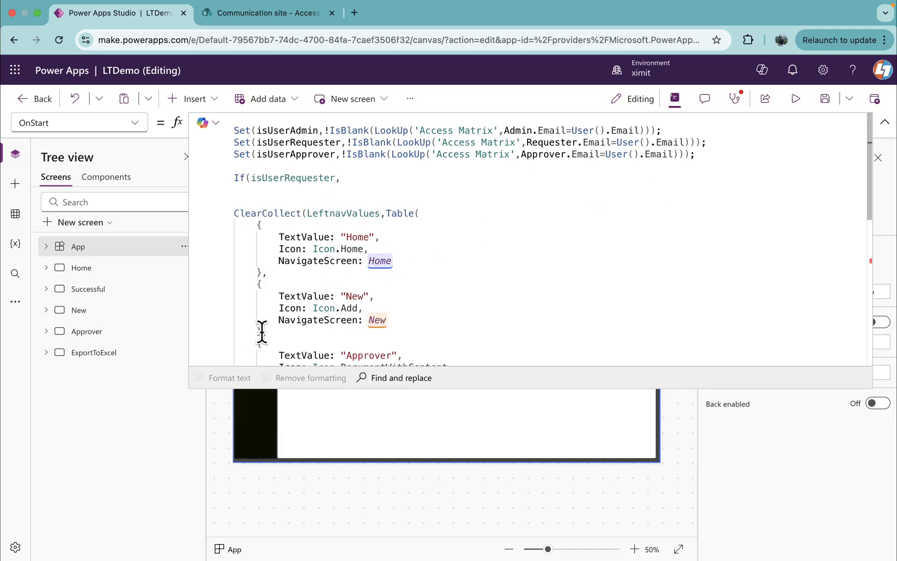
{"action": "left_click_drag", "start_coordinate": [234, 213], "coordinate": [376, 321]}
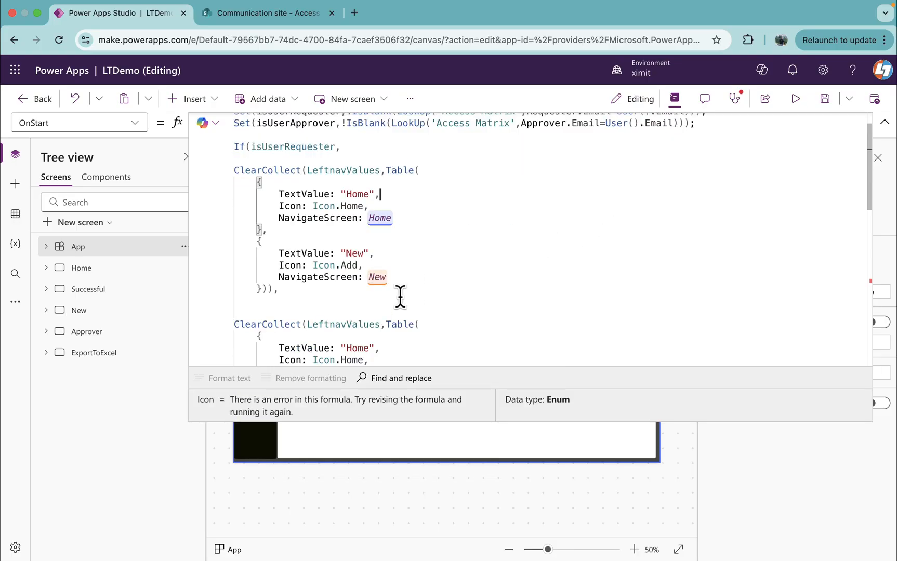
{"action": "mouse_move", "coordinate": [280, 300]}
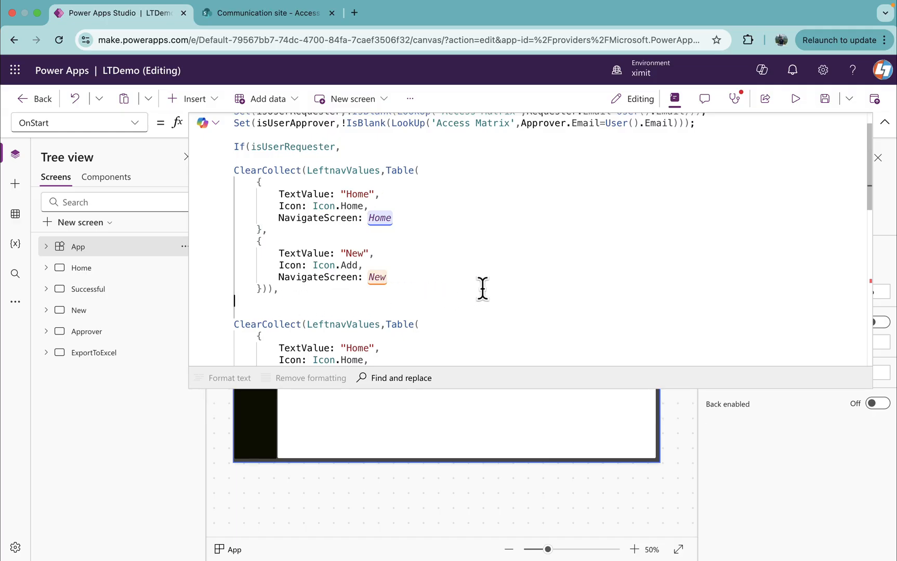
{"action": "mouse_move", "coordinate": [454, 237]}
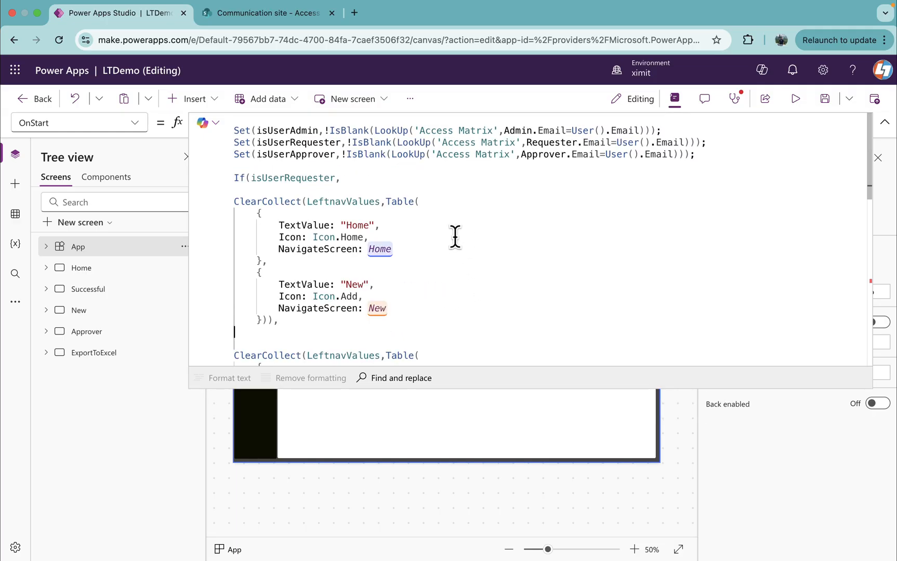
Add an isUserApprover branch whose ClearCollect drops New, closing the If with '))'.
{"action": "type", "text": "is"}
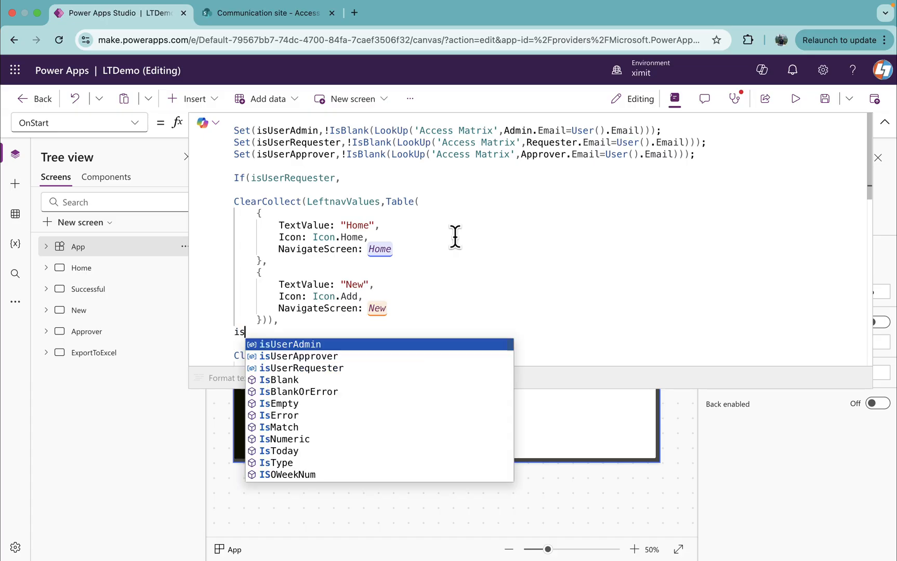
{"action": "key", "text": "Down"}
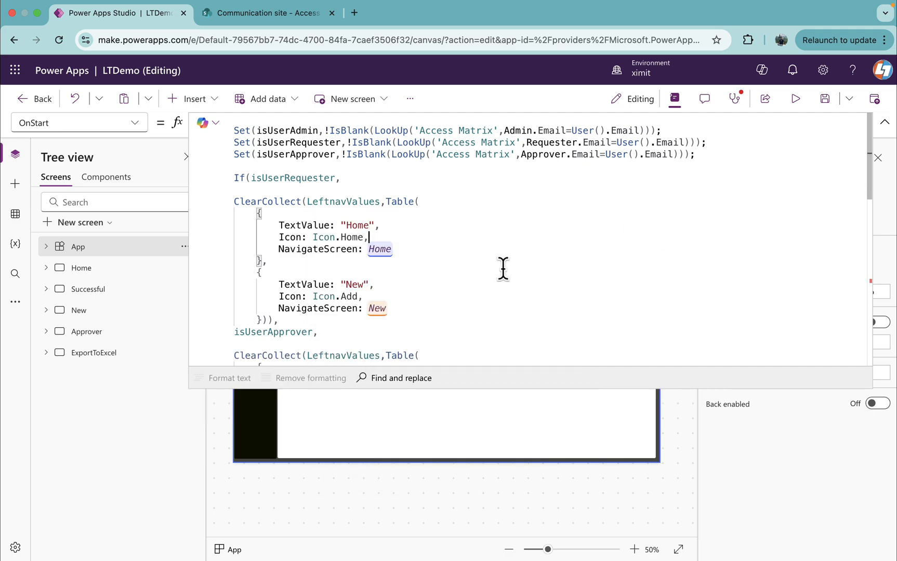
{"action": "scroll", "scroll_direction": "down", "scroll_amount": 3}
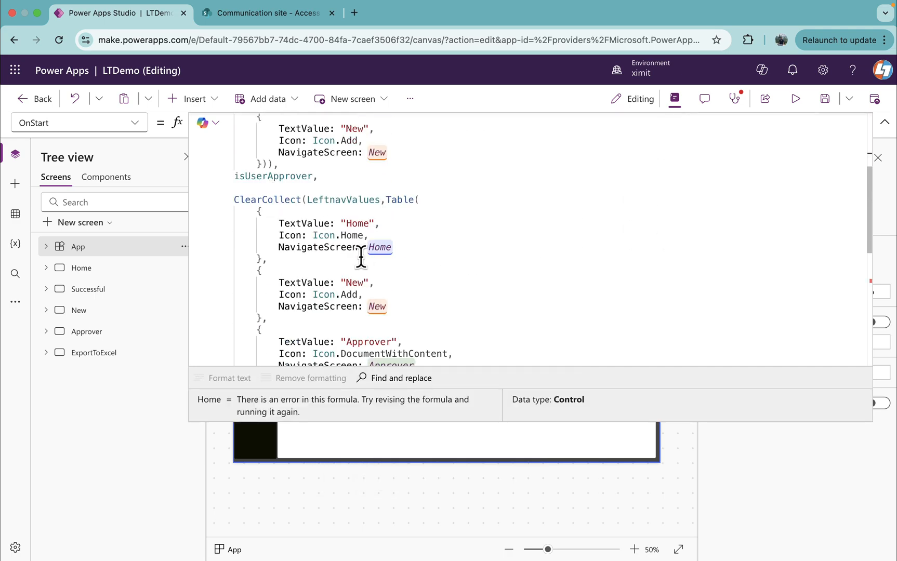
{"action": "scroll", "scroll_direction": "down", "scroll_amount": 3}
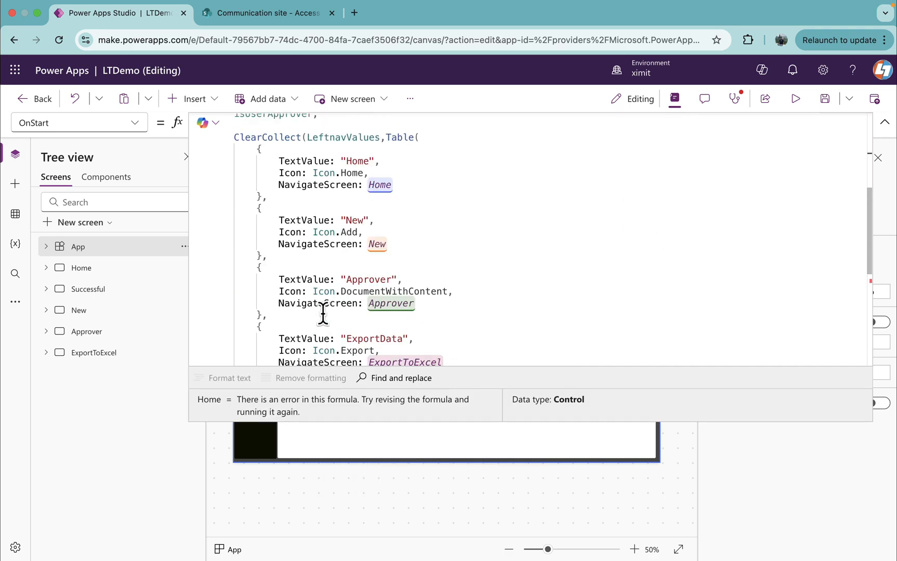
{"action": "left_click_drag", "start_coordinate": [256, 196], "coordinate": [320, 315]}
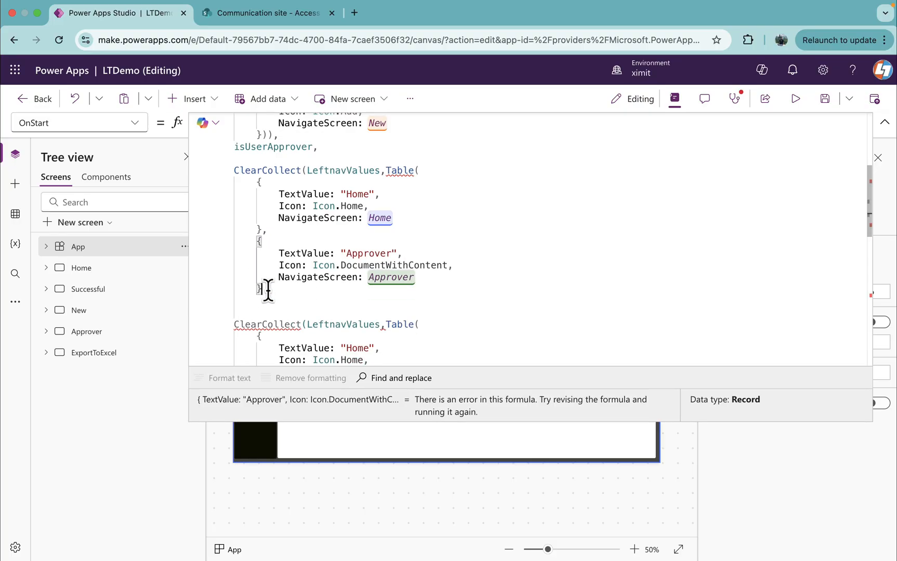
{"action": "type", "text": "))"}
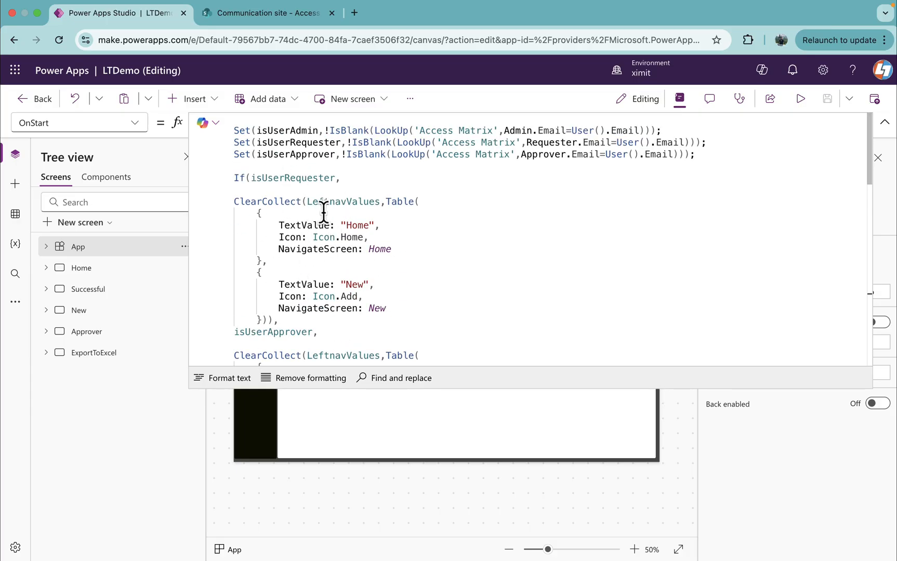
Review the full OnStart formula down to the admin ClearCollect, then collapse the formula bar.
{"action": "scroll", "scroll_direction": "down", "scroll_amount": 3}
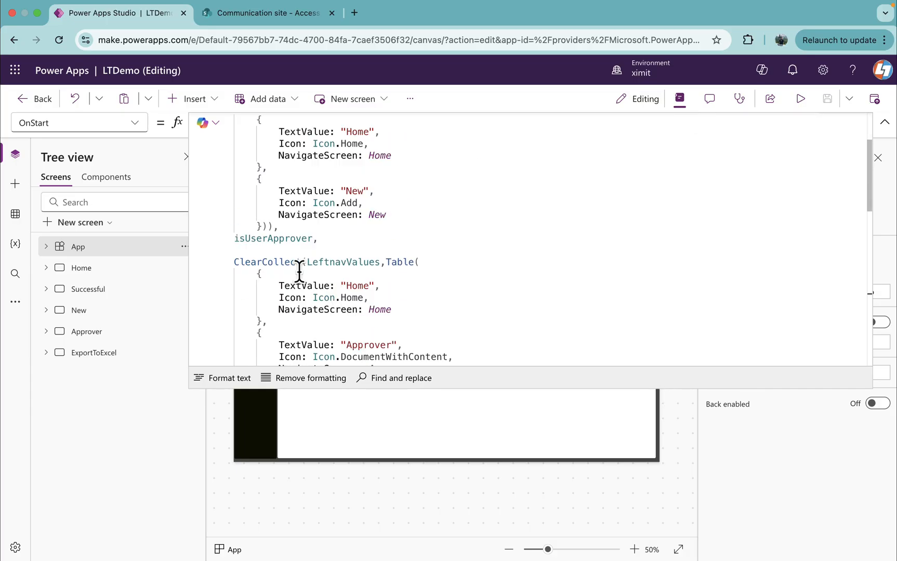
{"action": "scroll", "scroll_direction": "down", "scroll_amount": 3}
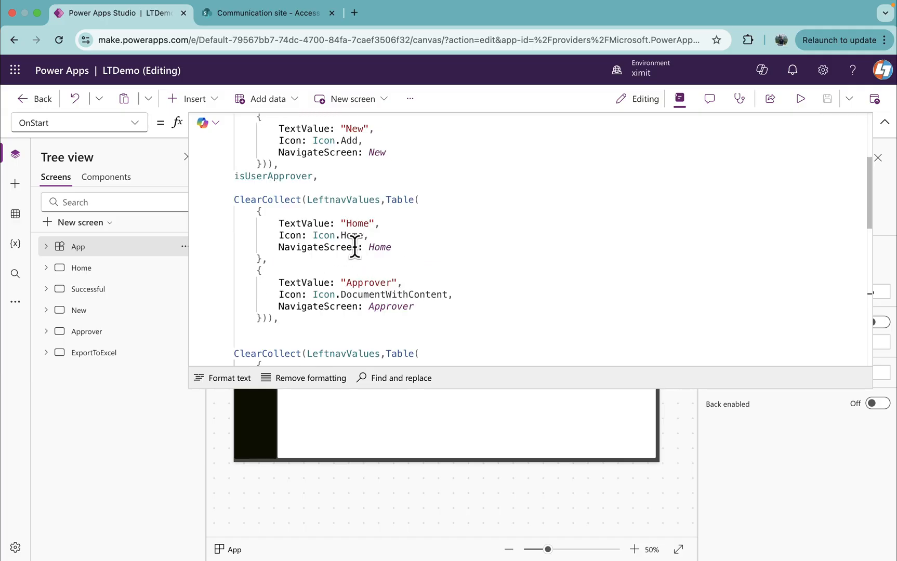
{"action": "scroll", "scroll_direction": "down", "scroll_amount": 3}
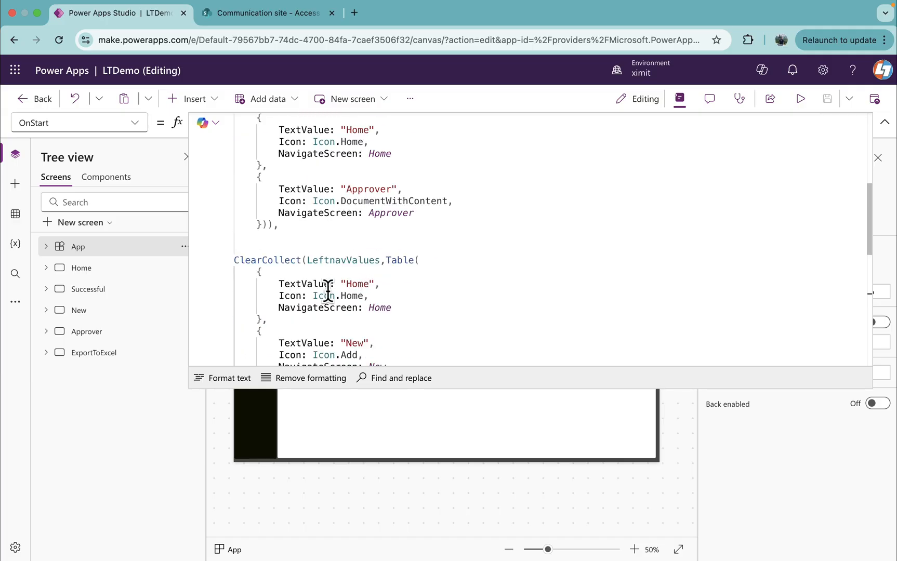
{"action": "left_click", "coordinate": [268, 13]}
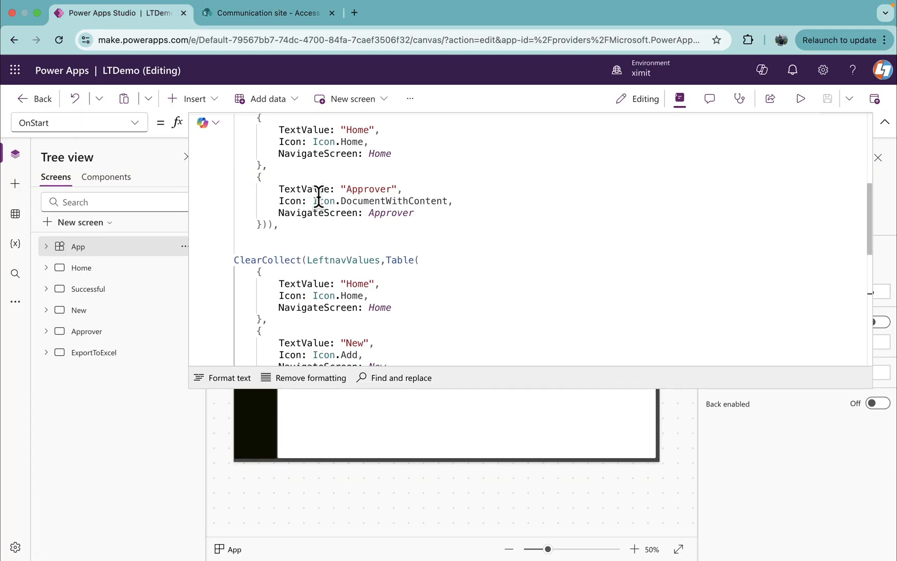
{"action": "scroll", "scroll_direction": "down", "scroll_amount": 3}
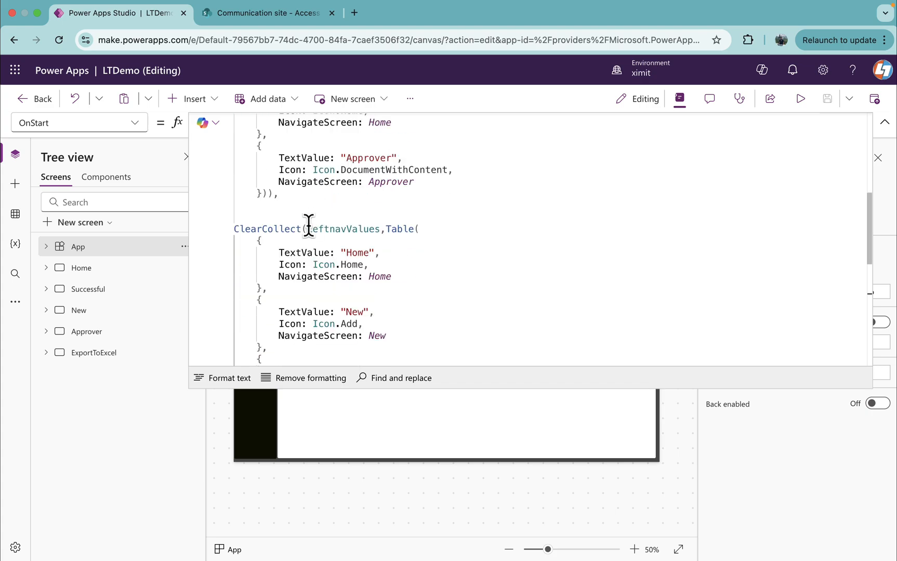
{"action": "scroll", "scroll_direction": "down", "scroll_amount": 3}
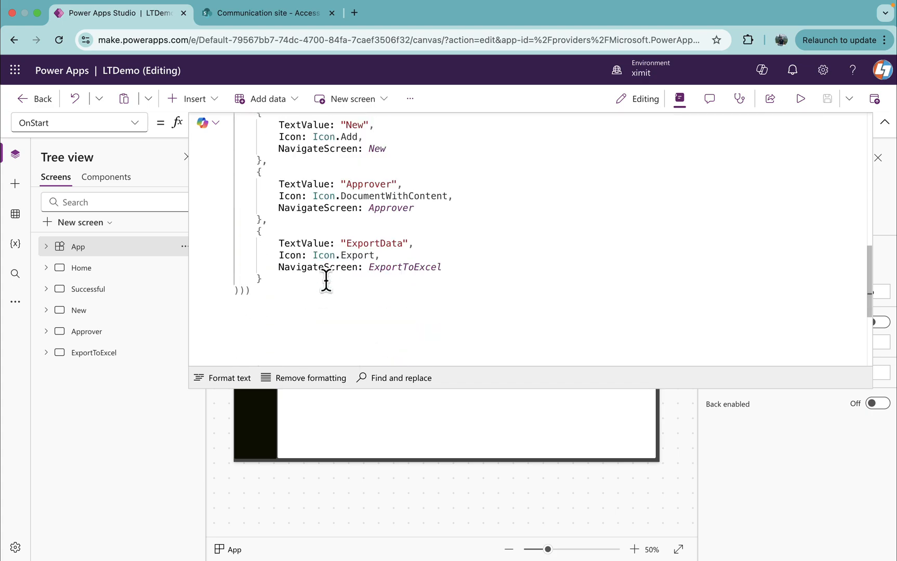
{"action": "left_click", "coordinate": [78, 246]}
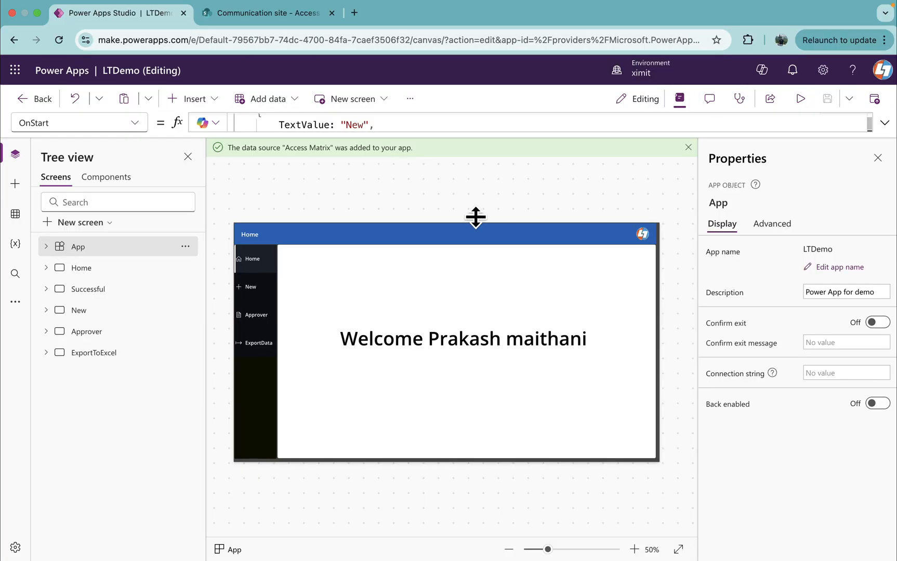
{"action": "mouse_move", "coordinate": [768, 146]}
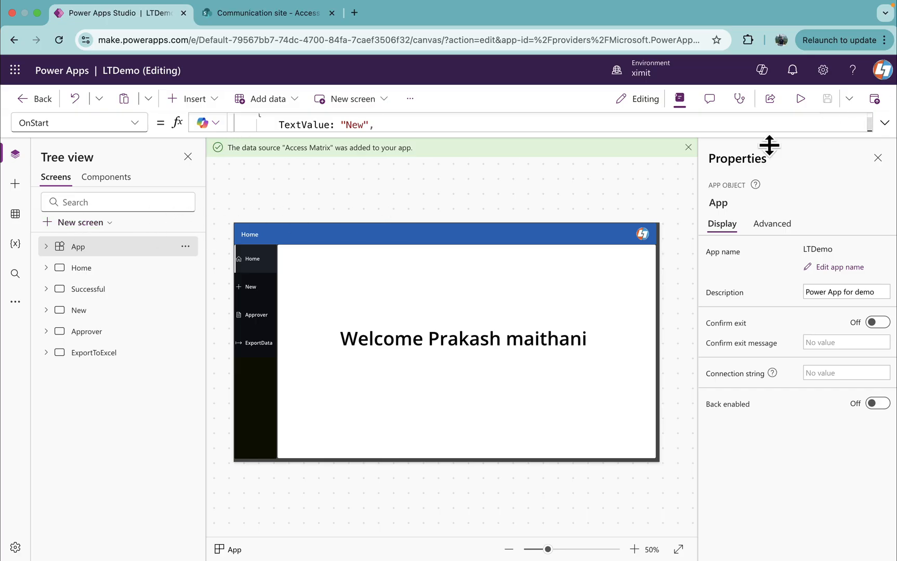
Rerun OnStart and preview as admin, visiting ExportData and Home before closing the preview.
{"action": "left_click", "coordinate": [185, 245]}
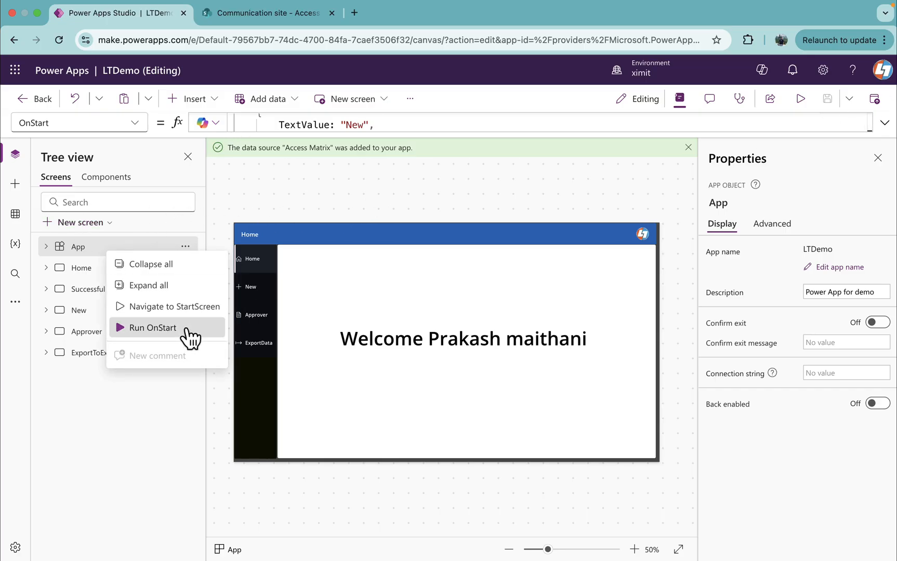
{"action": "mouse_move", "coordinate": [799, 99]}
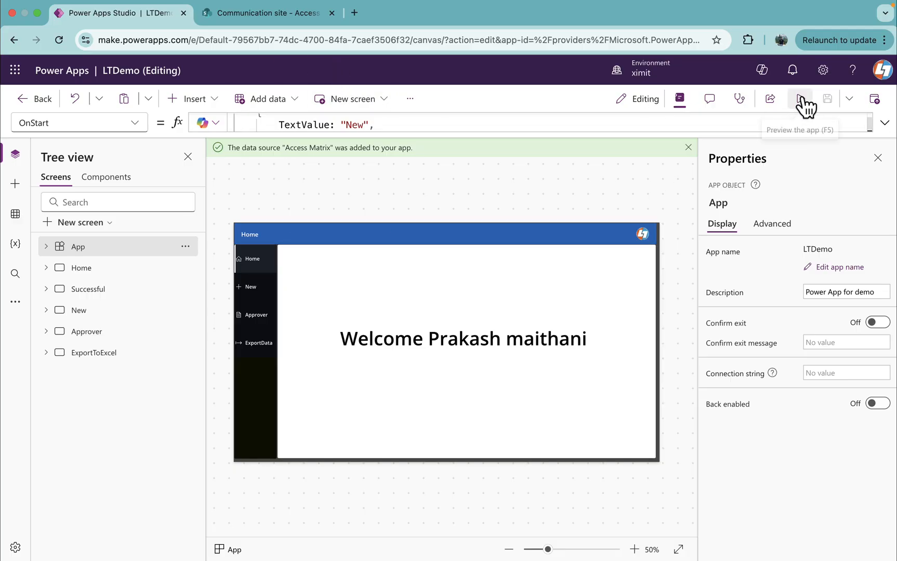
{"action": "left_click", "coordinate": [800, 98]}
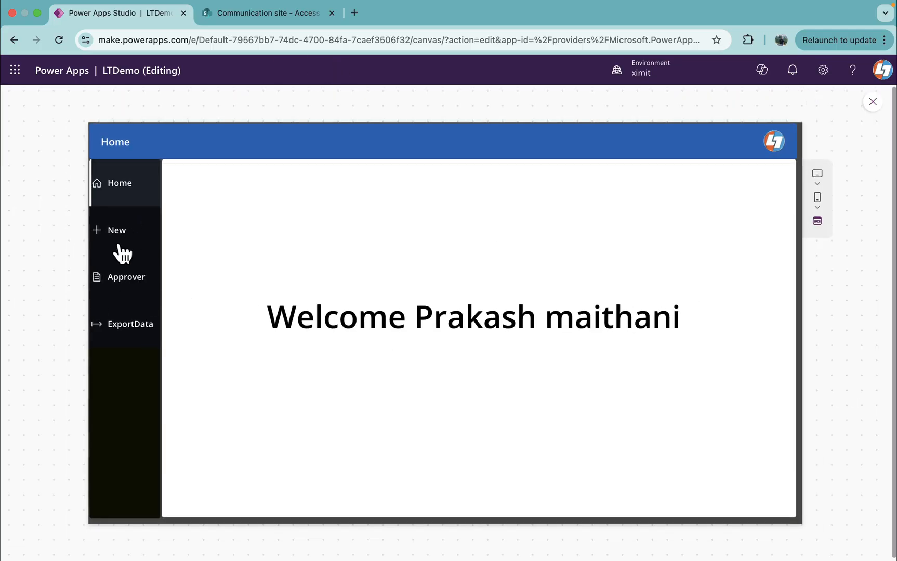
{"action": "left_click", "coordinate": [130, 323]}
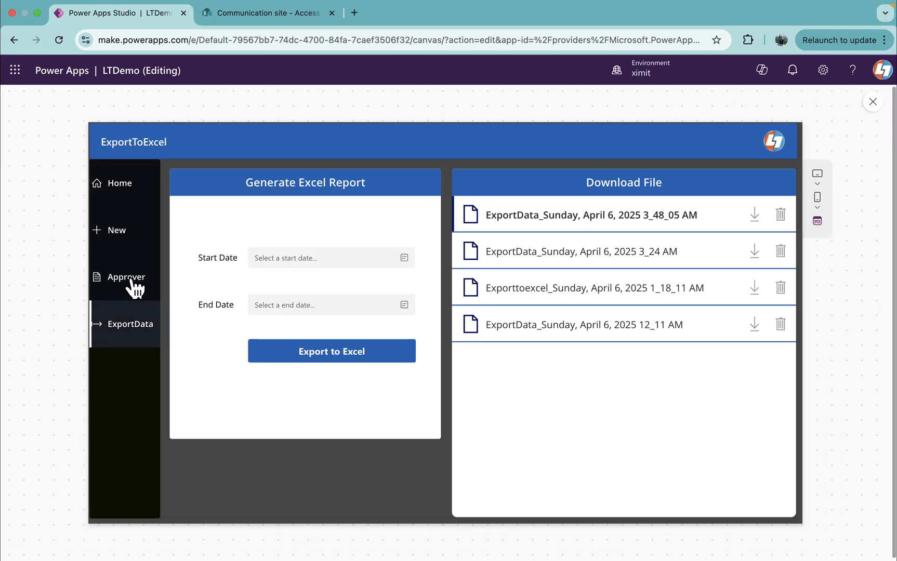
{"action": "left_click", "coordinate": [120, 183]}
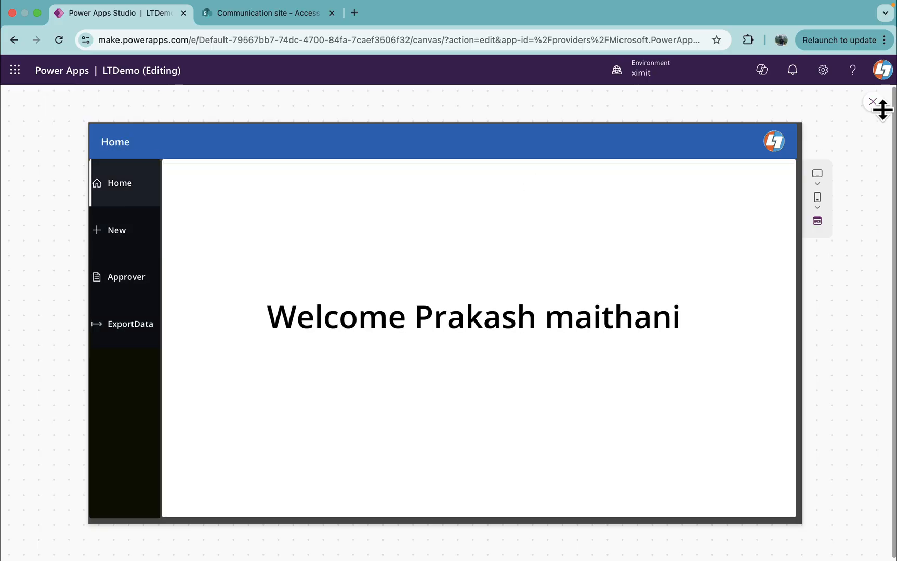
{"action": "left_click", "coordinate": [267, 13]}
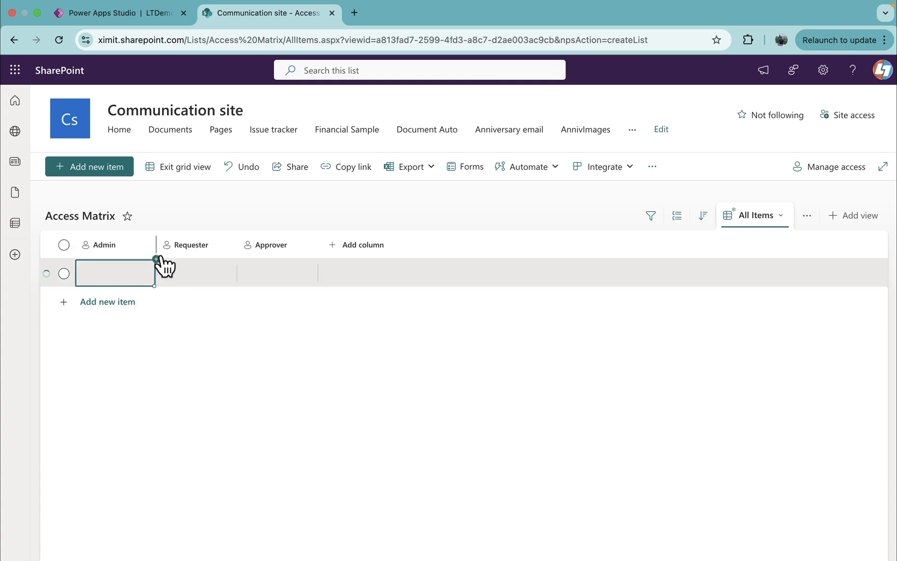
{"action": "left_click", "coordinate": [215, 272]}
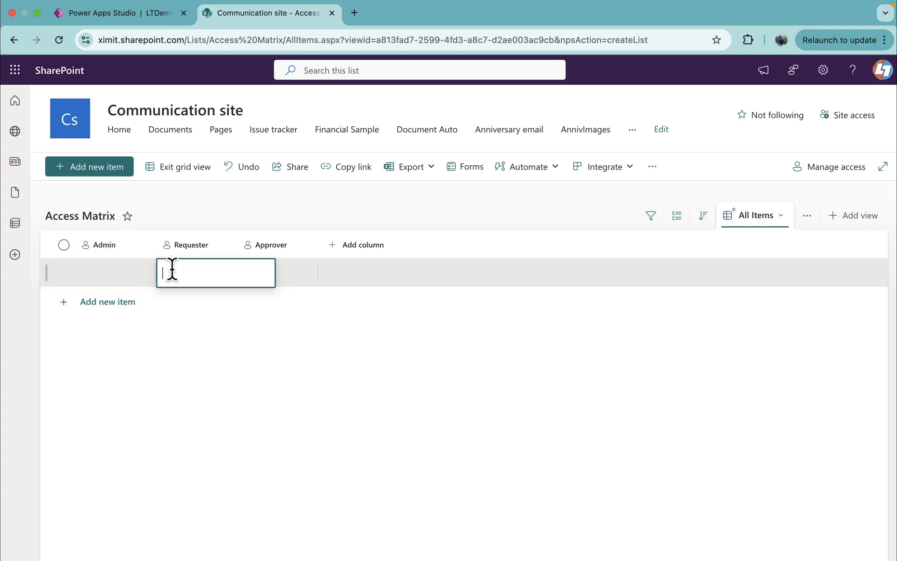
{"action": "type", "text": "prkah"}
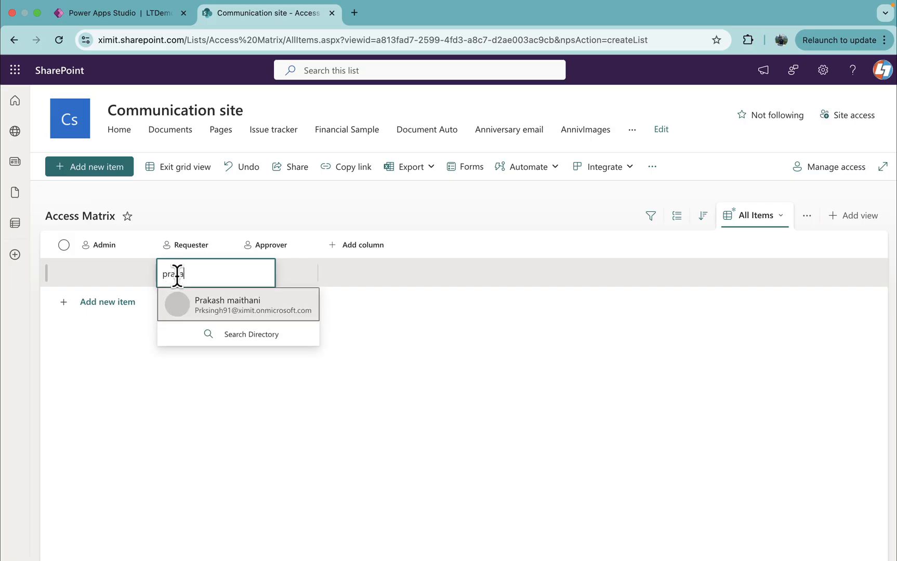
{"action": "left_click", "coordinate": [227, 304]}
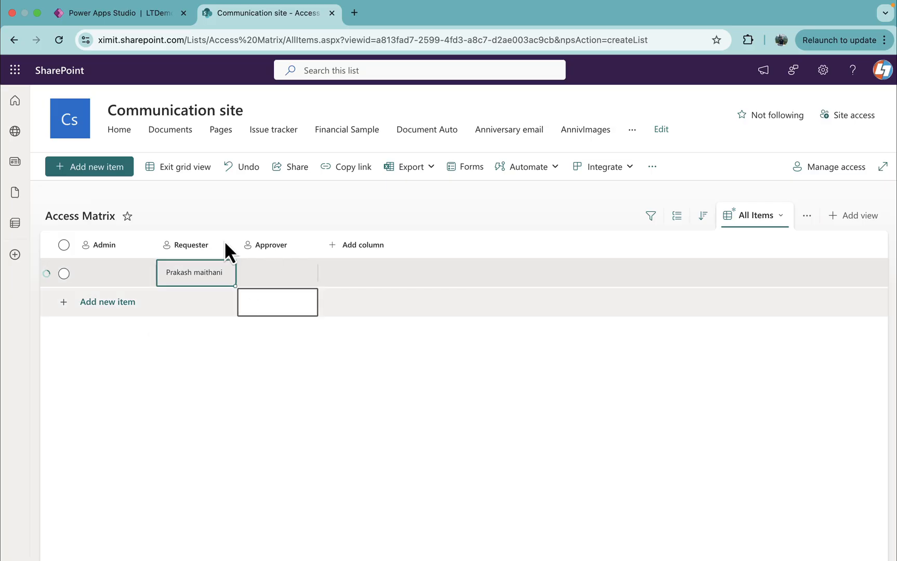
Rerun OnStart and preview as requester, opening the New page from the menu.
{"action": "left_click", "coordinate": [102, 13]}
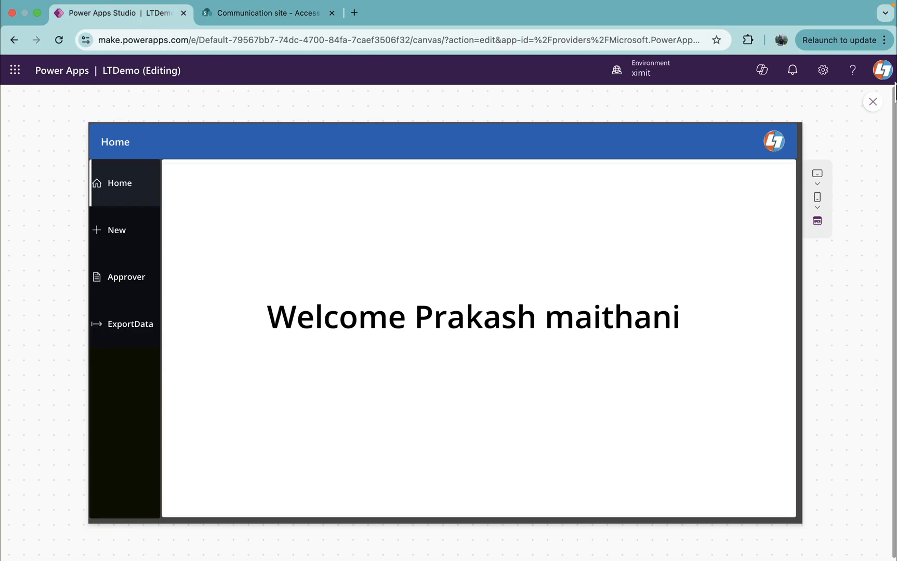
{"action": "left_click", "coordinate": [872, 102]}
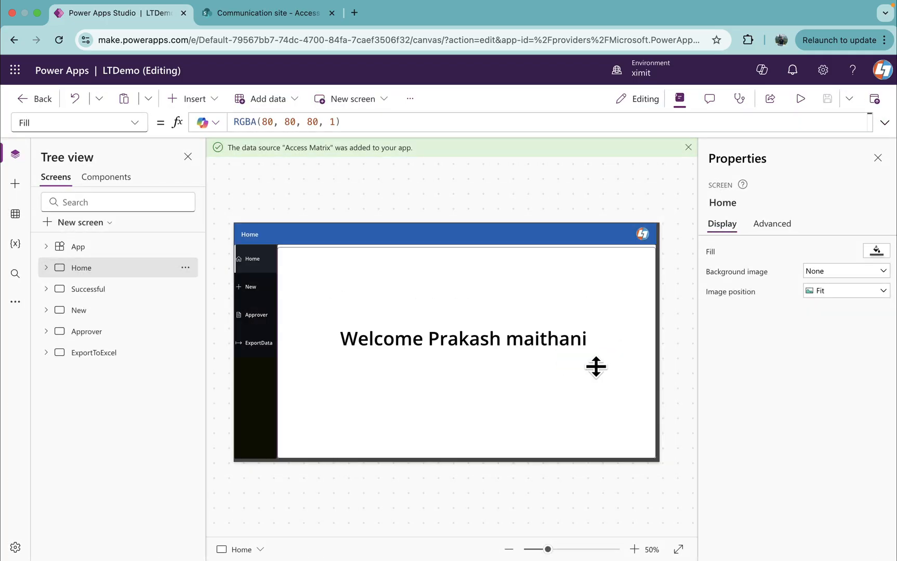
{"action": "left_click", "coordinate": [185, 245]}
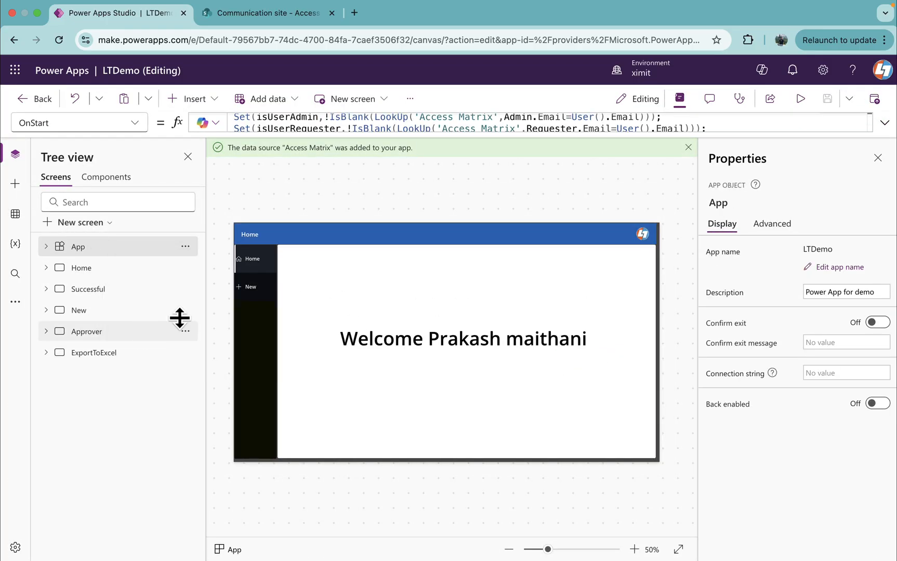
{"action": "left_click", "coordinate": [799, 98]}
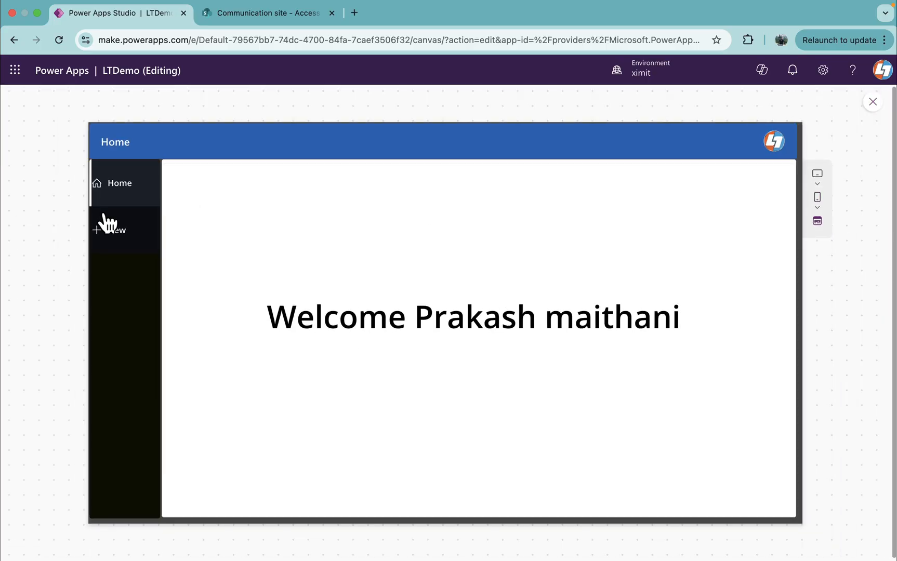
{"action": "left_click", "coordinate": [116, 230]}
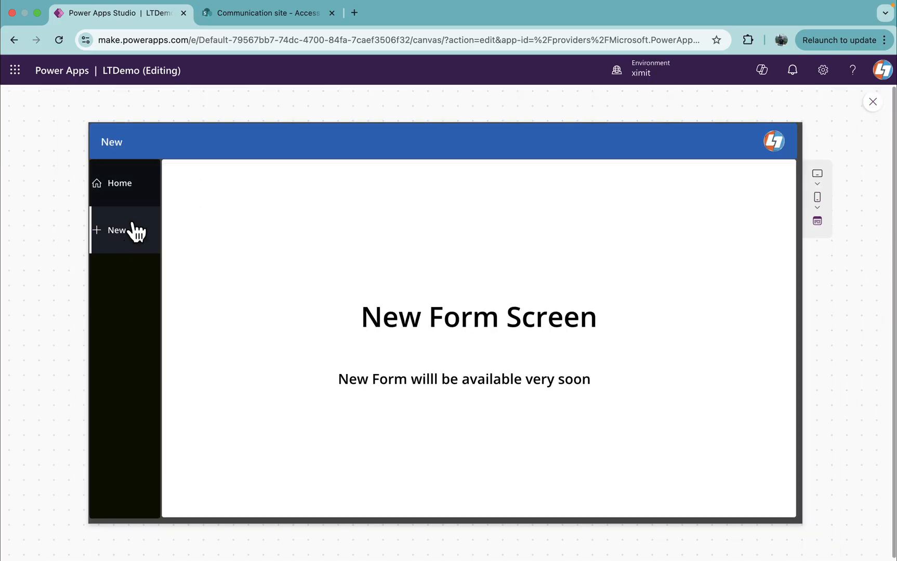
{"action": "left_click", "coordinate": [119, 183]}
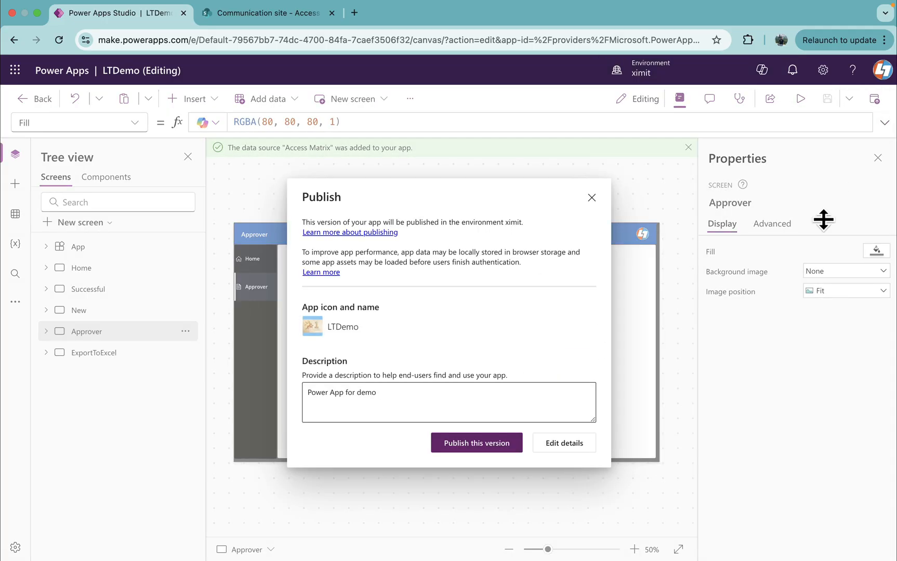
Publish LTDemo, then leave the editor and confirm Leave.
{"action": "left_click", "coordinate": [592, 197]}
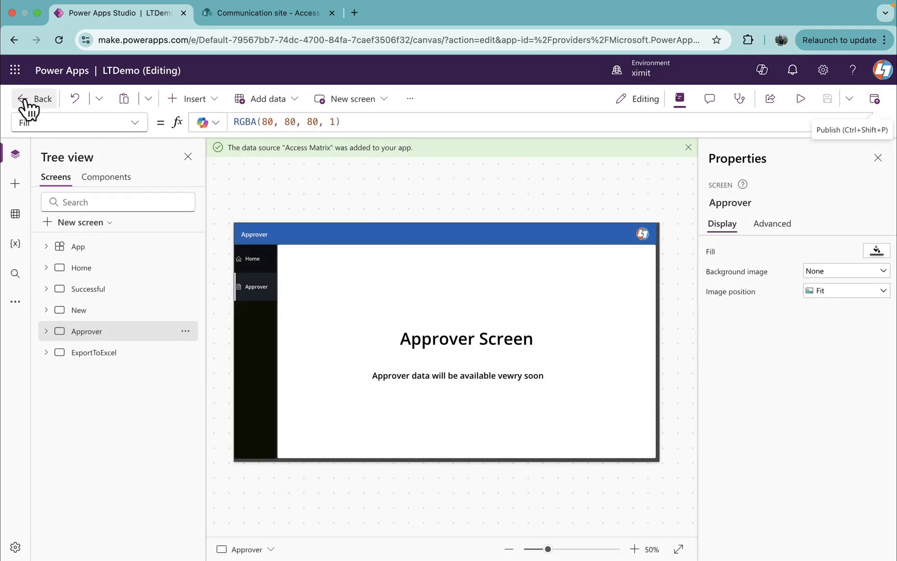
{"action": "left_click", "coordinate": [33, 98]}
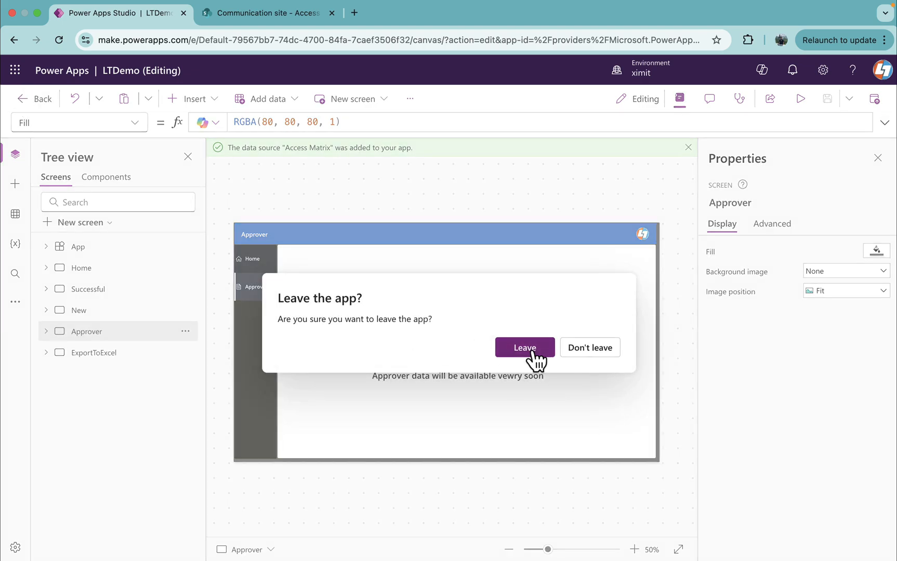
{"action": "left_click", "coordinate": [523, 347]}
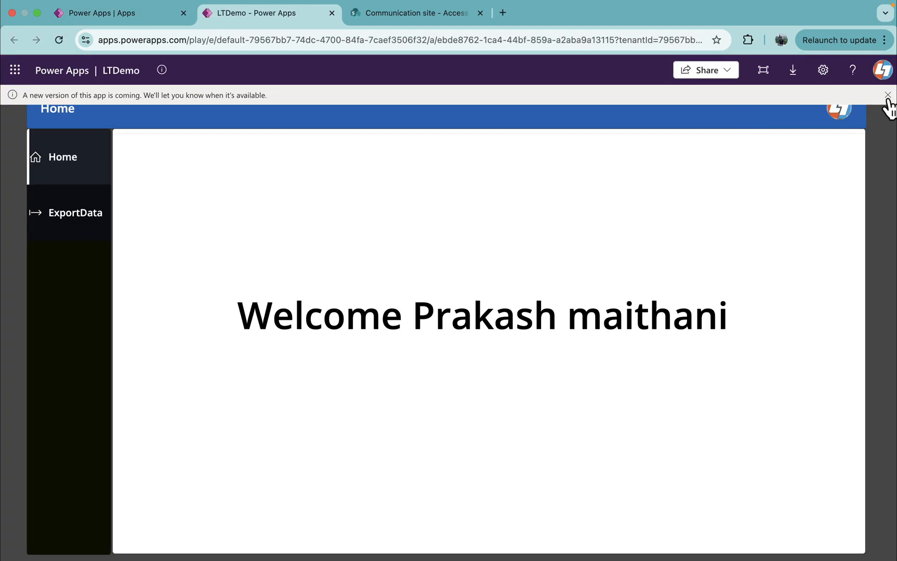
{"action": "mouse_move", "coordinate": [563, 145]}
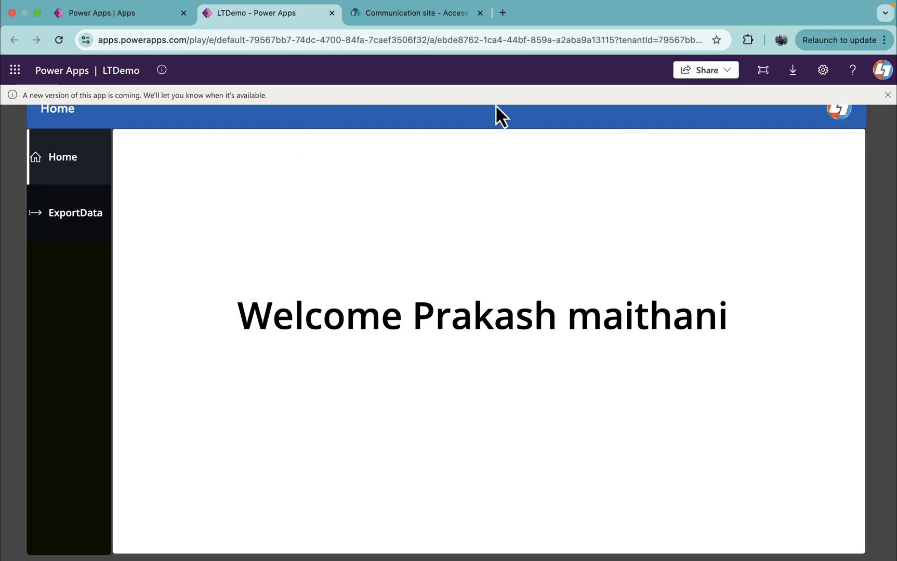
{"action": "mouse_move", "coordinate": [395, 214]}
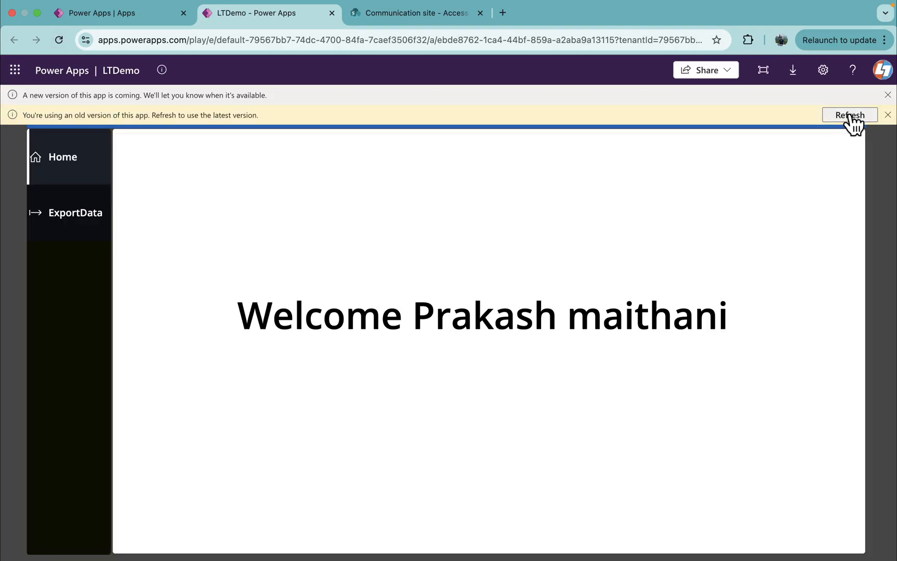
Refresh to the latest published LTDemo and allow its data connection permissions.
{"action": "left_click", "coordinate": [850, 115]}
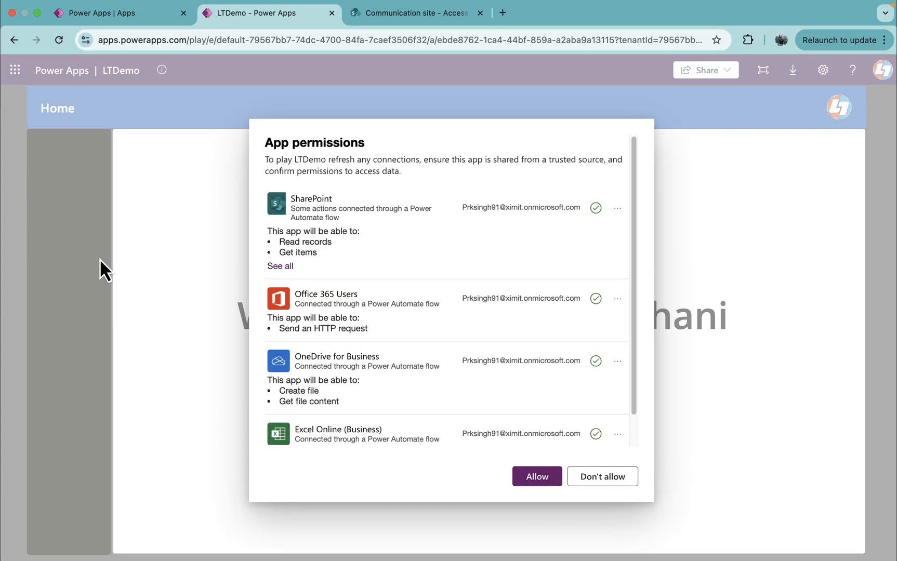
{"action": "left_click", "coordinate": [535, 476]}
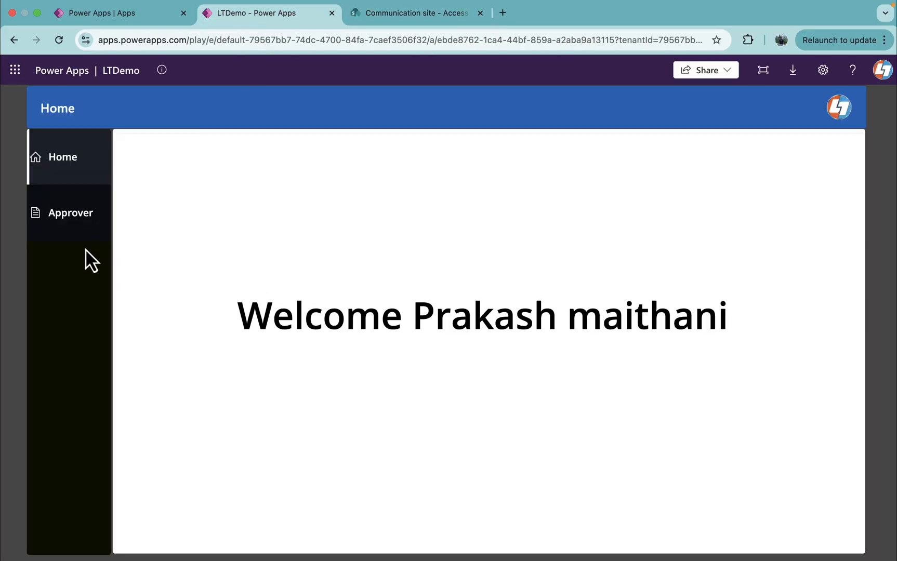
{"action": "left_click", "coordinate": [416, 13]}
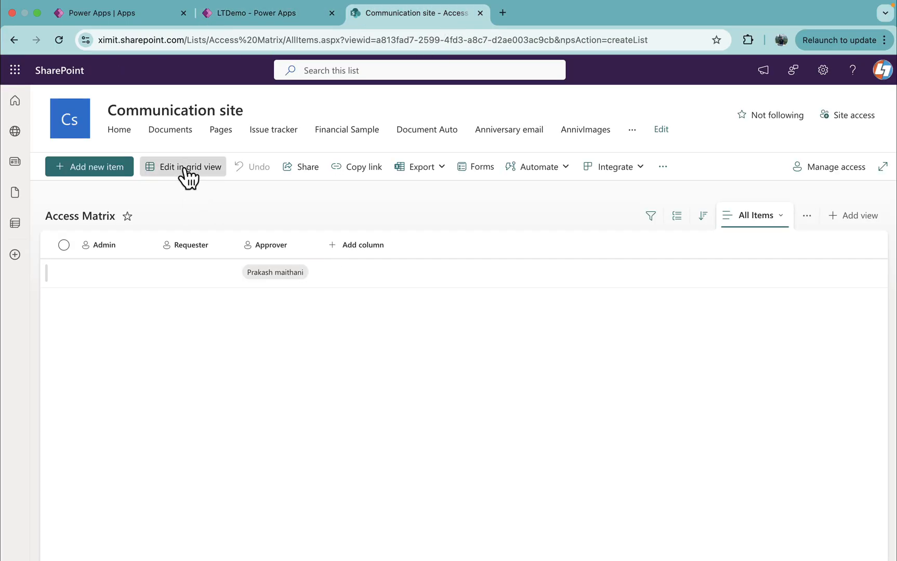
{"action": "left_click", "coordinate": [189, 166]}
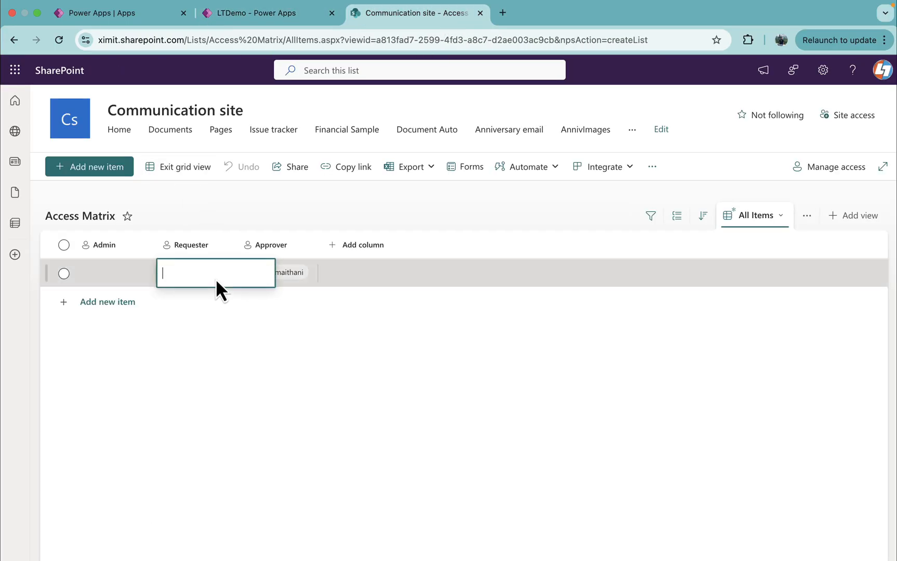
{"action": "type", "text": "pra"}
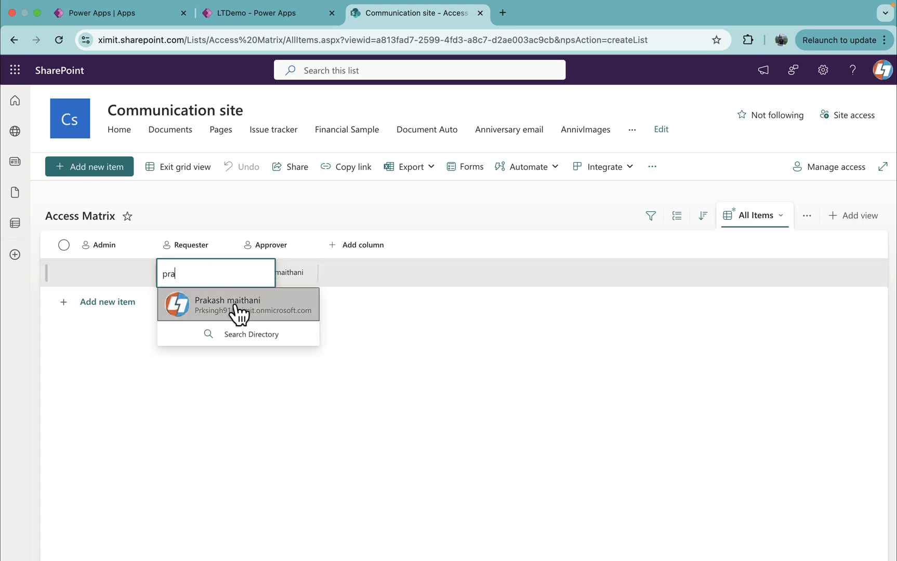
{"action": "left_click", "coordinate": [228, 304]}
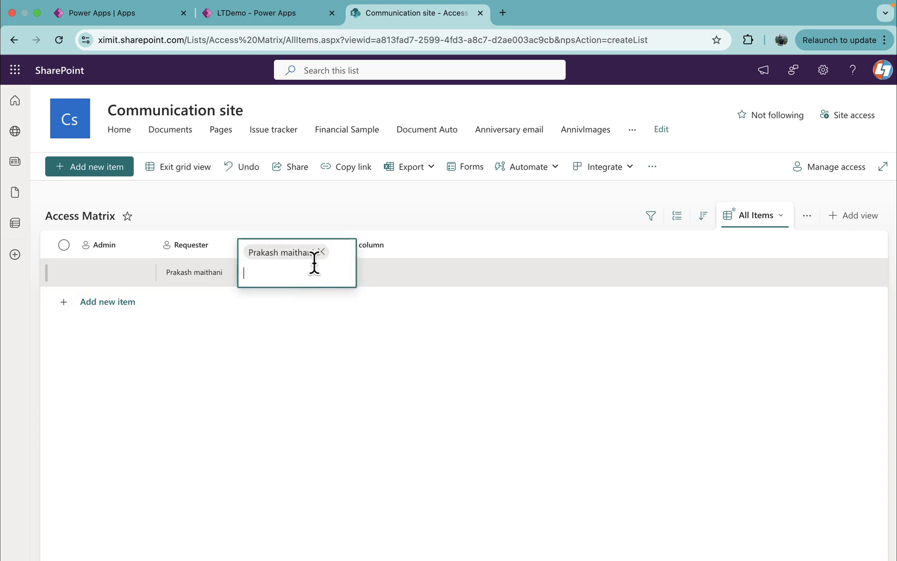
{"action": "left_click", "coordinate": [184, 166]}
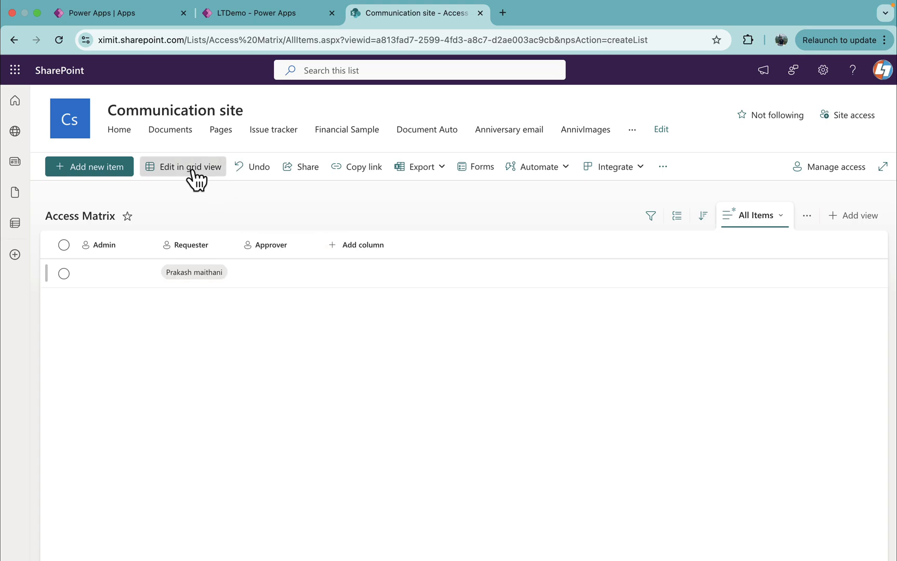
{"action": "left_click", "coordinate": [267, 12]}
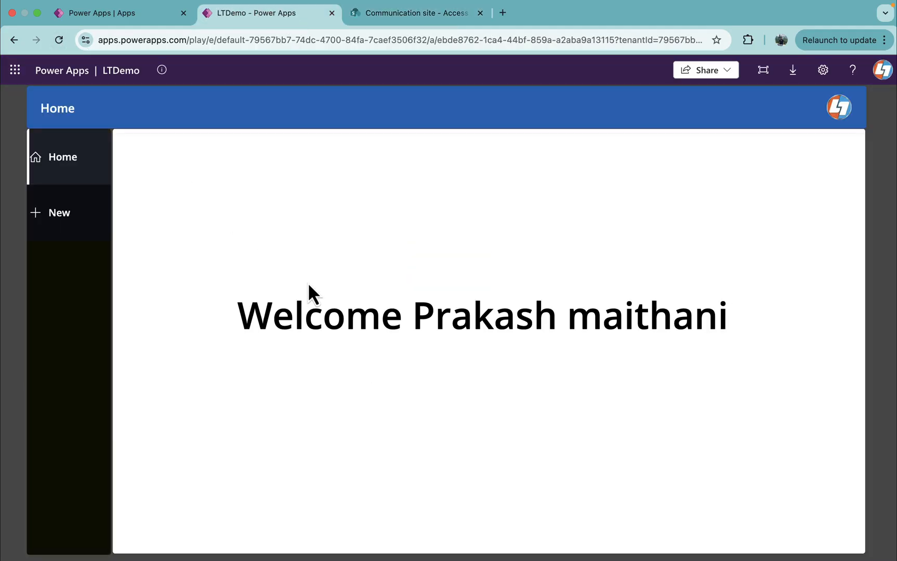
{"action": "mouse_move", "coordinate": [74, 228]}
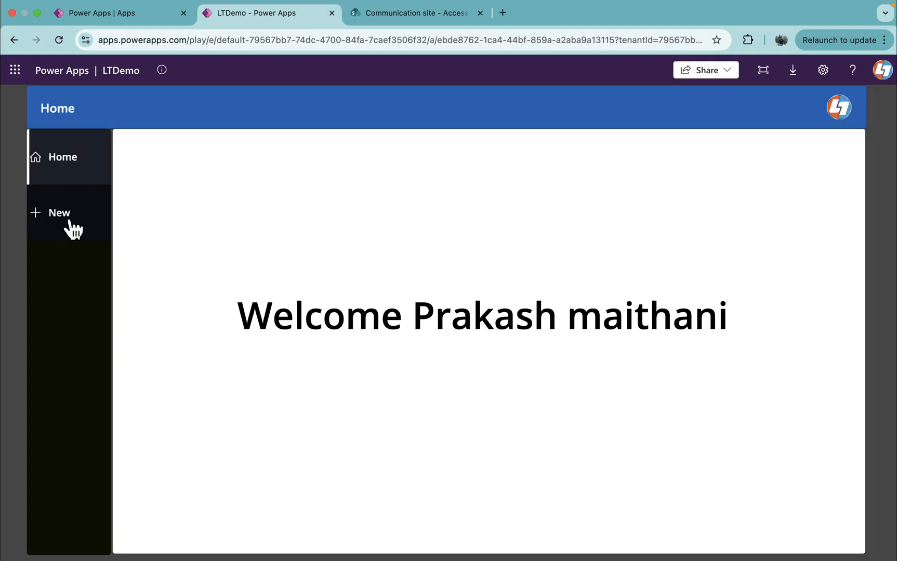
{"action": "left_click", "coordinate": [414, 13]}
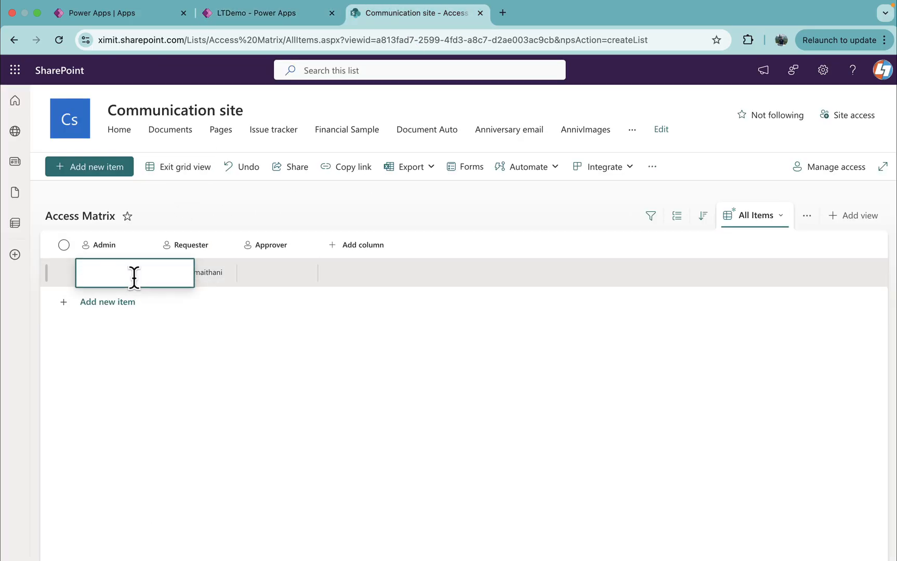
{"action": "type", "text": "pra"}
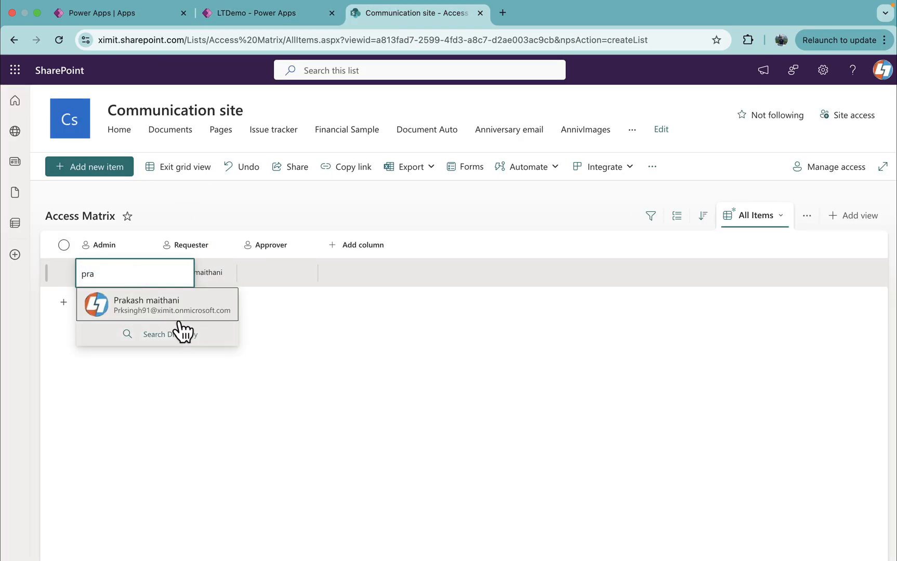
{"action": "left_click", "coordinate": [146, 304]}
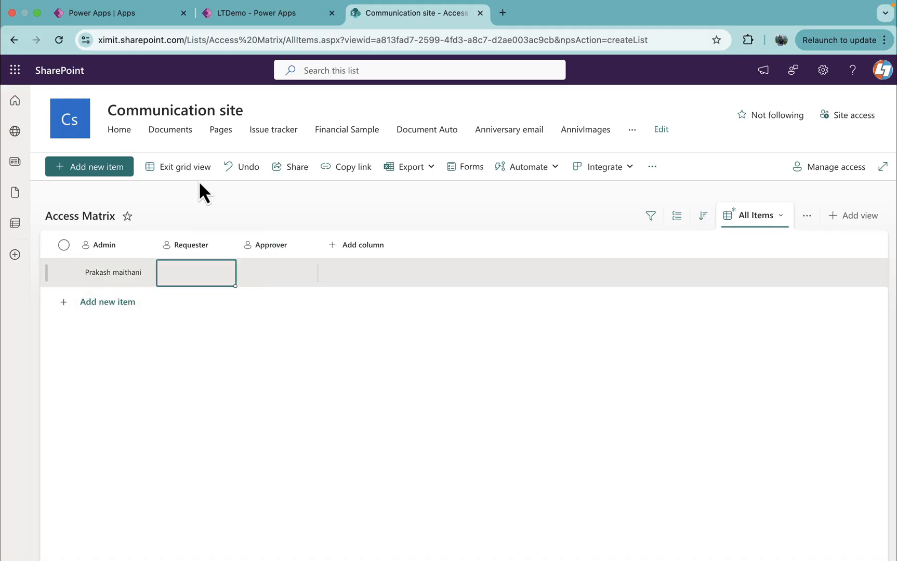
{"action": "left_click", "coordinate": [267, 13]}
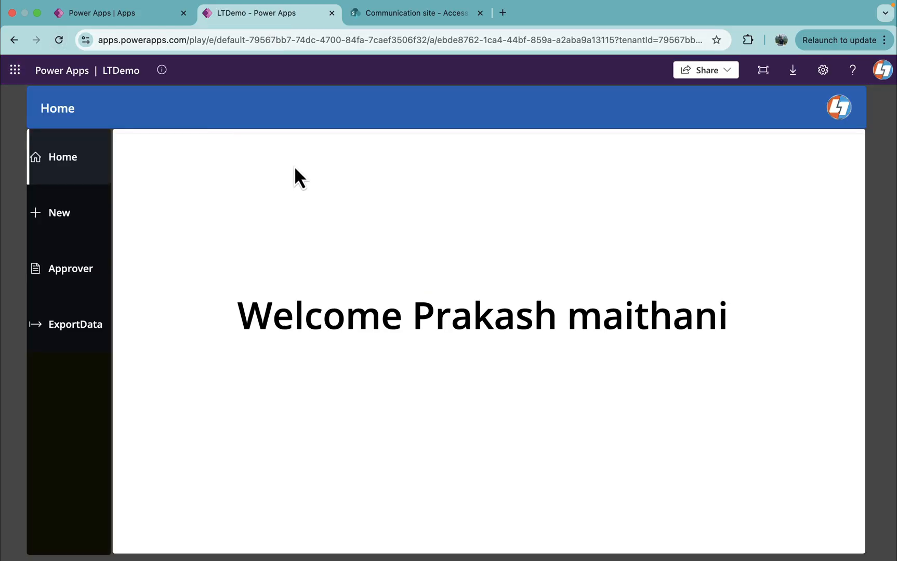
{"action": "mouse_move", "coordinate": [68, 273]}
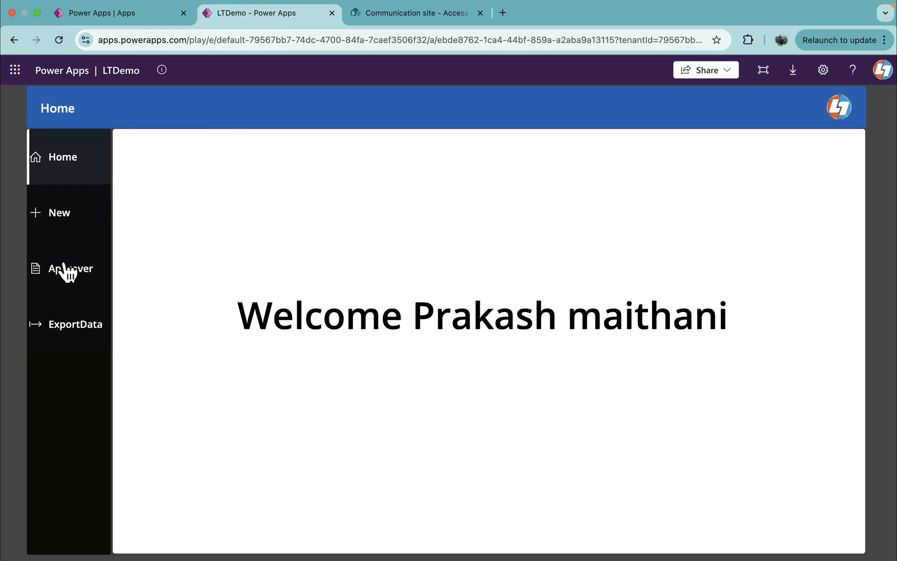
Confirm the Admin ExportData, New and Home screens open, then return to the SharePoint Access Matrix.
{"action": "left_click", "coordinate": [74, 324]}
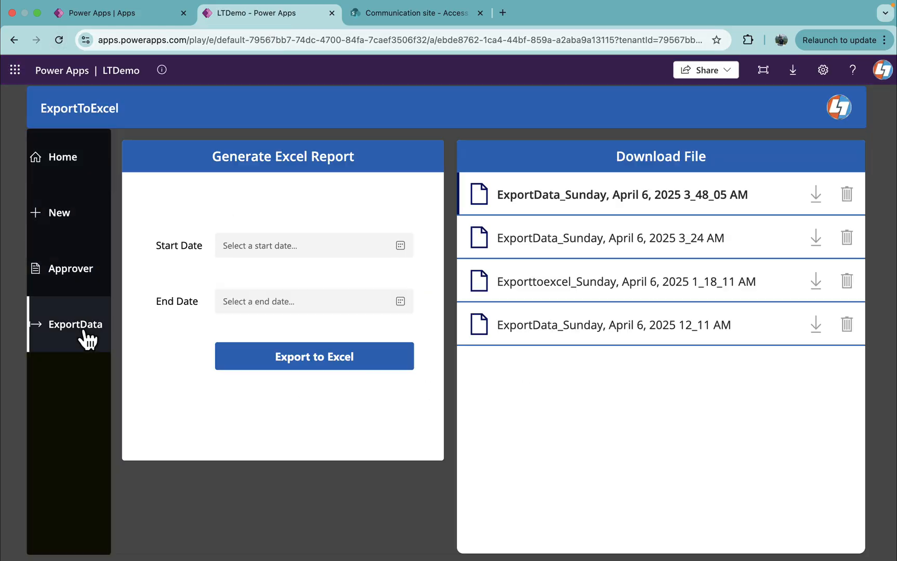
{"action": "left_click", "coordinate": [58, 212]}
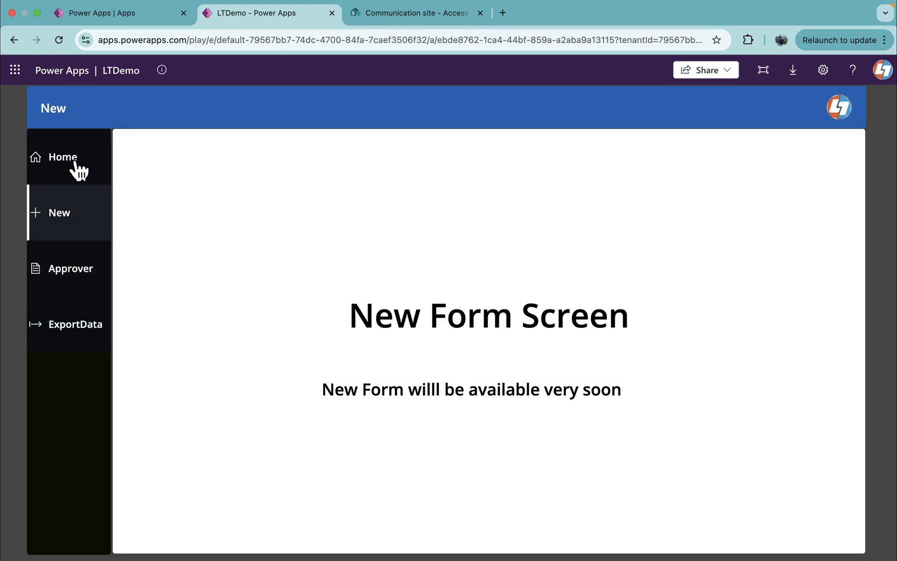
{"action": "left_click", "coordinate": [61, 157]}
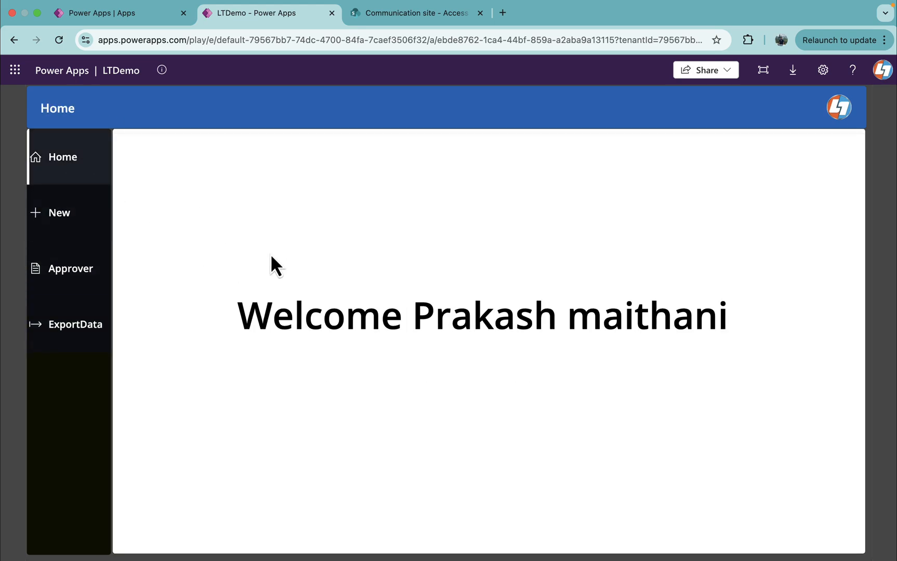
{"action": "mouse_move", "coordinate": [461, 361]}
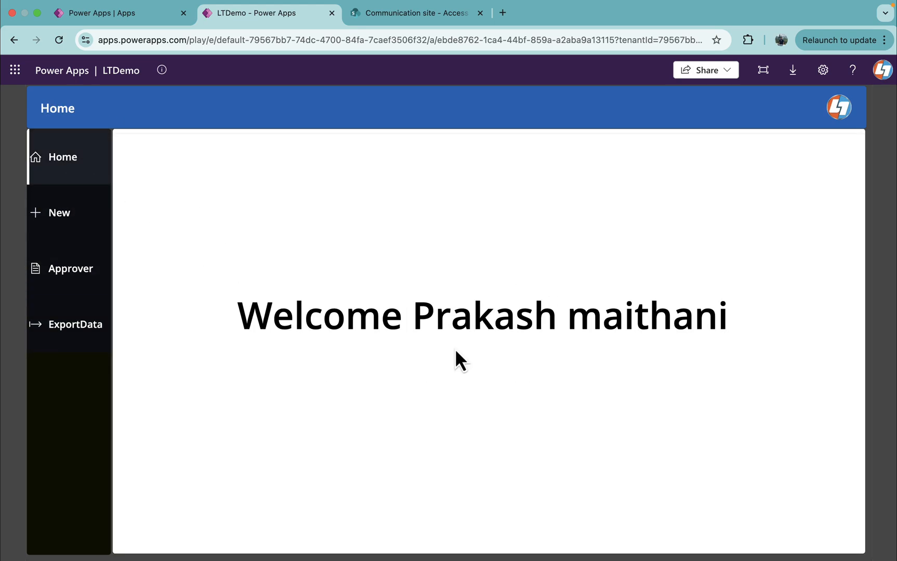
{"action": "mouse_move", "coordinate": [392, 203]}
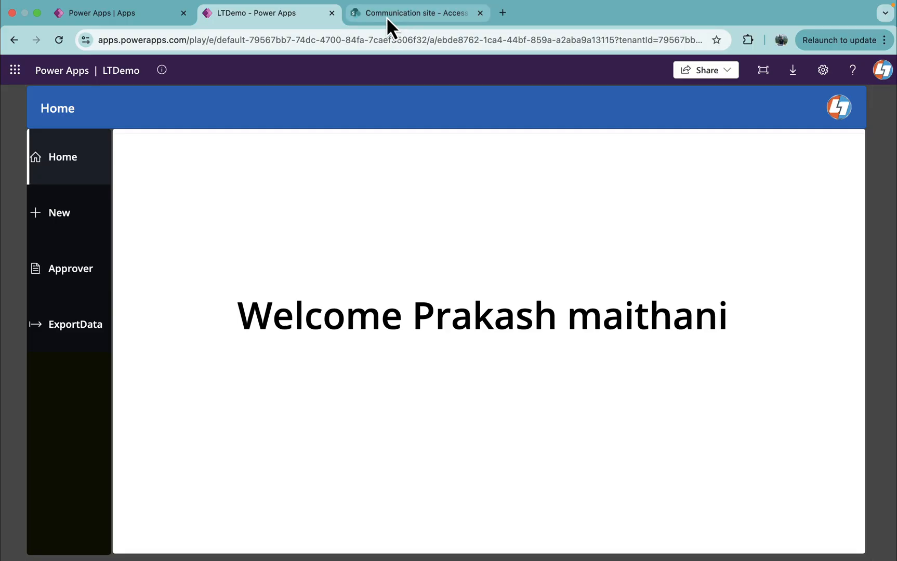
{"action": "mouse_move", "coordinate": [409, 13]}
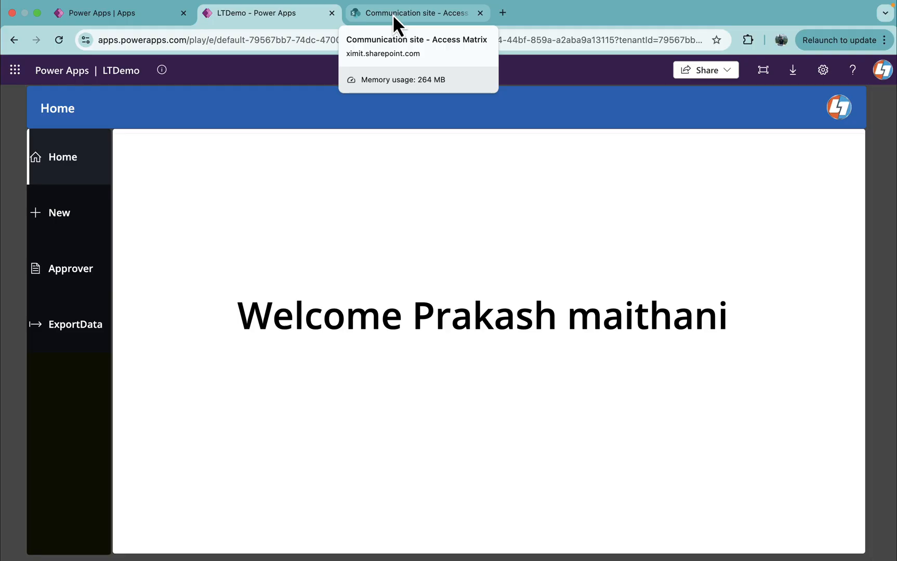
{"action": "left_click", "coordinate": [414, 12]}
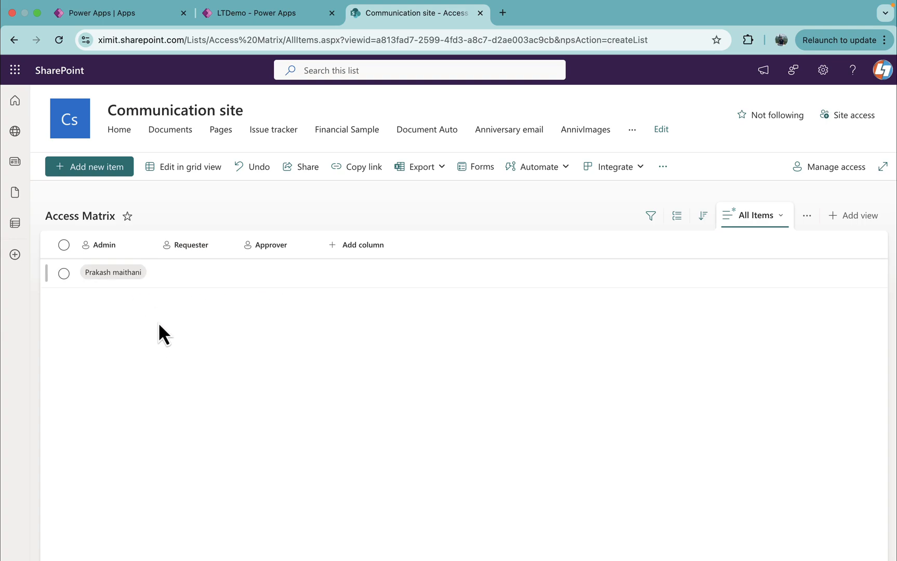
{"action": "mouse_move", "coordinate": [132, 319]}
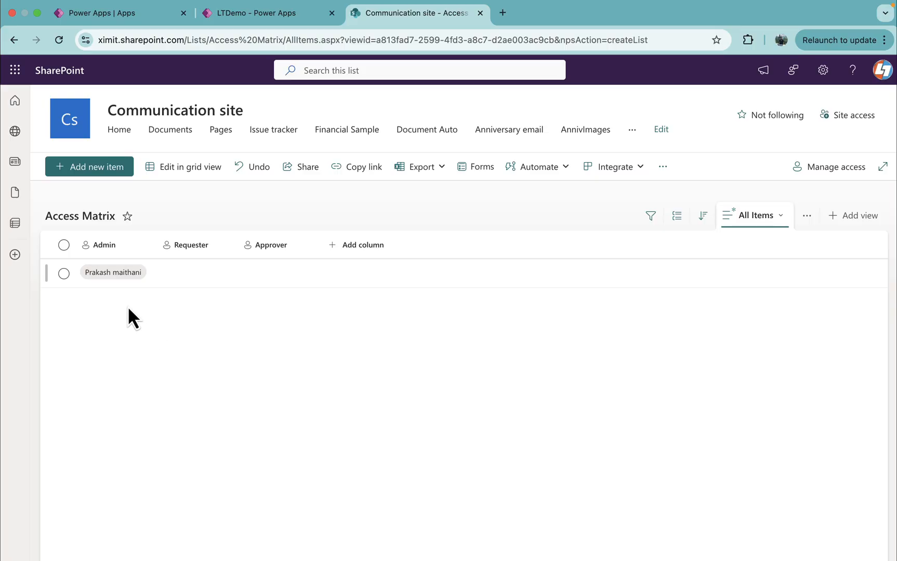